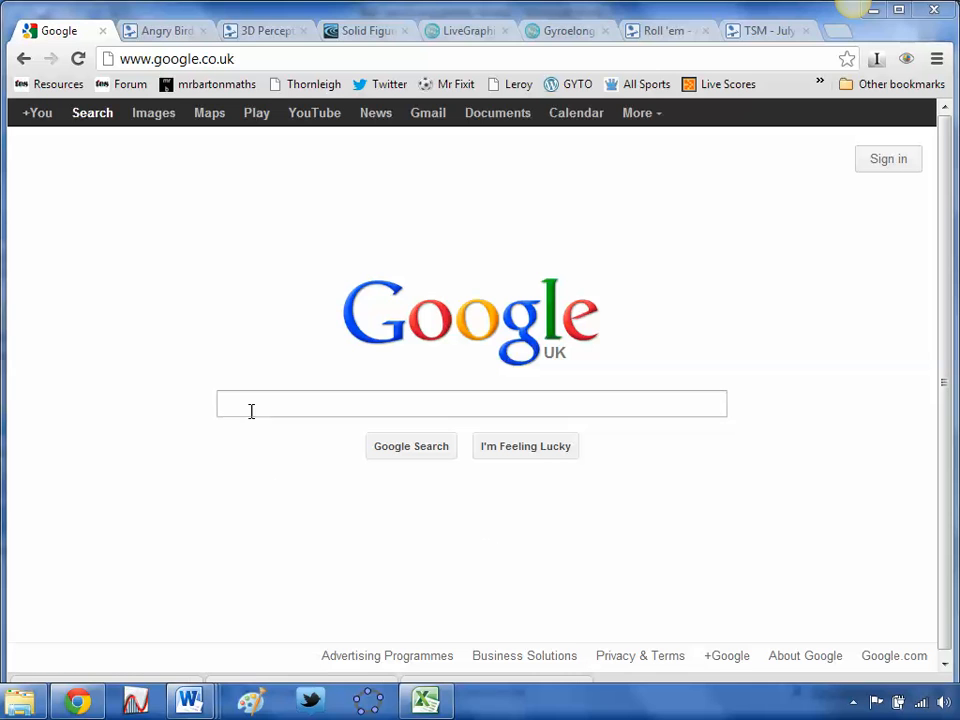
# Search Google for teachmaths-inthinking
pyautogui.click(472, 404)
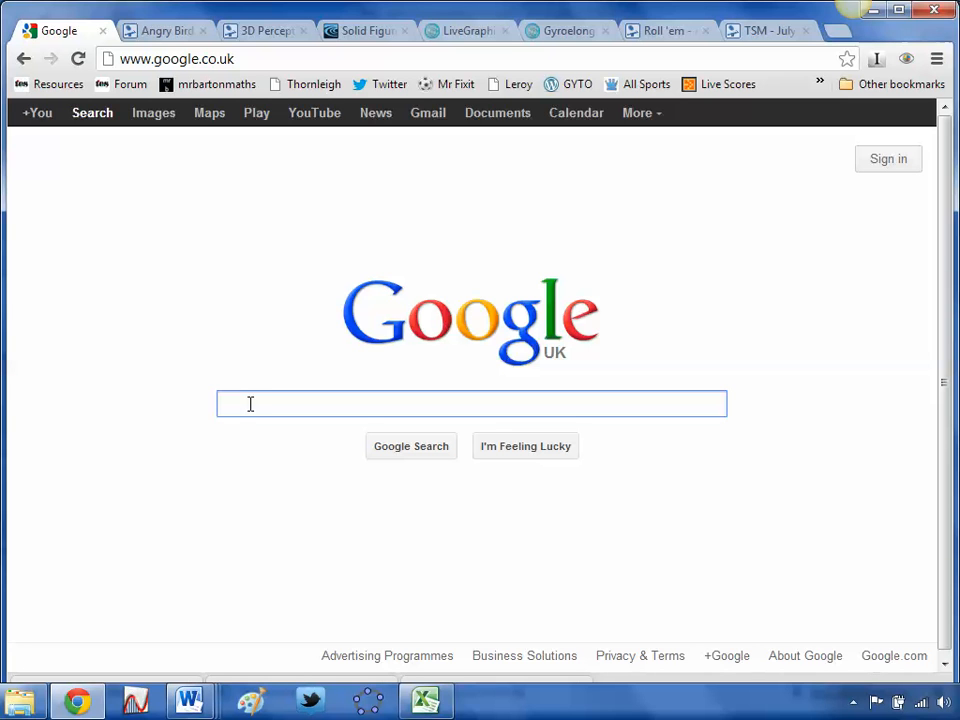
pyautogui.click(472, 404)
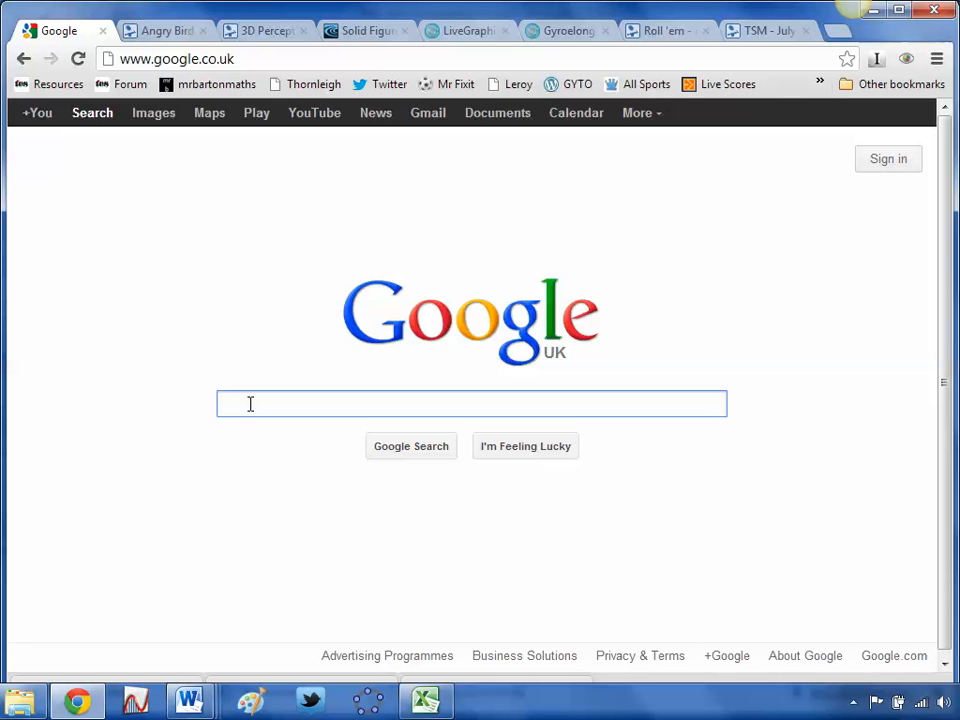
pyautogui.click(472, 404)
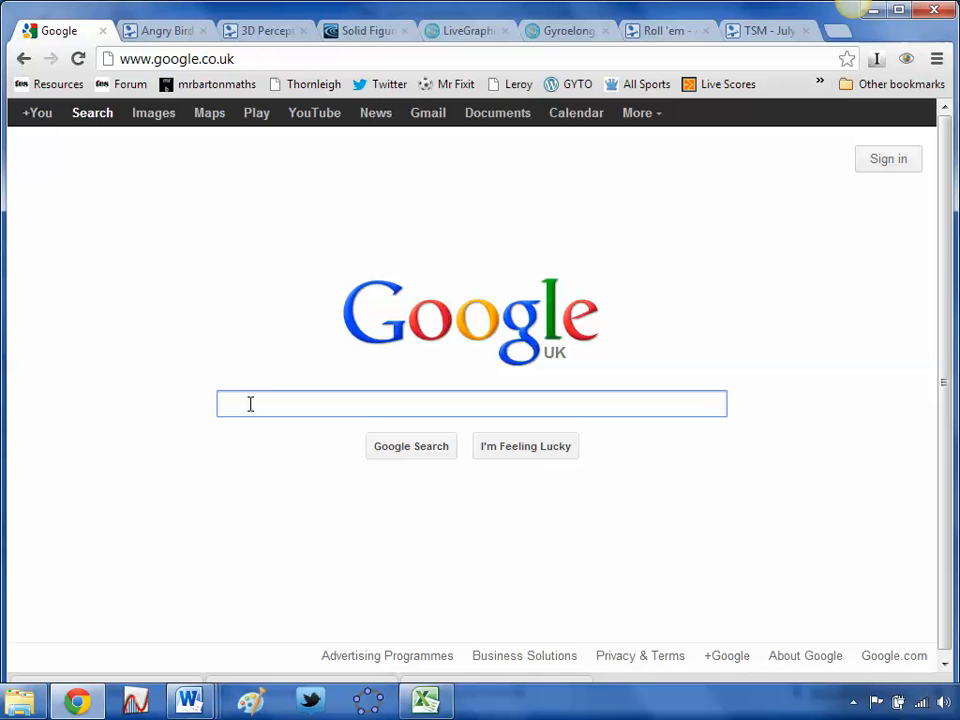
pyautogui.write('teachmaths-inthinking')
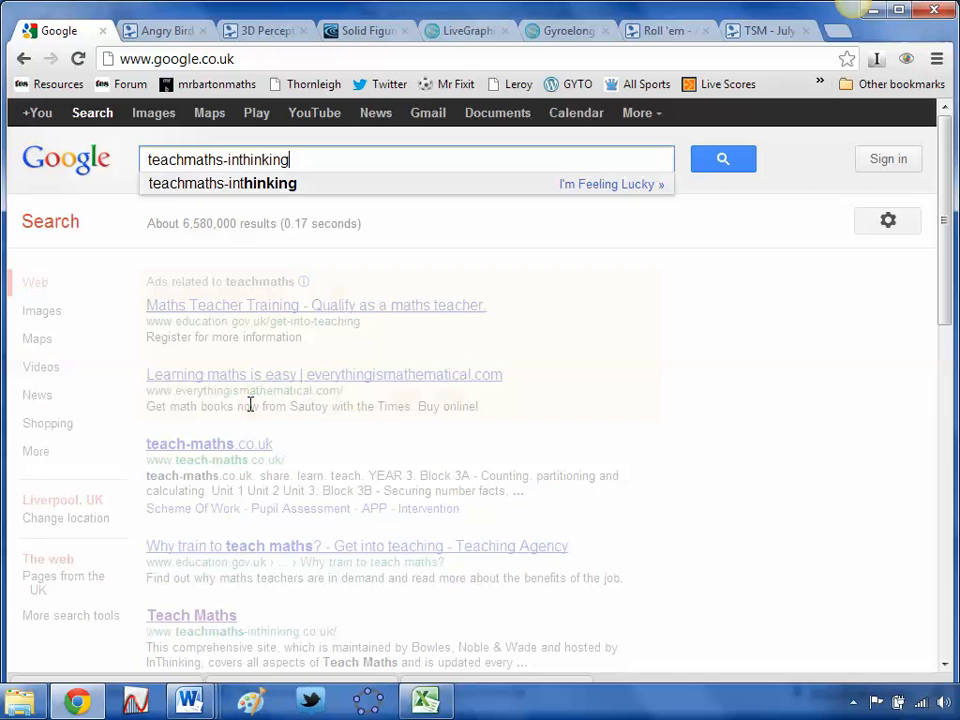
pyautogui.click(722, 160)
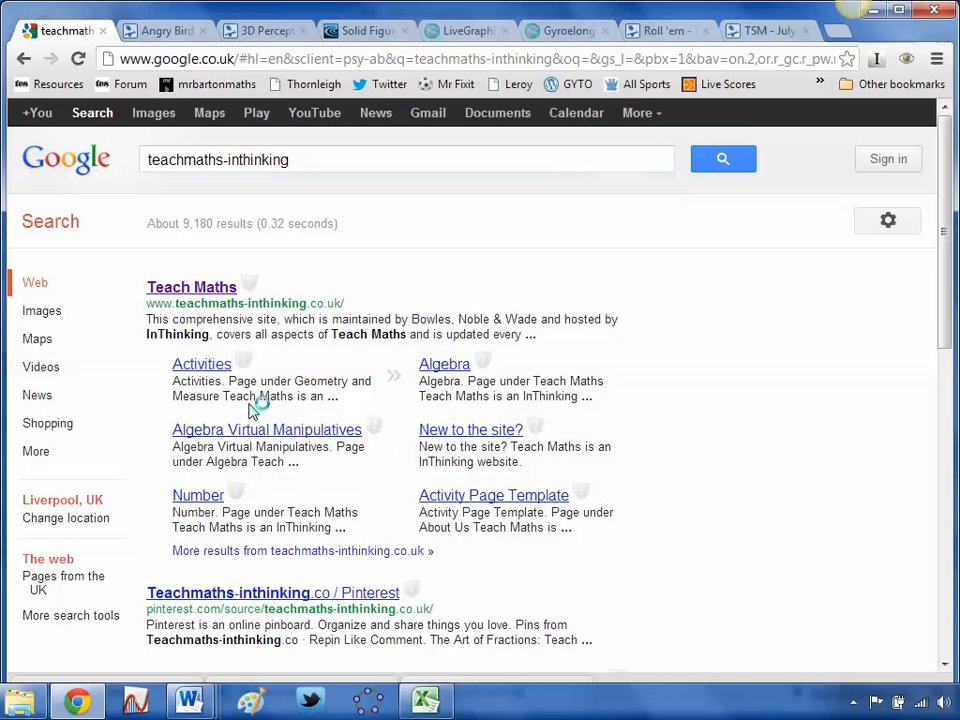
# Open the Teach Maths InThinking home page from the results
pyautogui.click(192, 288)
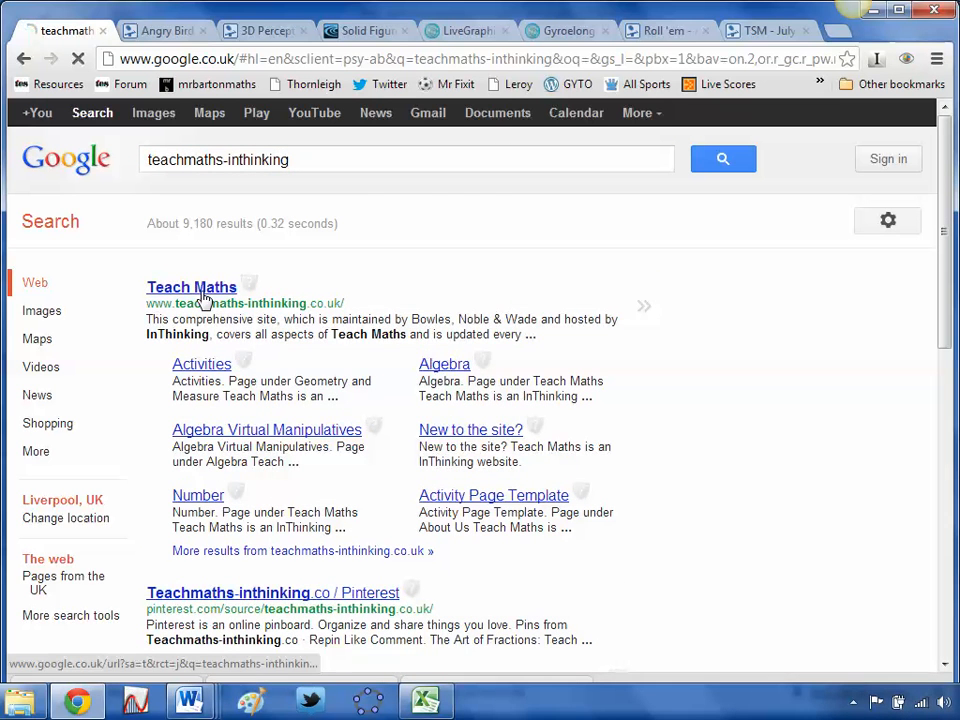
pyautogui.click(192, 288)
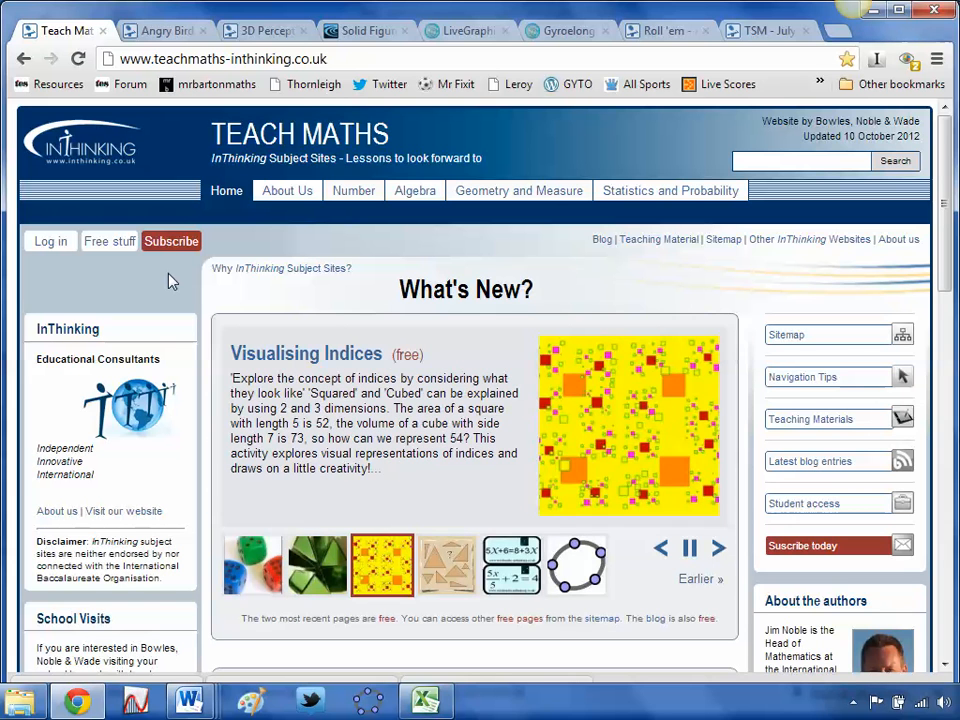
pyautogui.moveTo(156, 298)
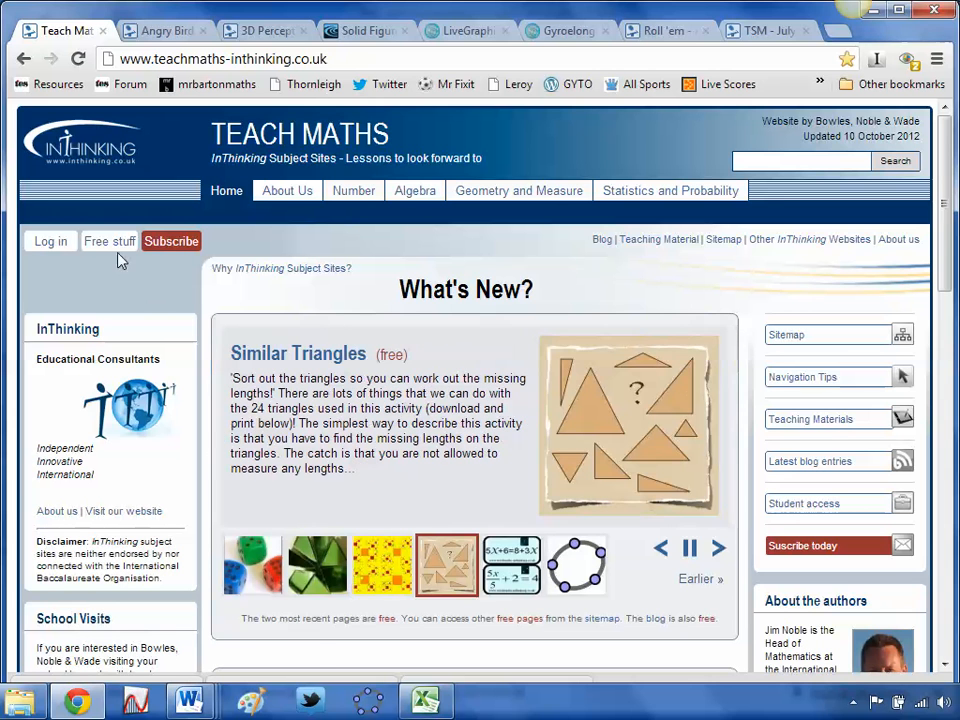
# Open the Sitemap via 'Free stuff' and scan its Number, Algebra, Geometry and Statistics activity lists
pyautogui.click(108, 240)
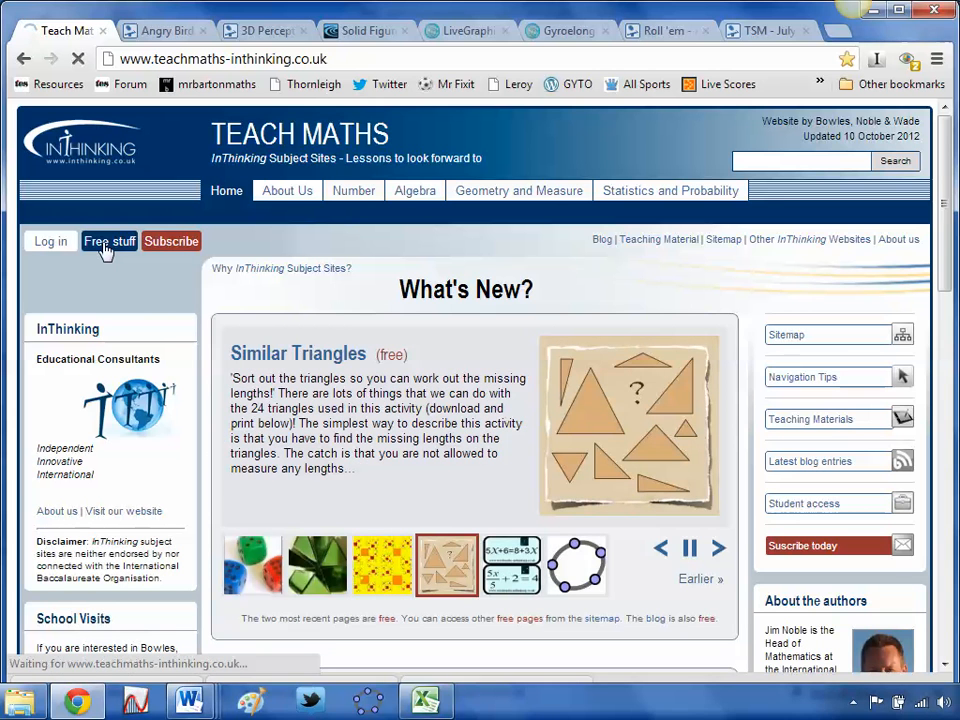
pyautogui.click(724, 240)
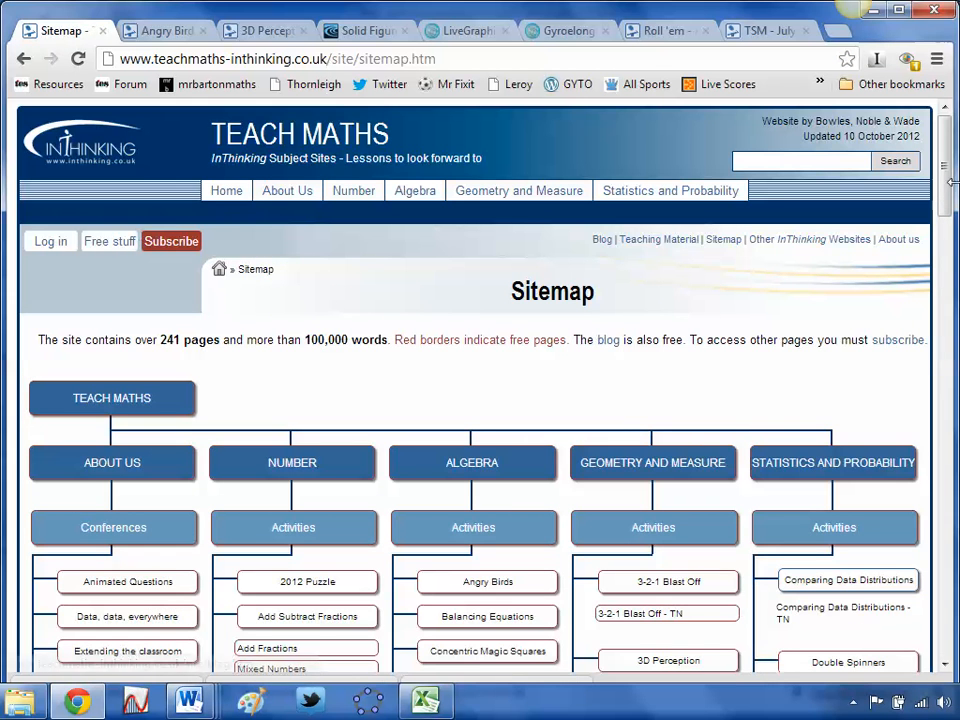
pyautogui.scroll(-3)
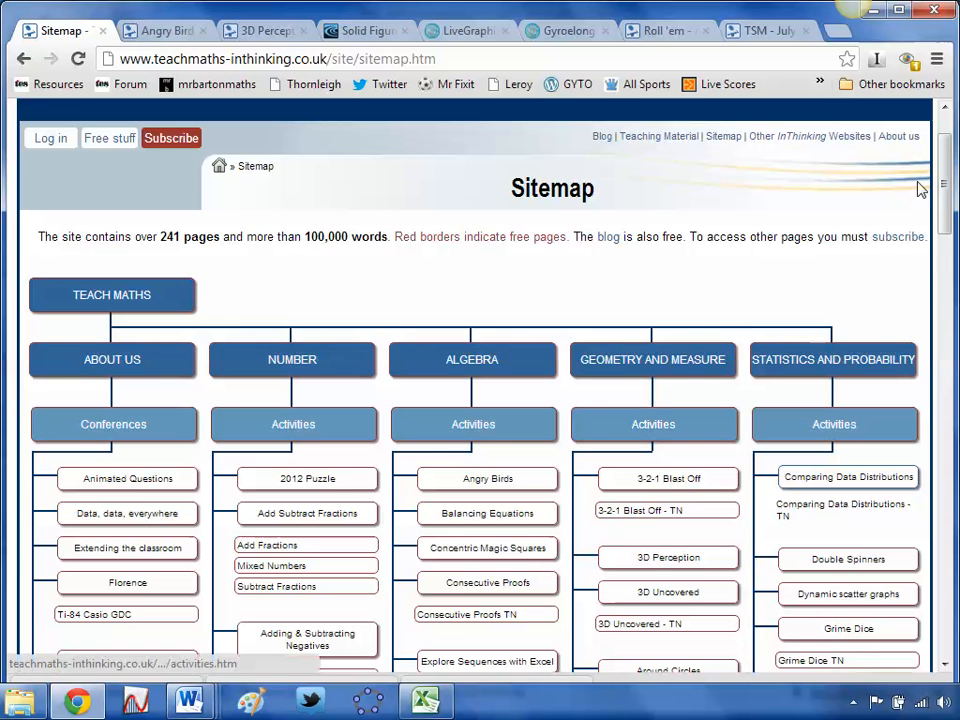
pyautogui.scroll(-3)
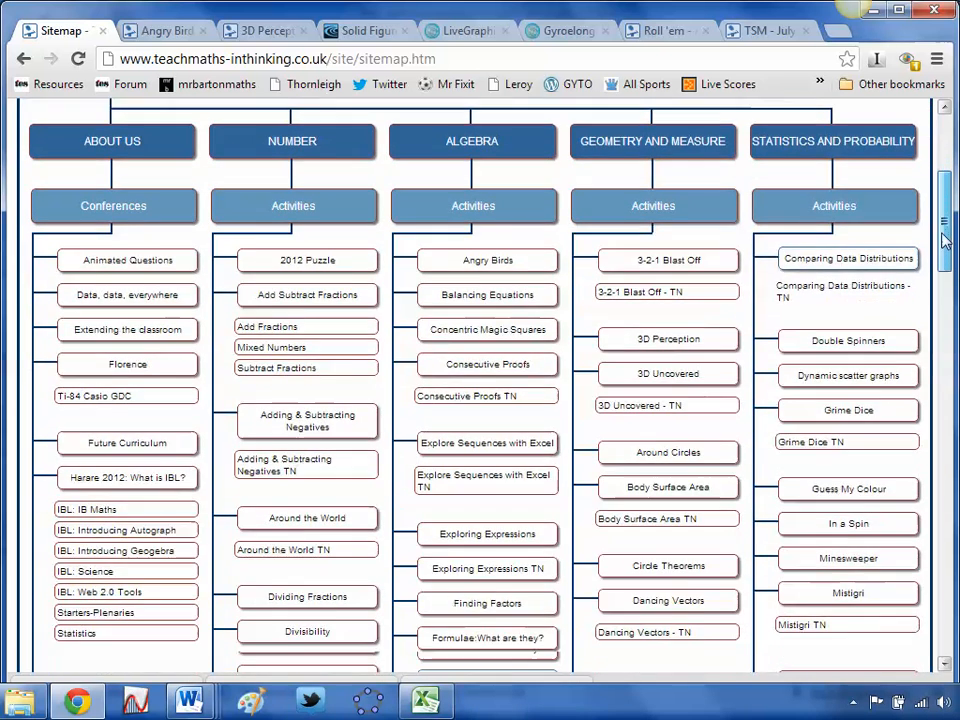
pyautogui.scroll(-3)
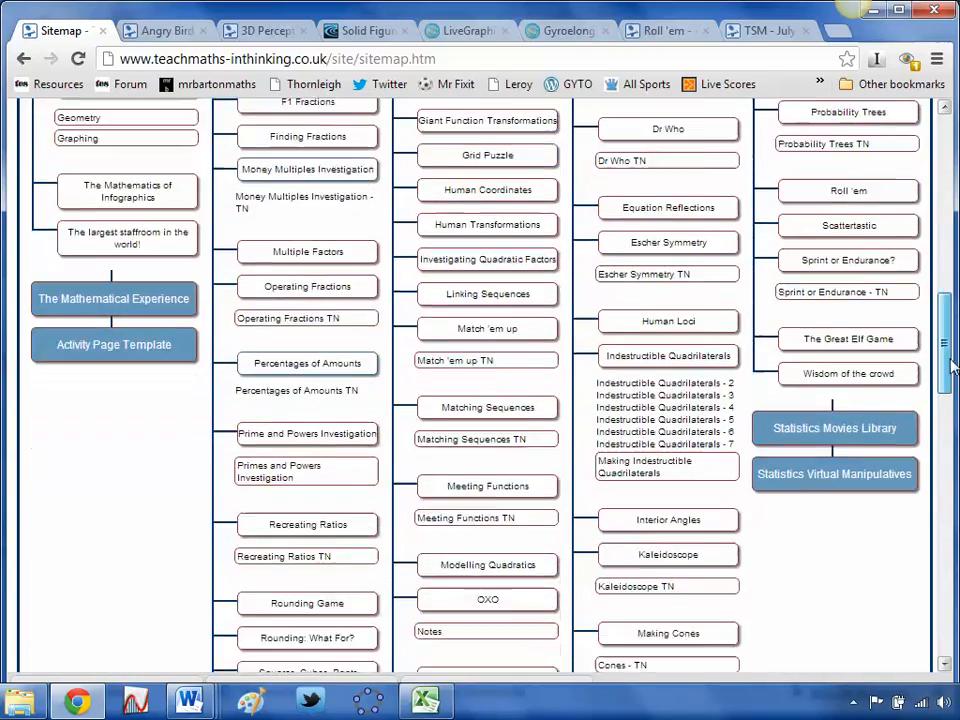
pyautogui.scroll(3)
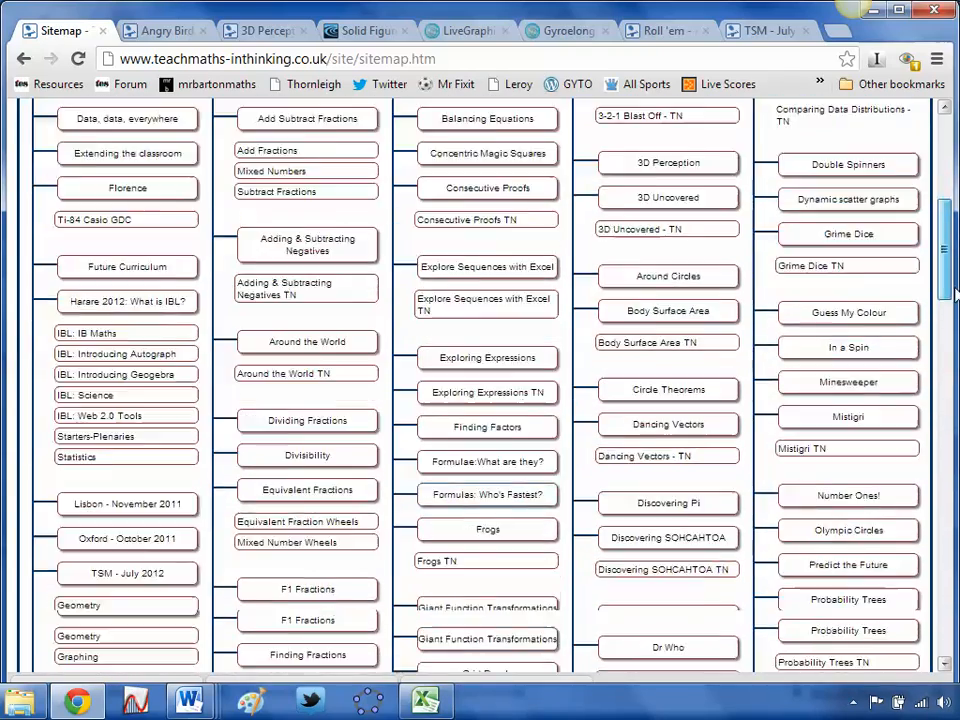
pyautogui.scroll(-3)
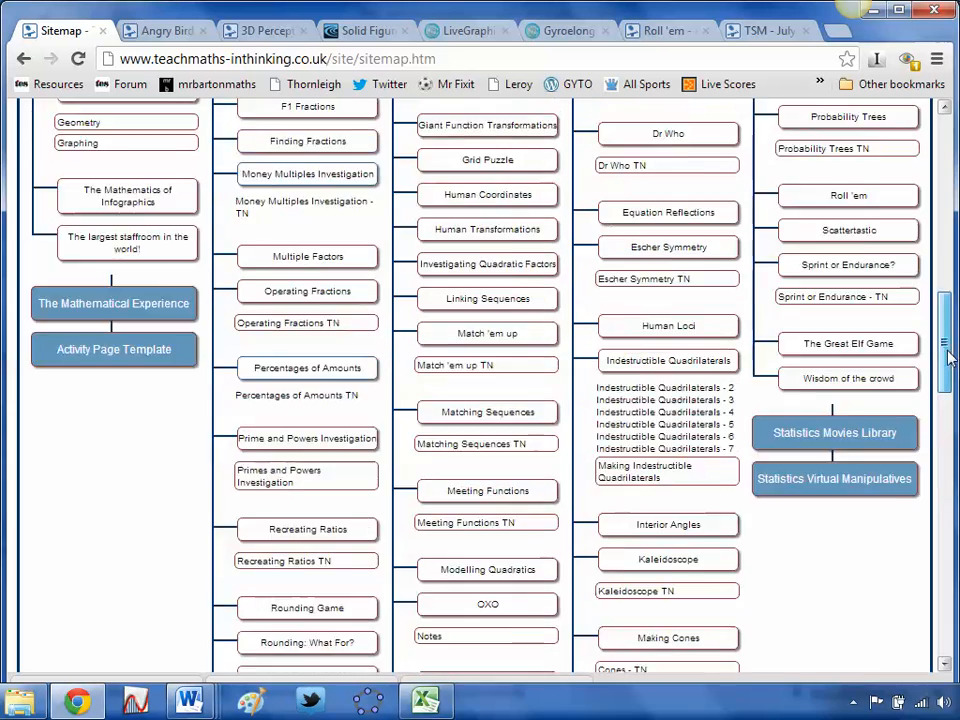
pyautogui.scroll(3)
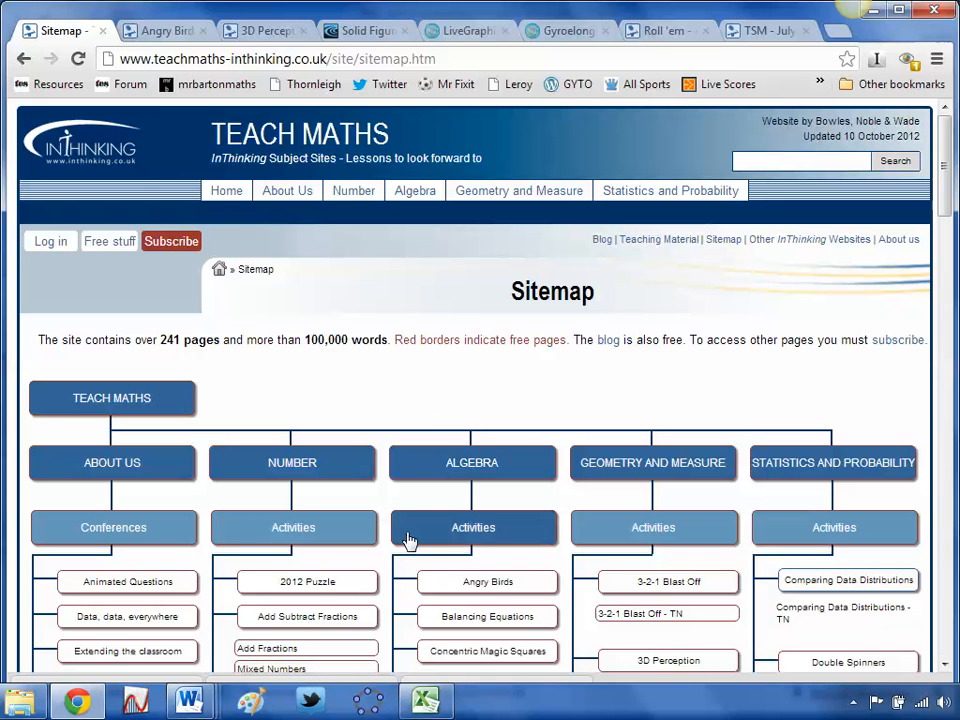
pyautogui.moveTo(488, 582)
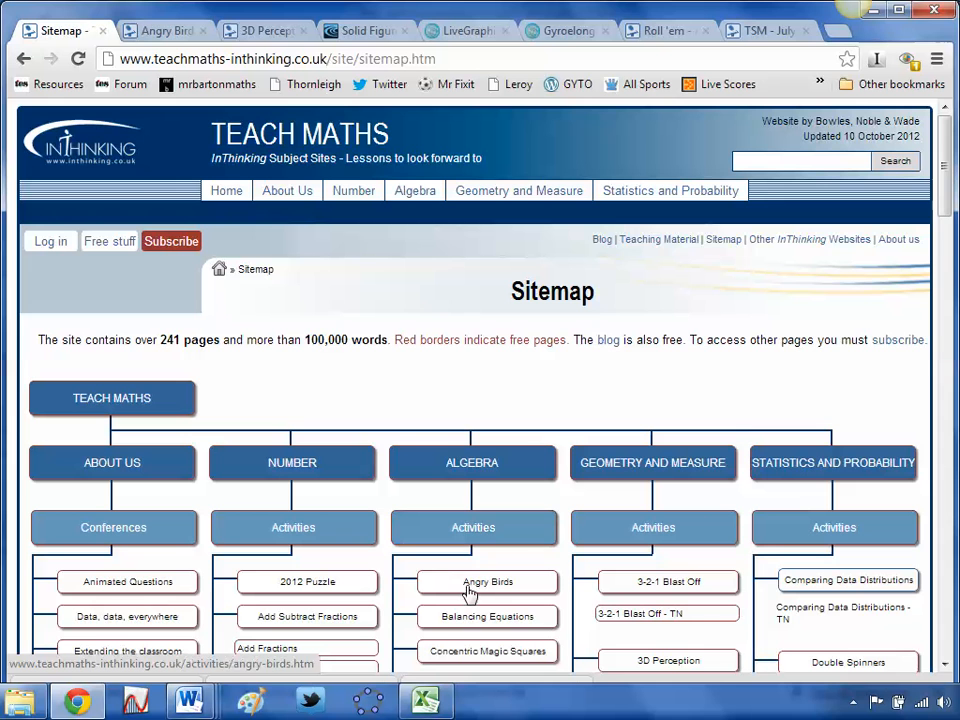
# Show the Angry Birds activity page and look through its video, Resources and Description
pyautogui.click(160, 30)
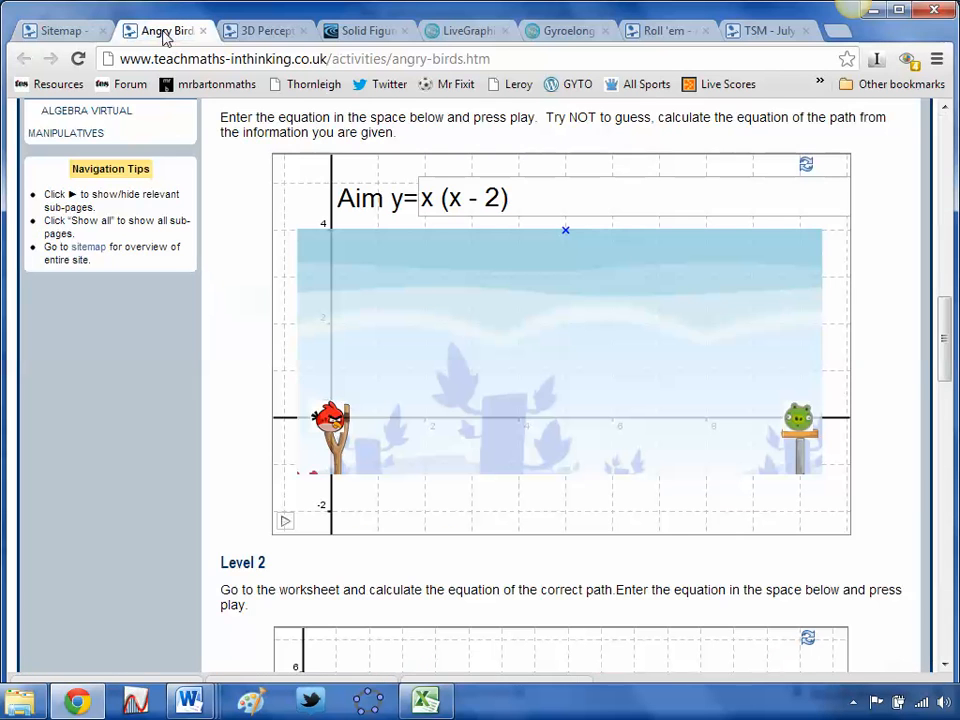
pyautogui.scroll(3)
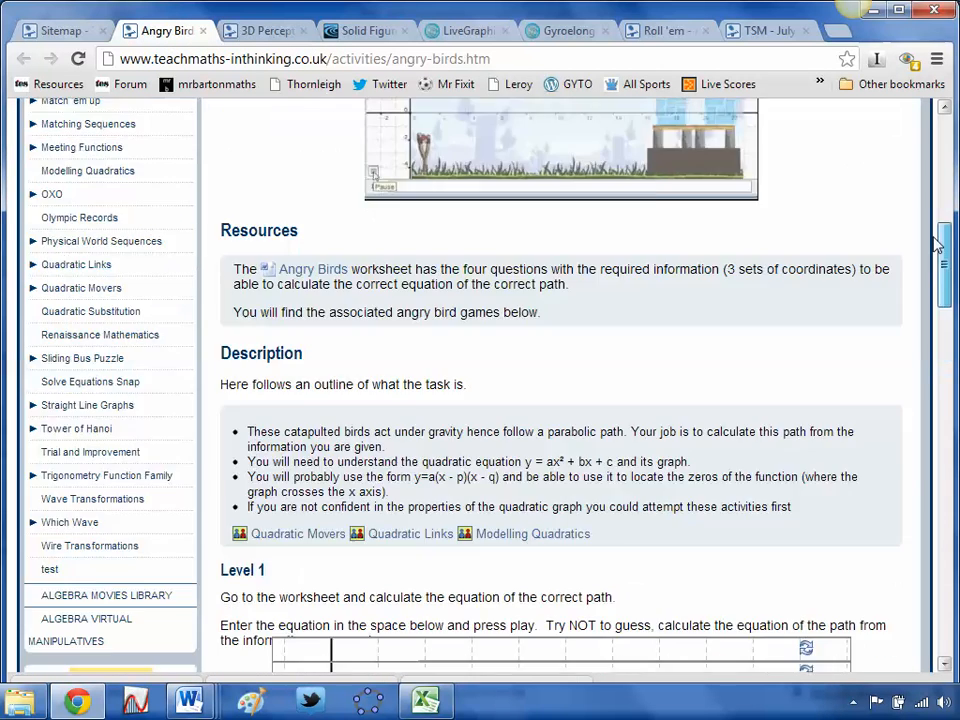
pyautogui.scroll(3)
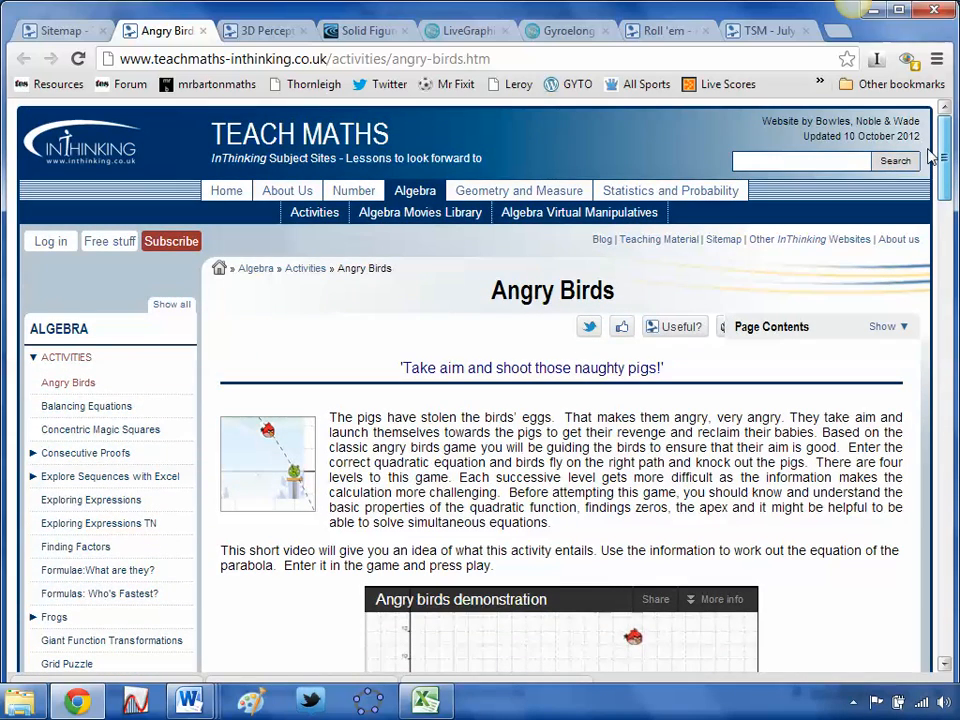
pyautogui.scroll(-3)
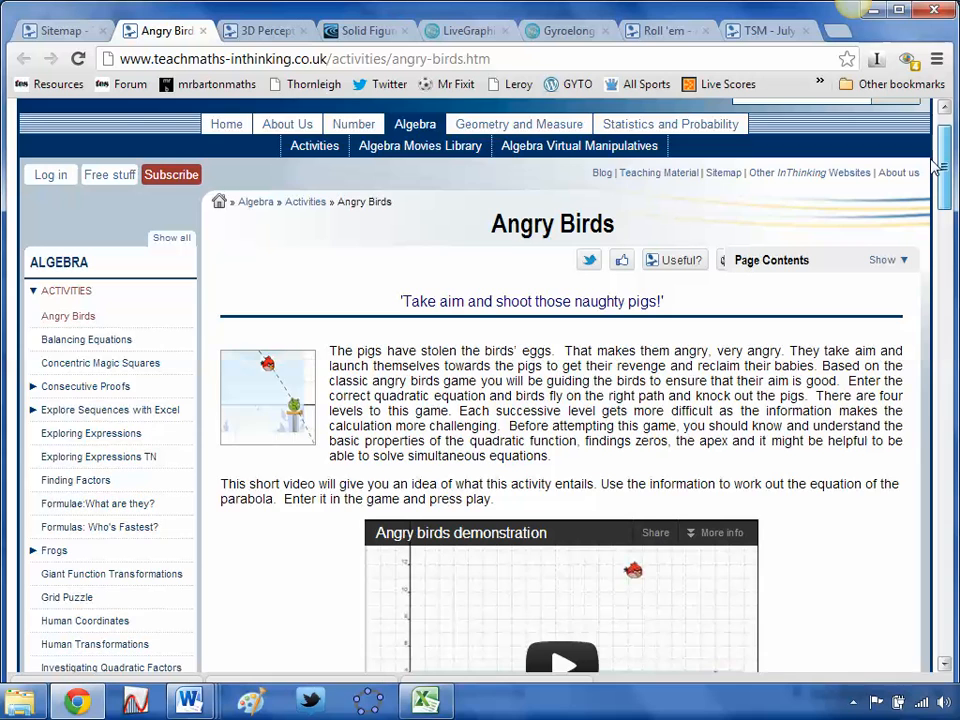
pyautogui.scroll(-3)
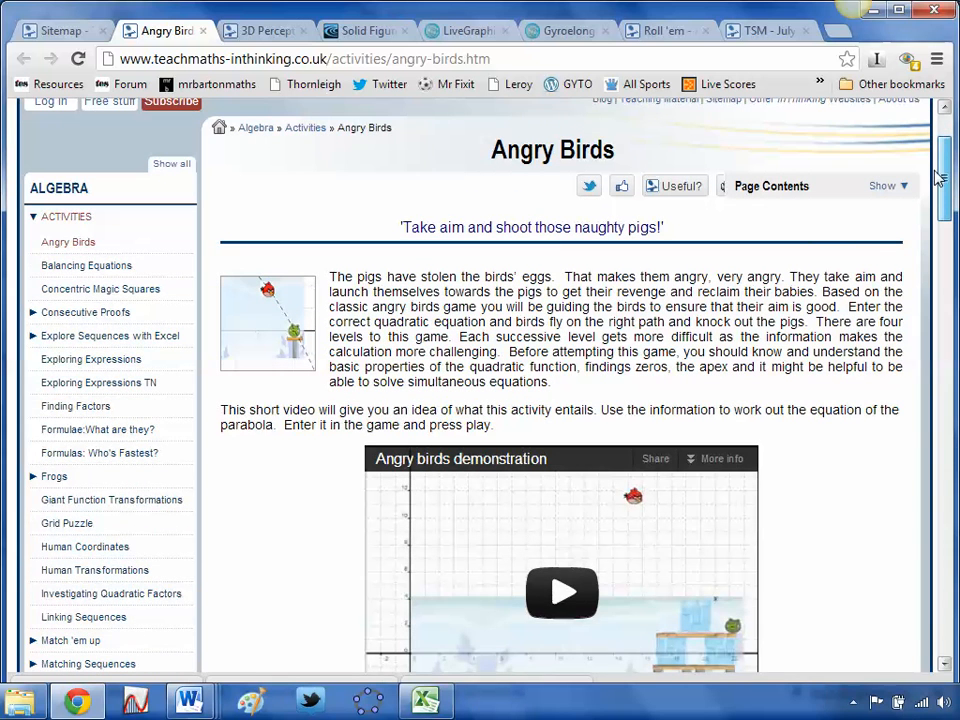
pyautogui.scroll(3)
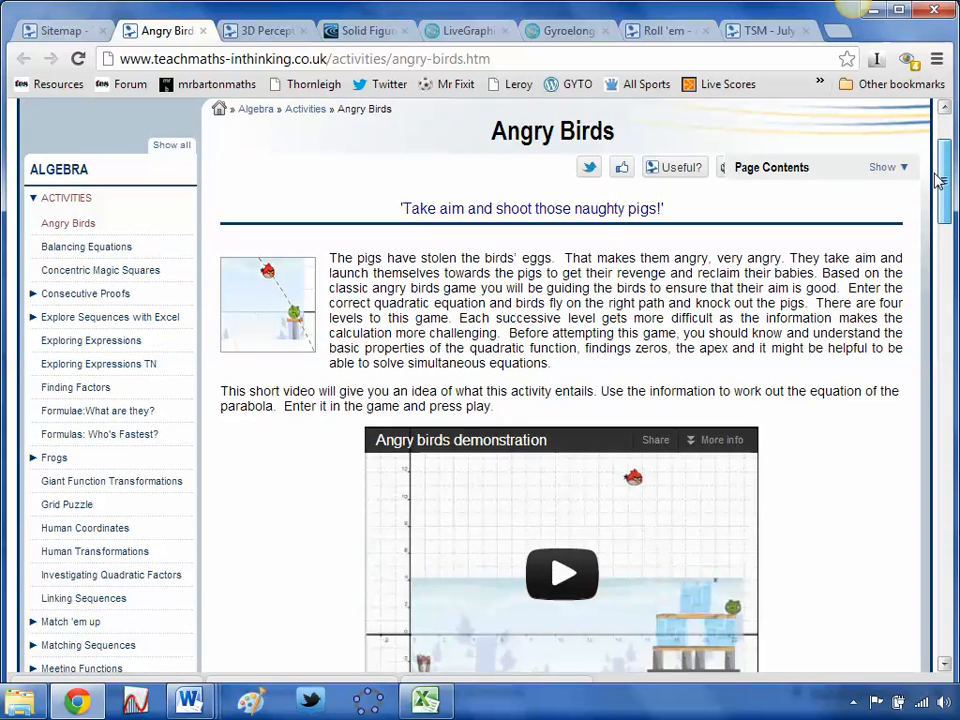
pyautogui.scroll(-3)
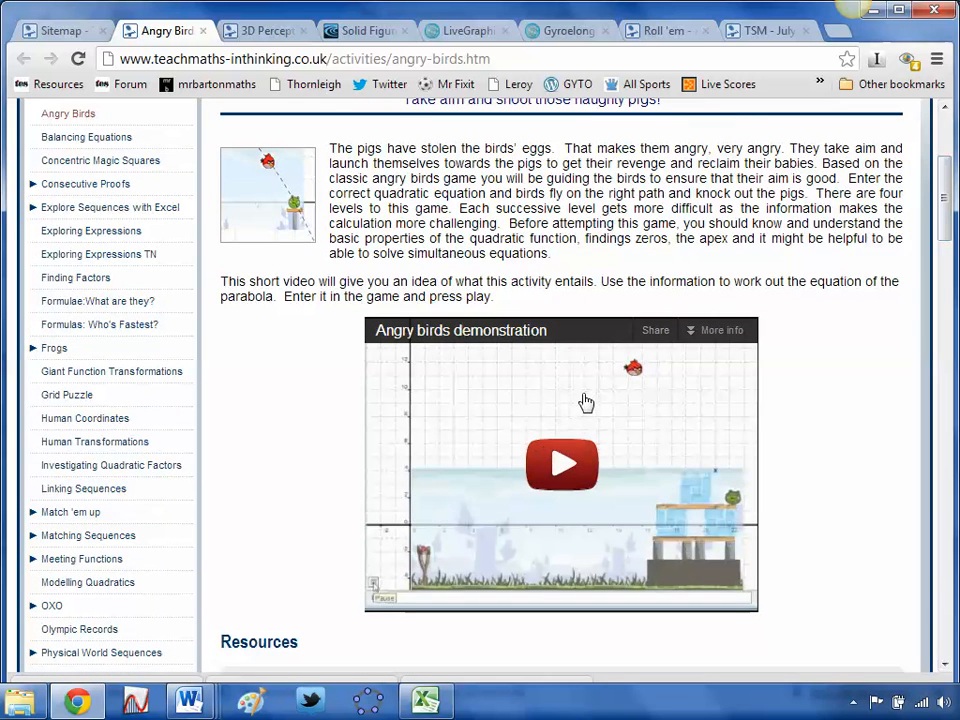
pyautogui.moveTo(576, 496)
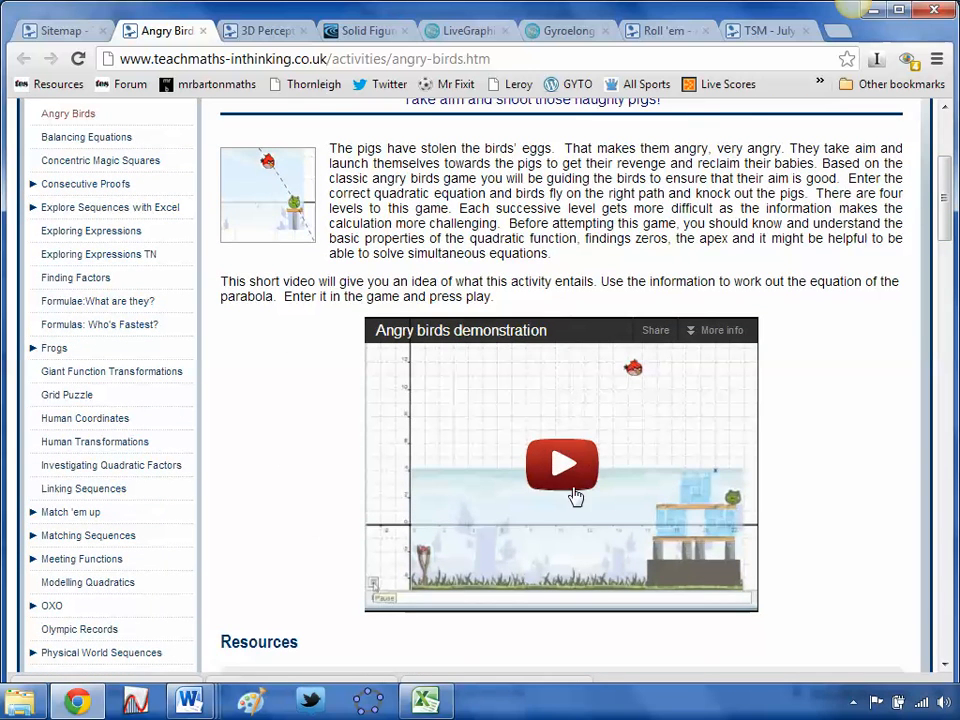
pyautogui.moveTo(428, 464)
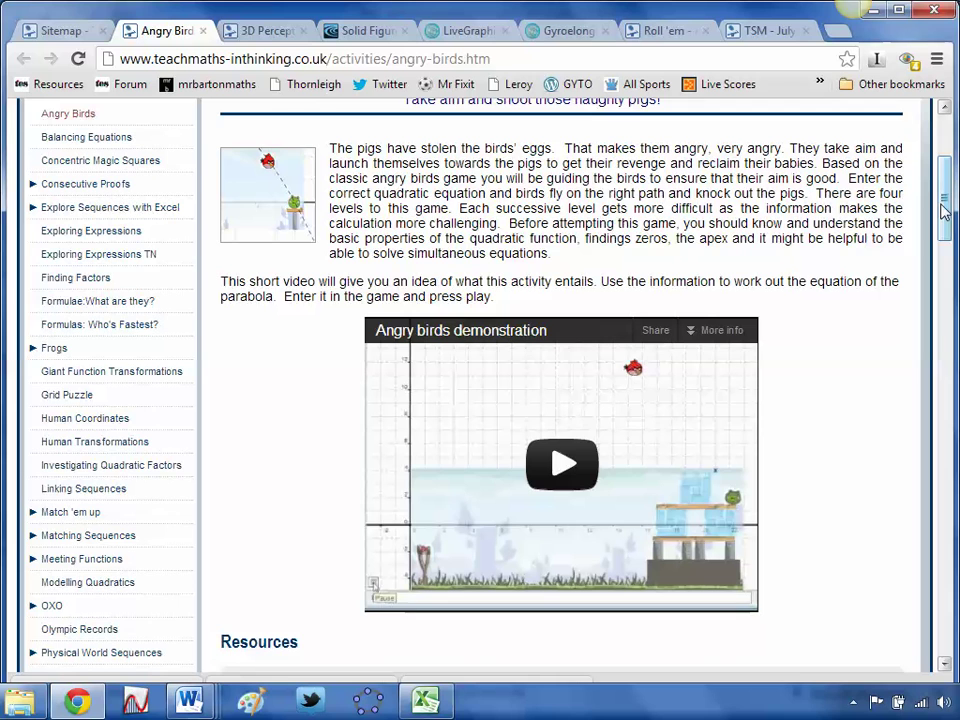
pyautogui.scroll(-3)
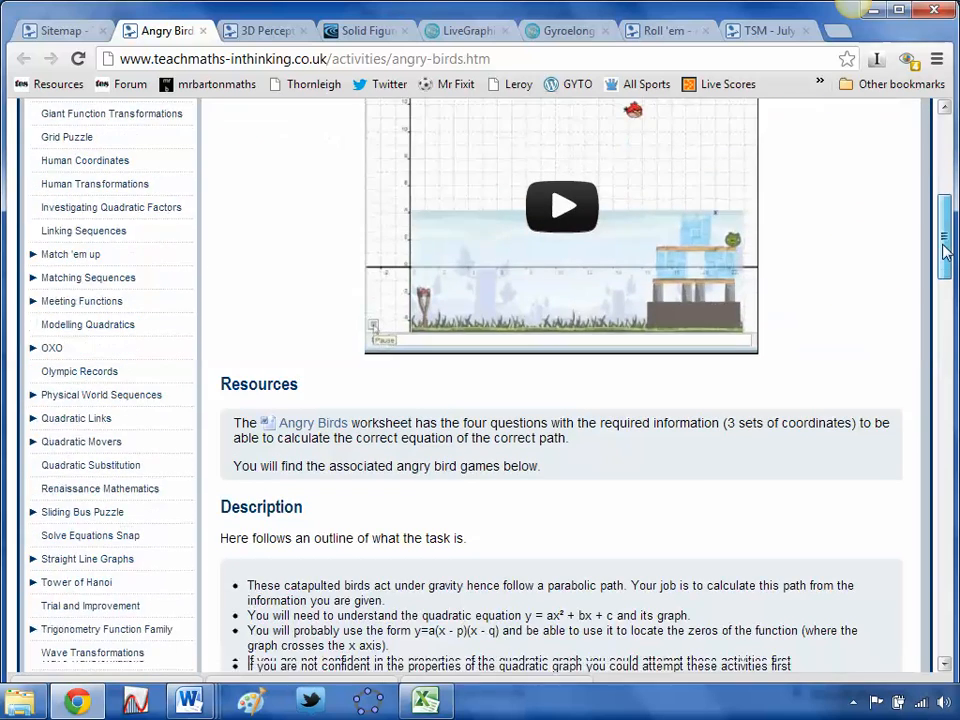
pyautogui.scroll(-3)
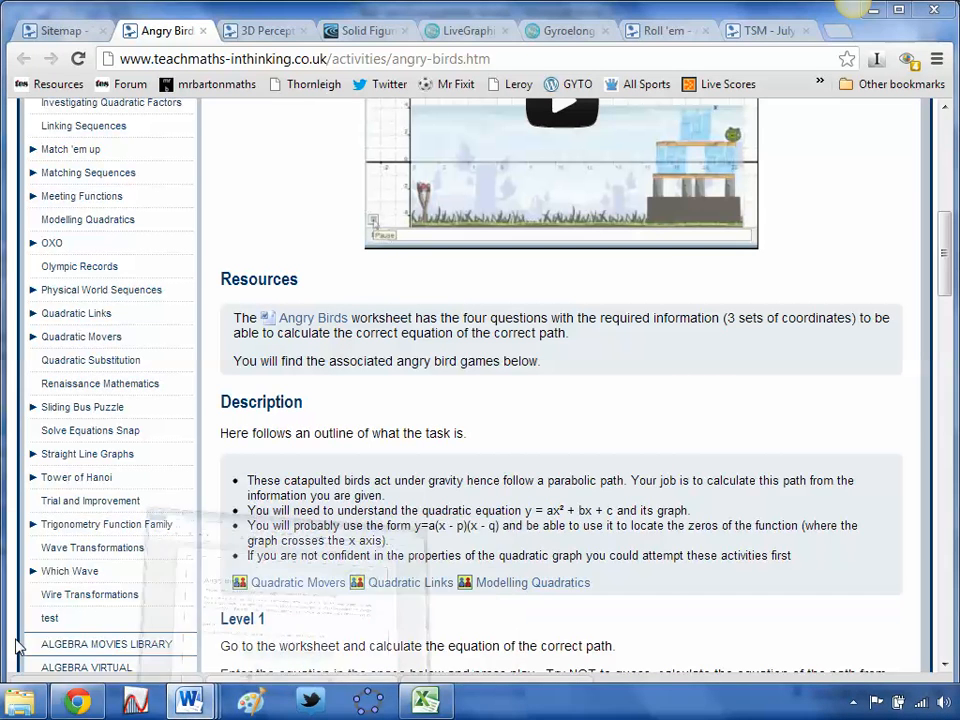
# View the Angry Birds worksheet in Word, reading its Level 1 and Level 2 parabola tasks
pyautogui.click(188, 700)
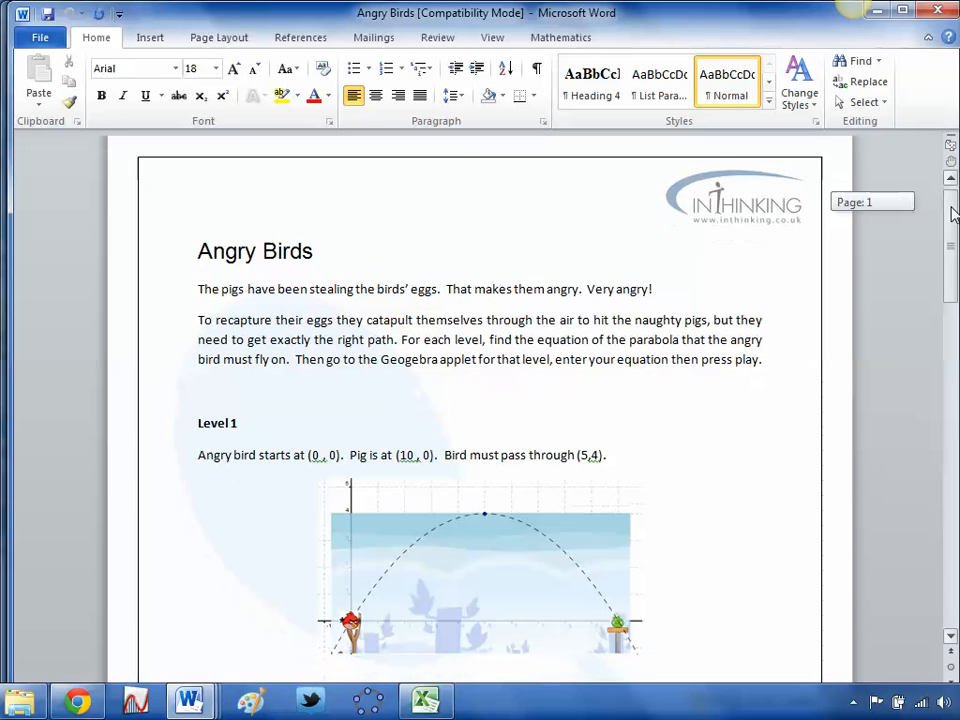
pyautogui.scroll(-3)
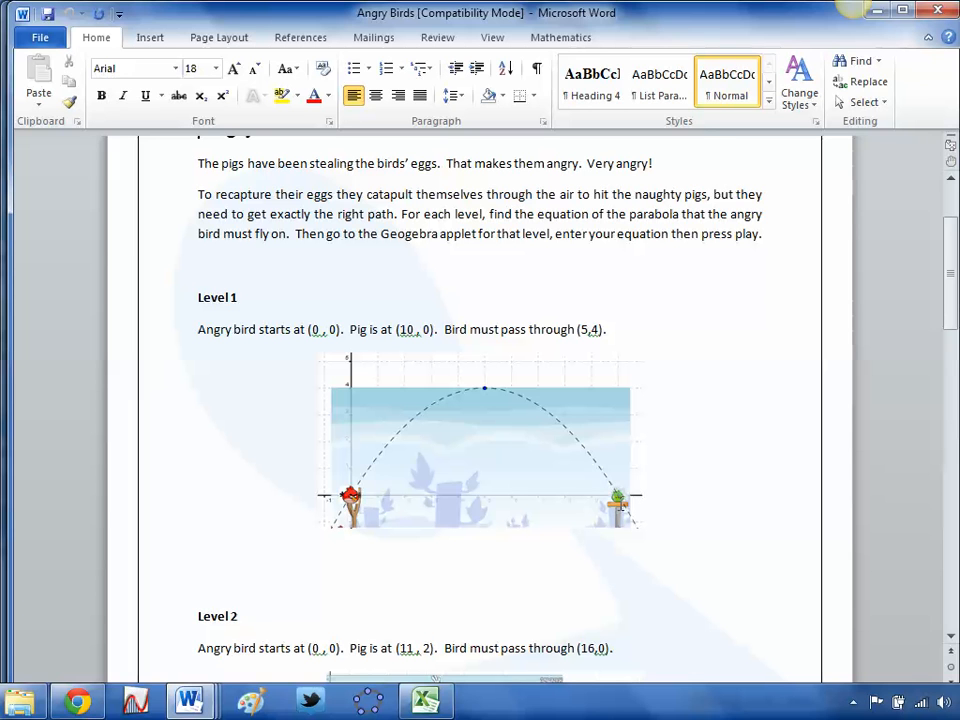
pyautogui.moveTo(328, 548)
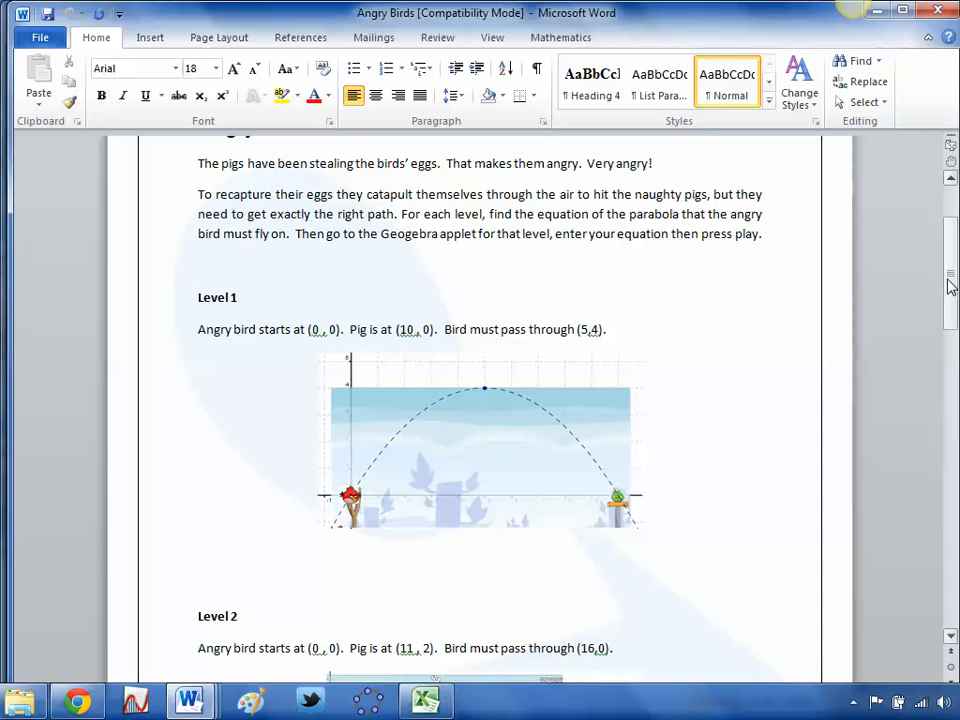
pyautogui.scroll(-3)
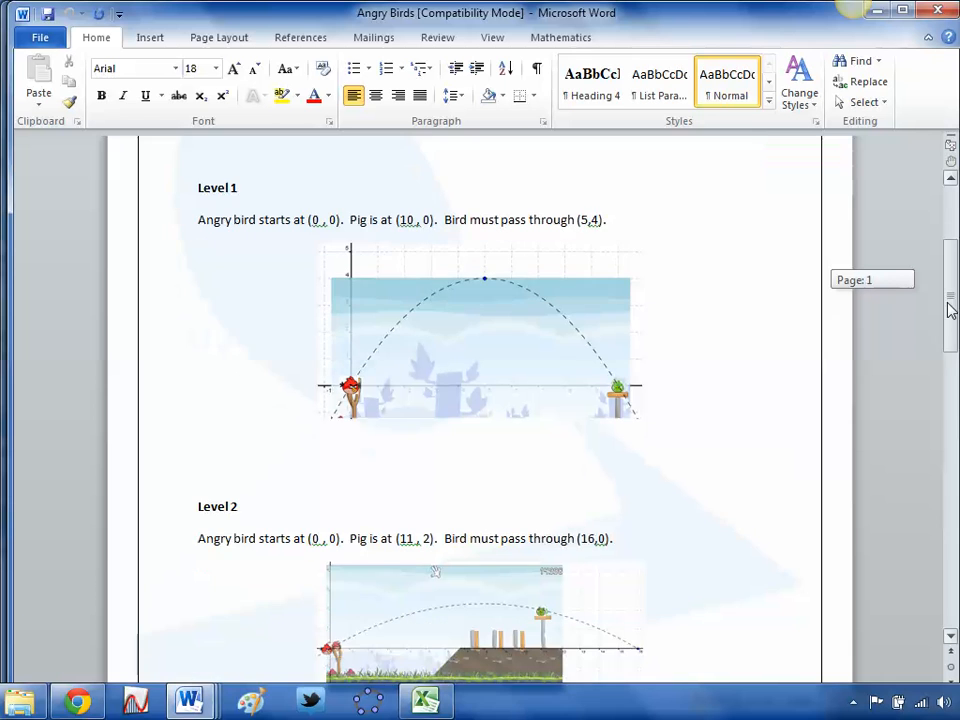
pyautogui.scroll(-3)
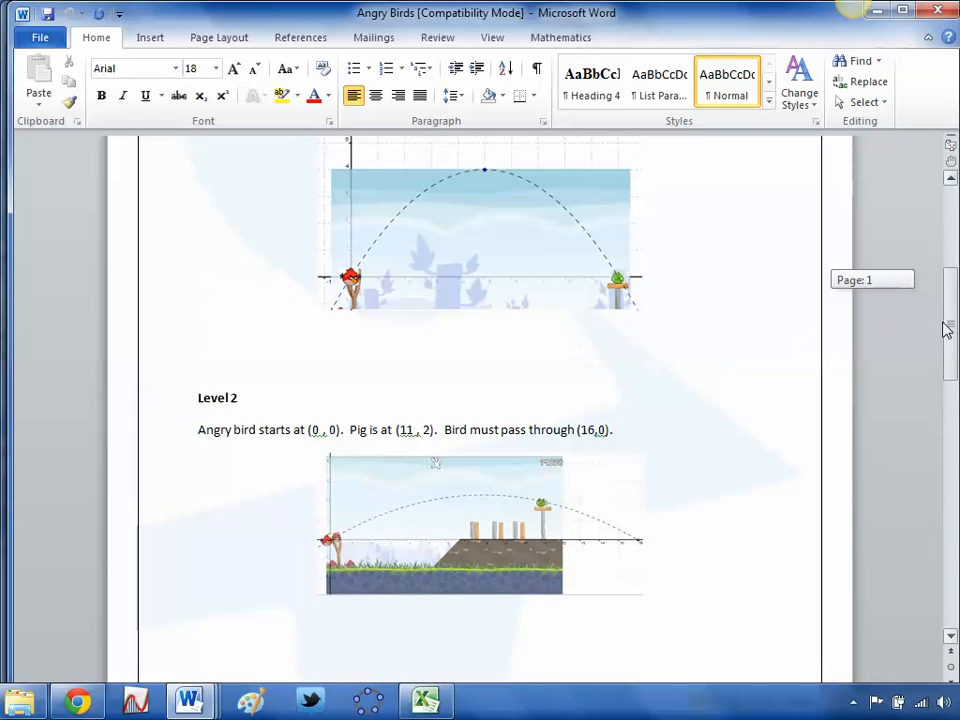
pyautogui.scroll(3)
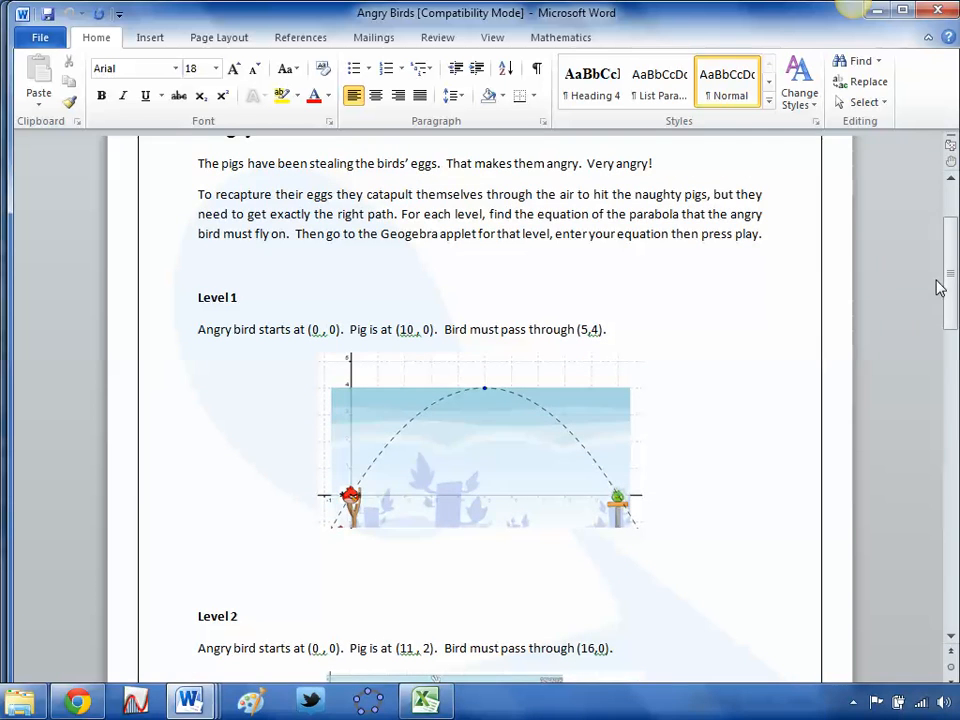
# Return to the Angry Birds page and launch the bird along the default Level 1 path
pyautogui.click(76, 700)
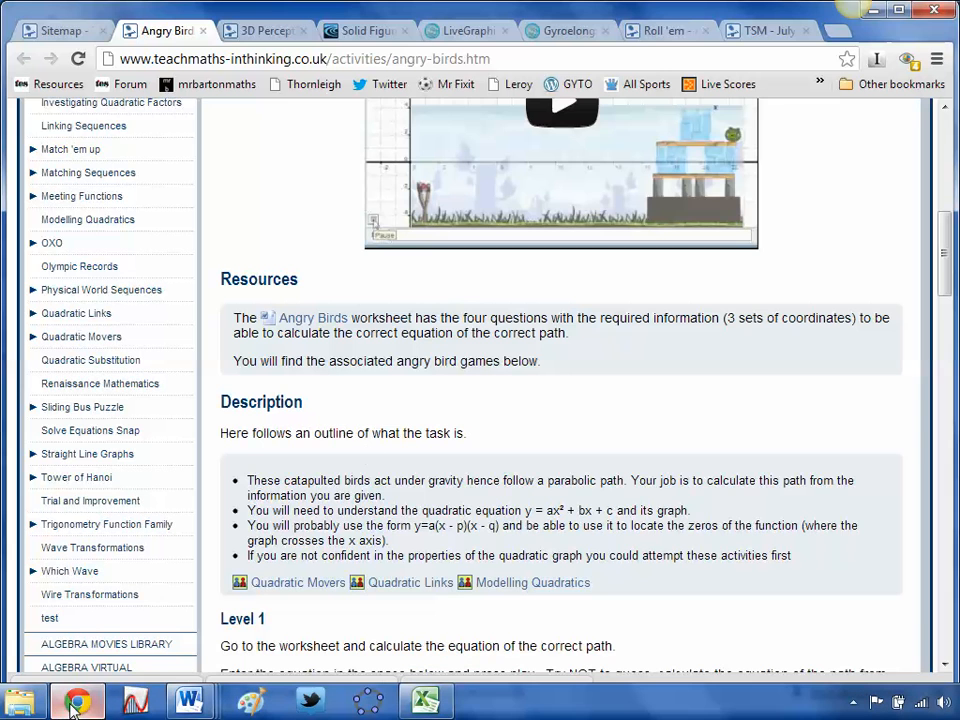
pyautogui.scroll(-3)
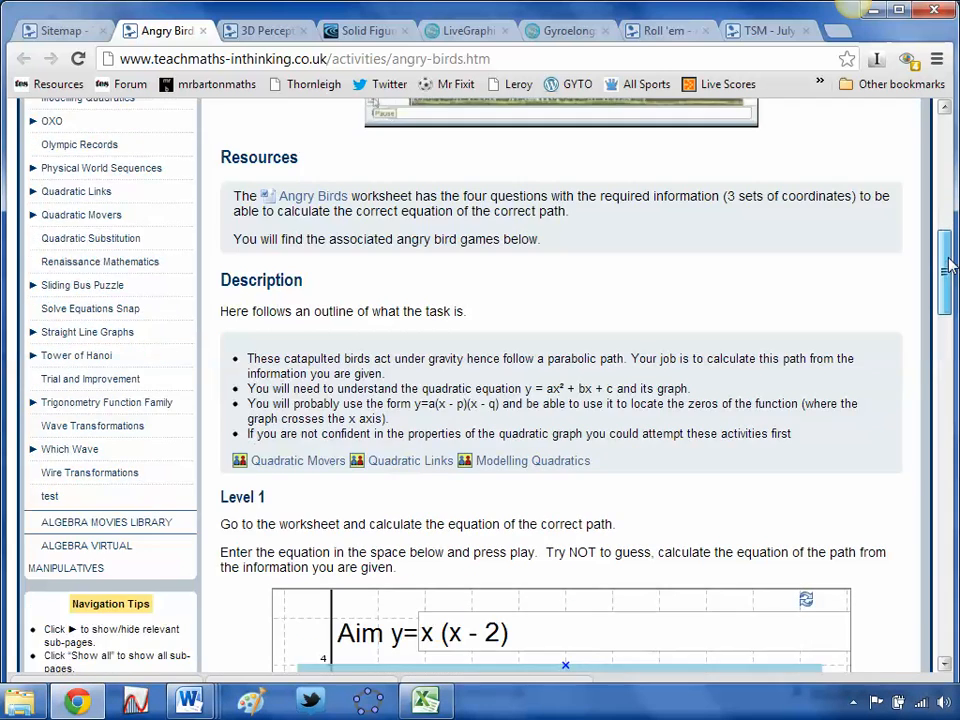
pyautogui.scroll(-3)
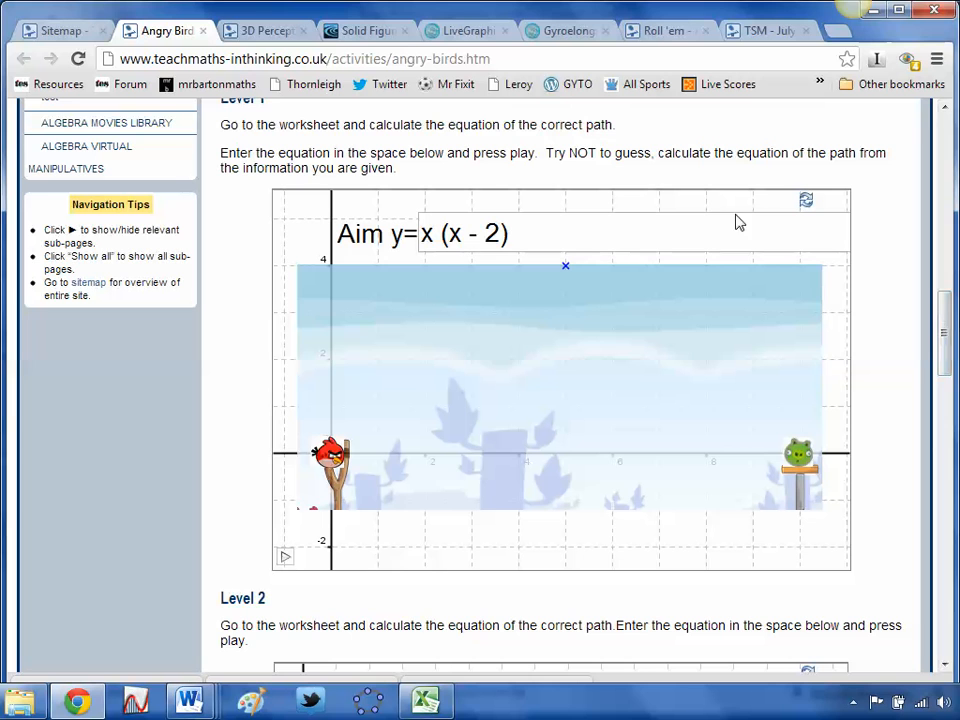
pyautogui.moveTo(586, 240)
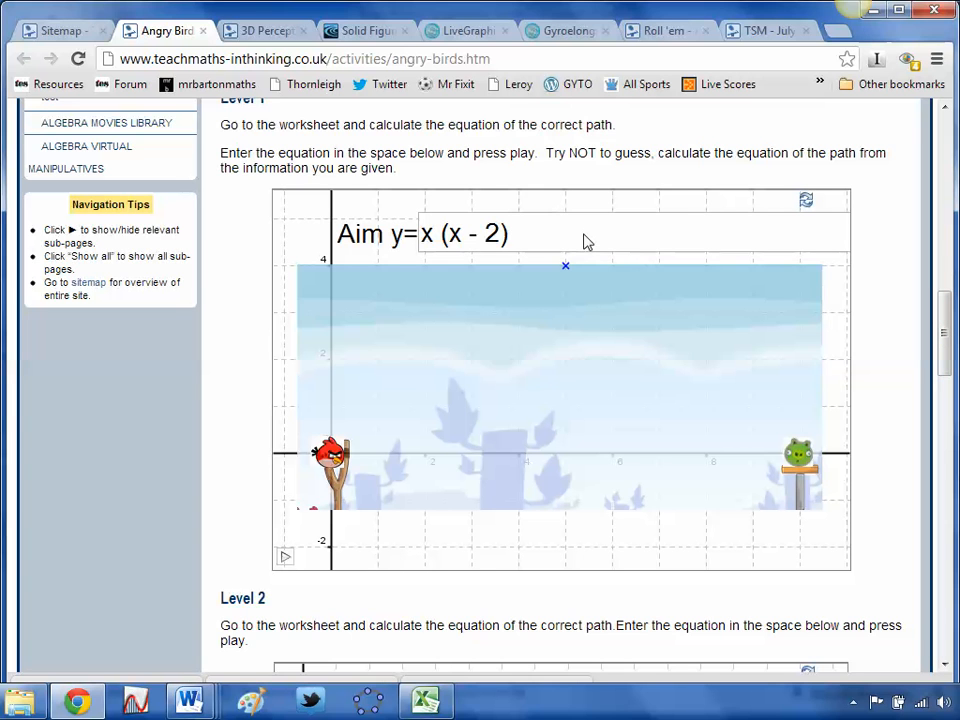
pyautogui.moveTo(532, 334)
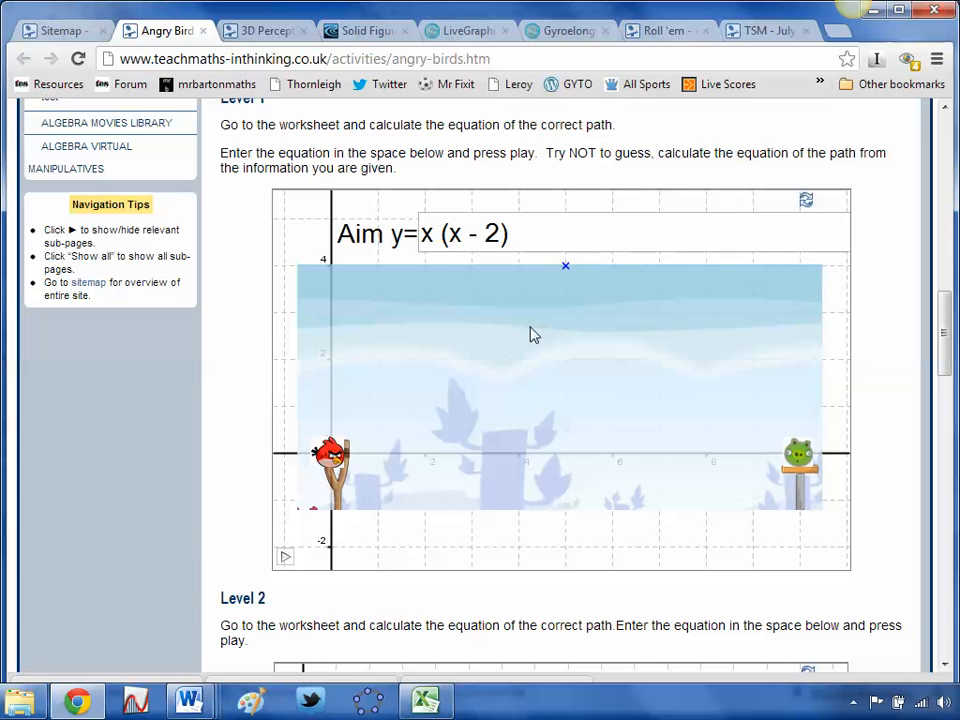
pyautogui.moveTo(472, 256)
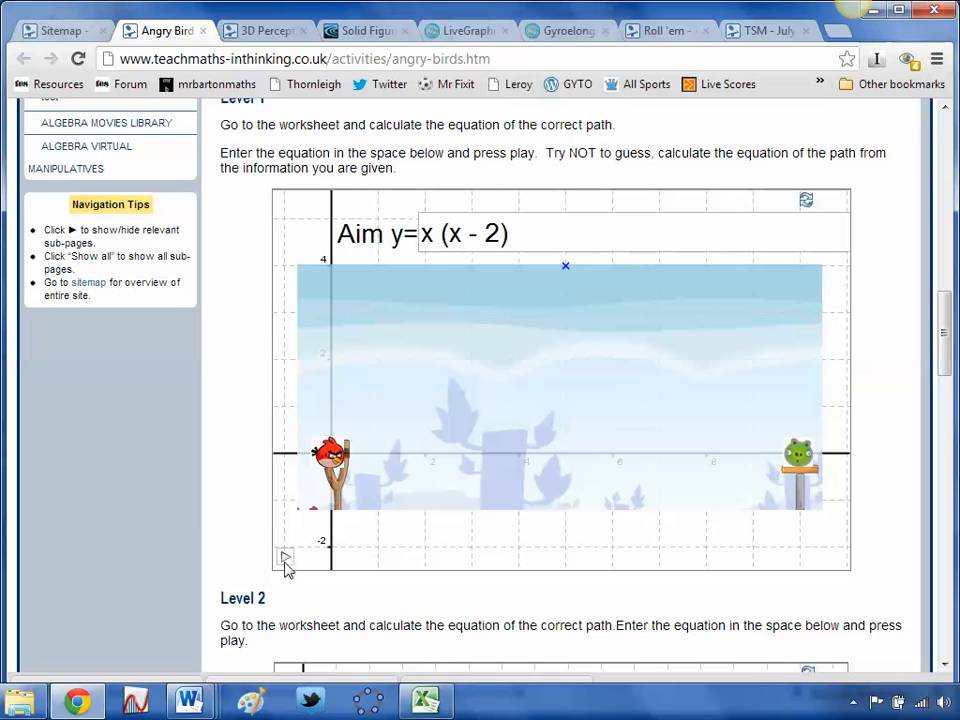
pyautogui.click(284, 556)
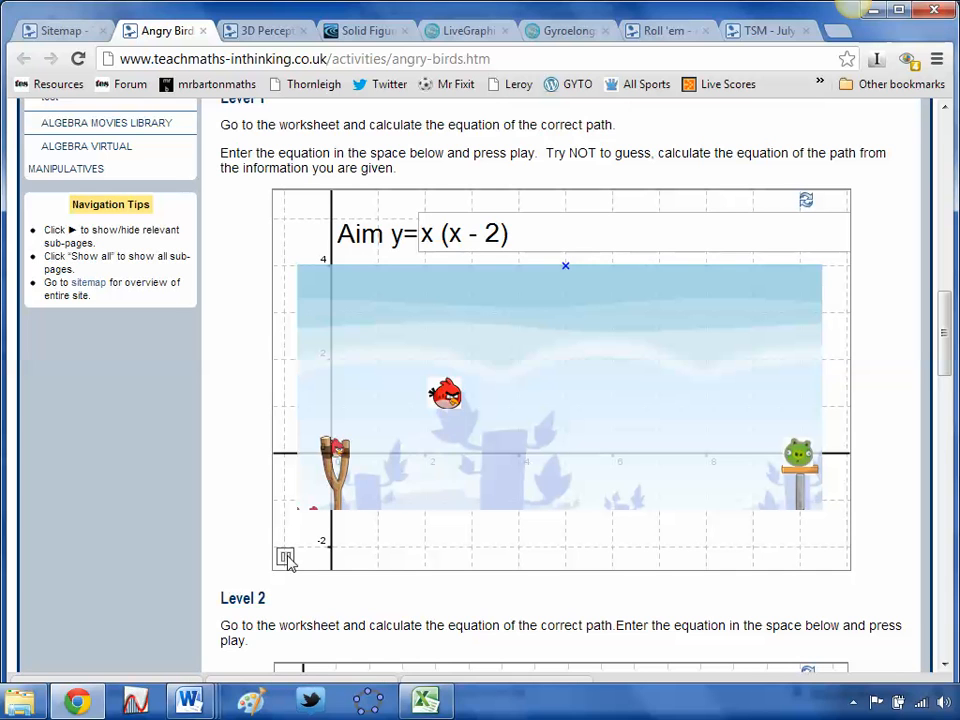
pyautogui.click(286, 556)
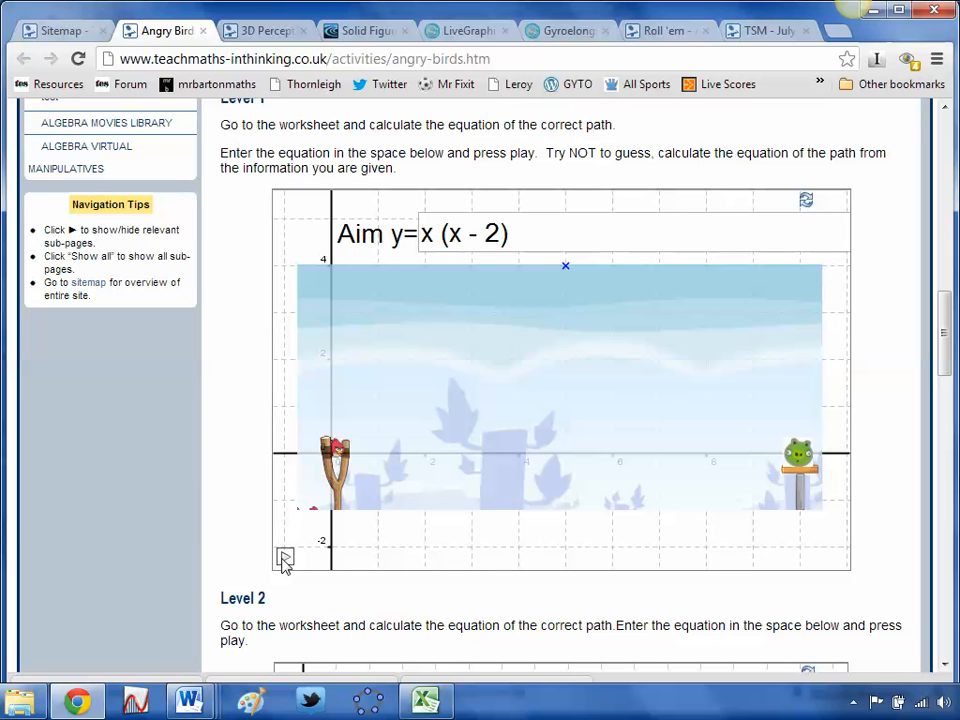
pyautogui.moveTo(500, 476)
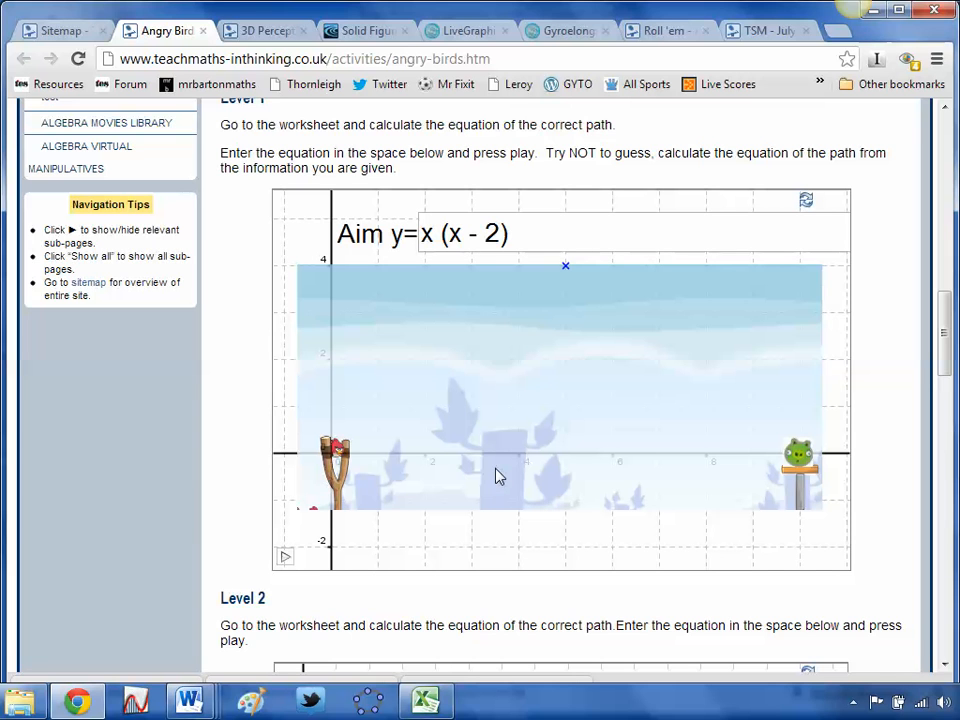
pyautogui.moveTo(520, 402)
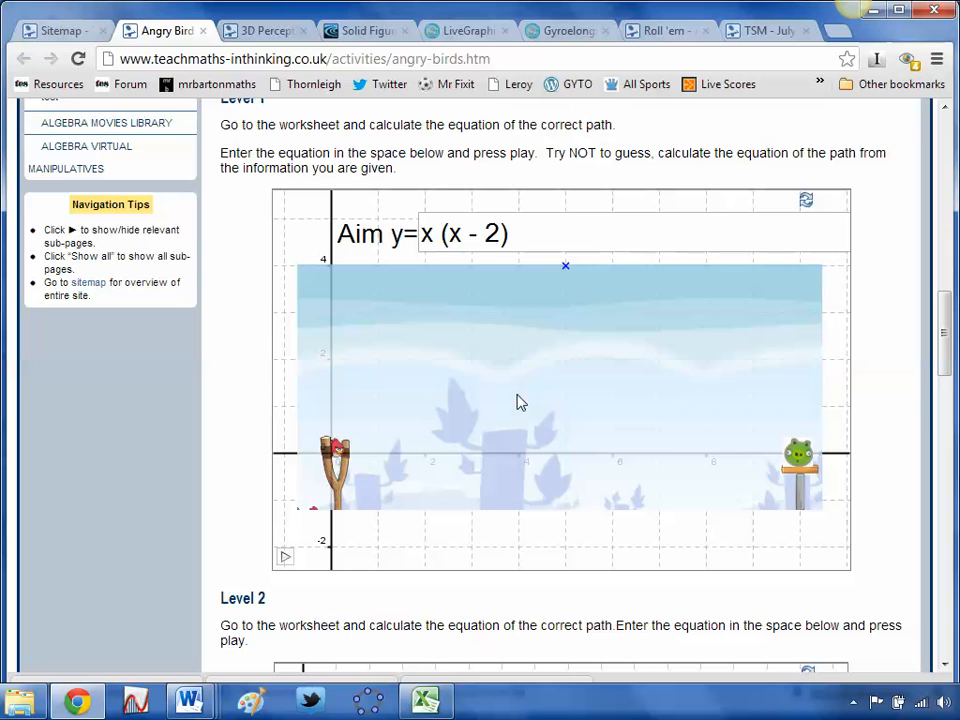
# Change the Level 1 aim equation to y=-x(x-5) and launch the bird along it
pyautogui.click(422, 234)
pyautogui.write('-')
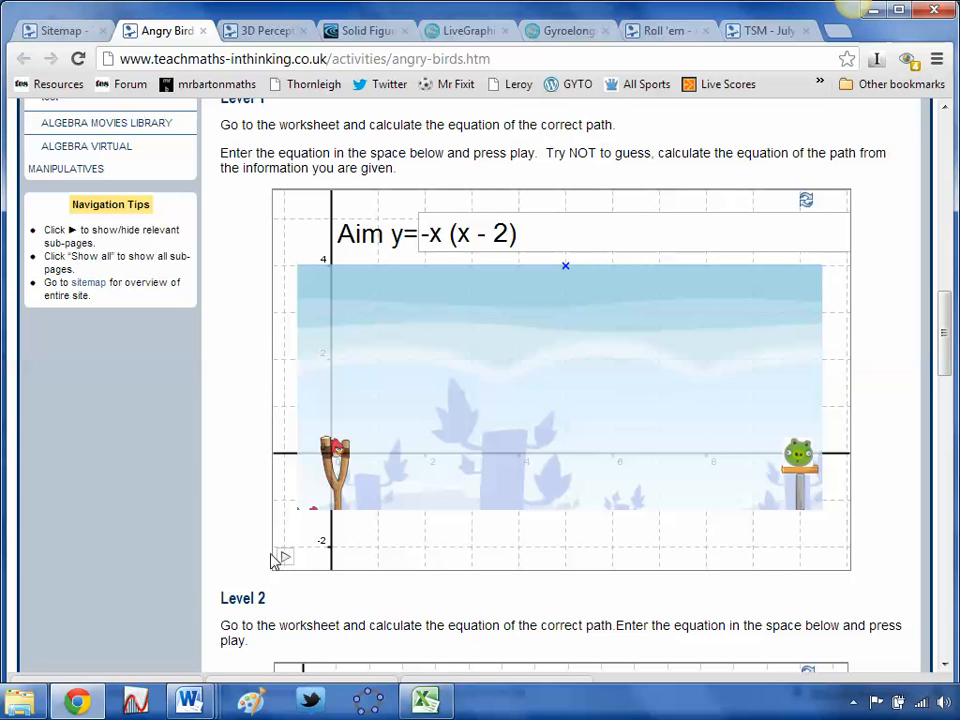
pyautogui.click(284, 558)
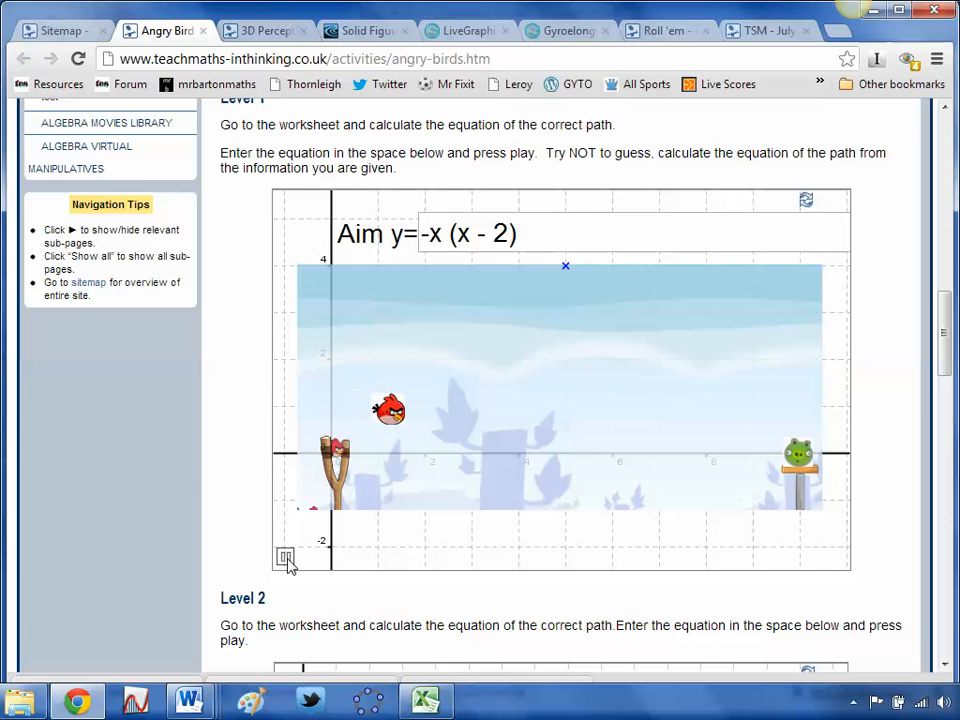
pyautogui.click(284, 556)
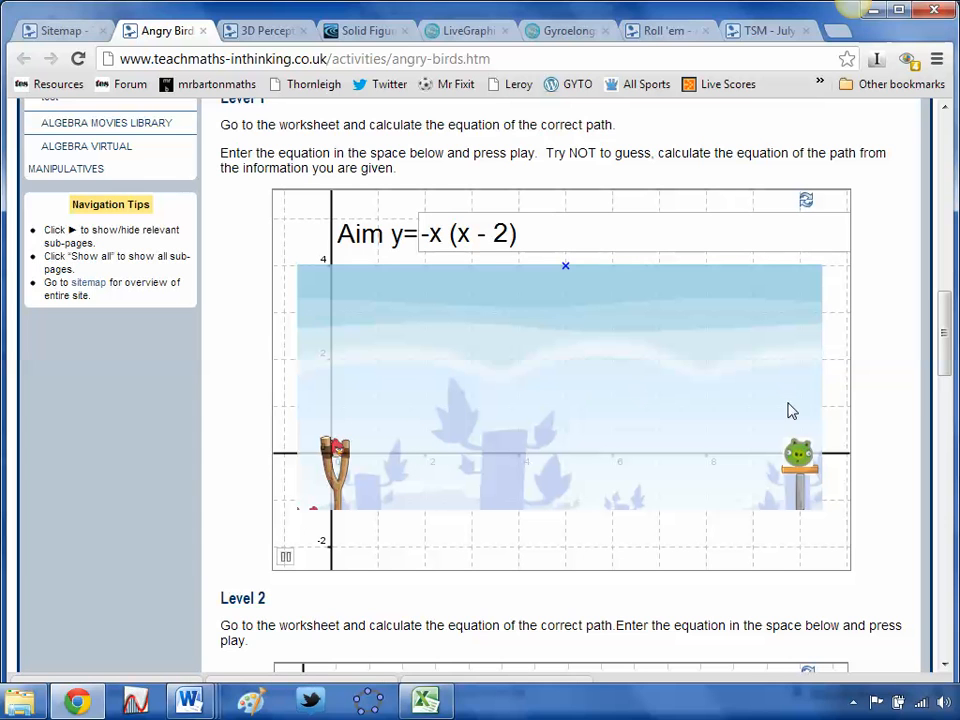
pyautogui.click(284, 556)
pyautogui.write('5')
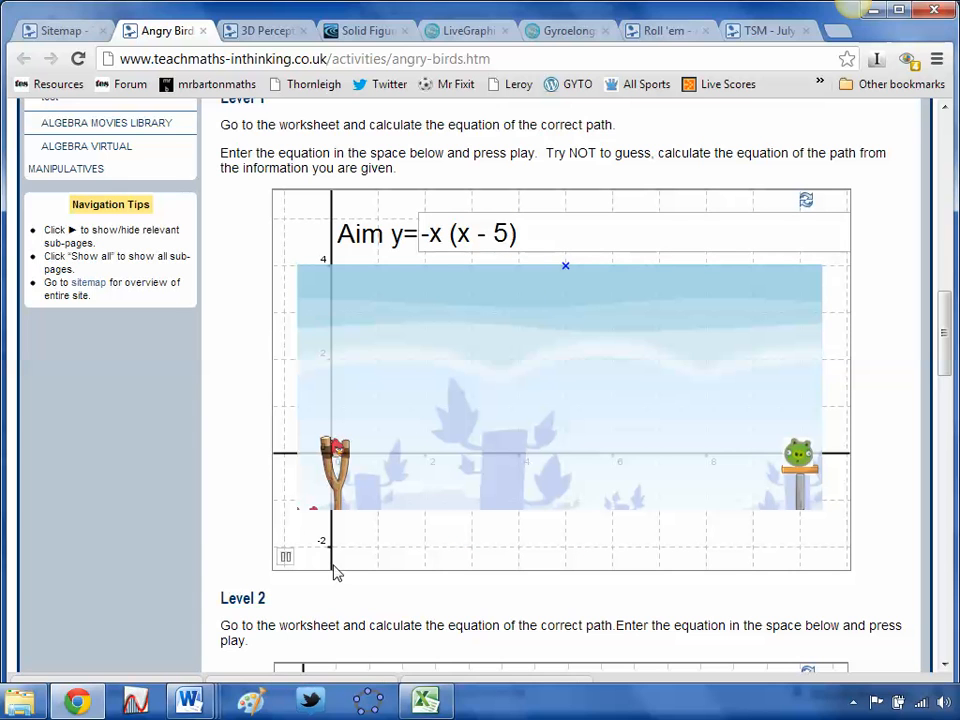
pyautogui.click(284, 556)
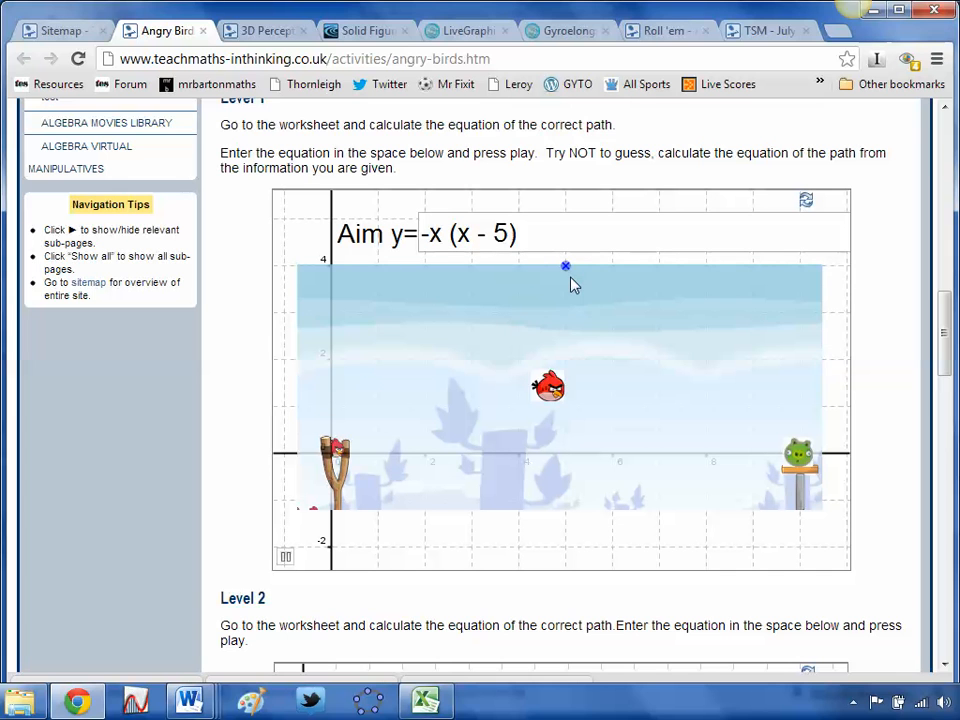
pyautogui.scroll(-3)
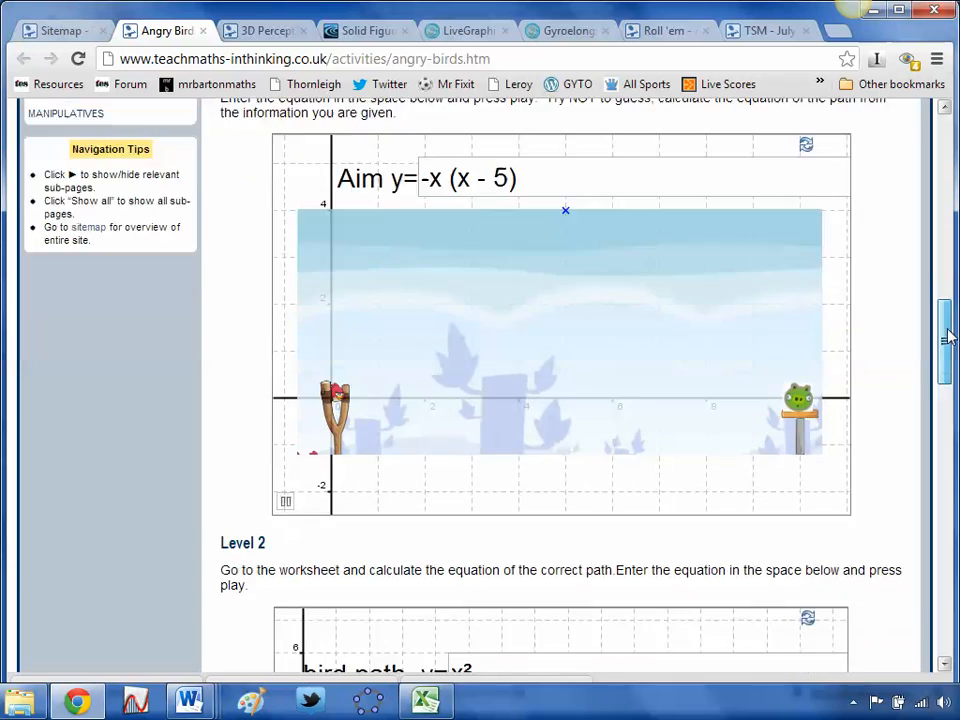
pyautogui.scroll(-3)
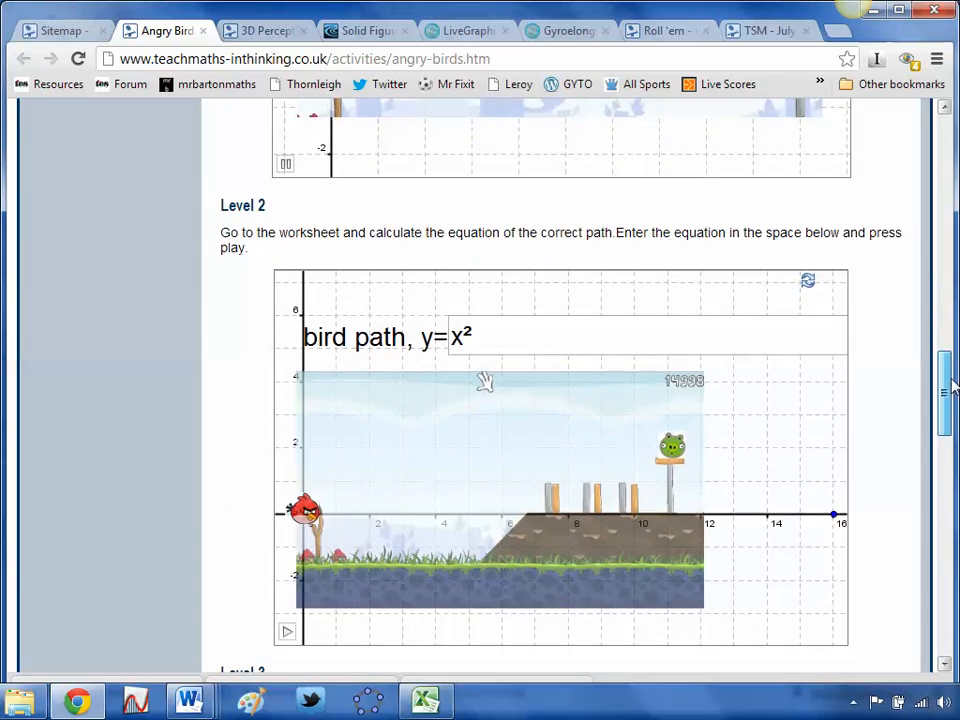
pyautogui.scroll(-3)
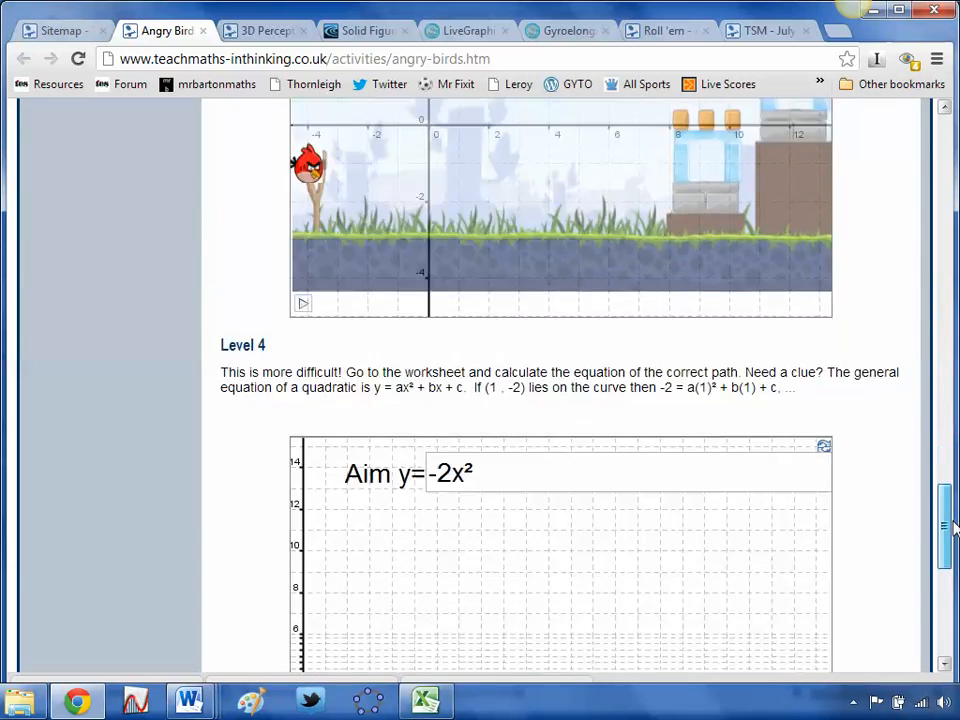
pyautogui.scroll(-3)
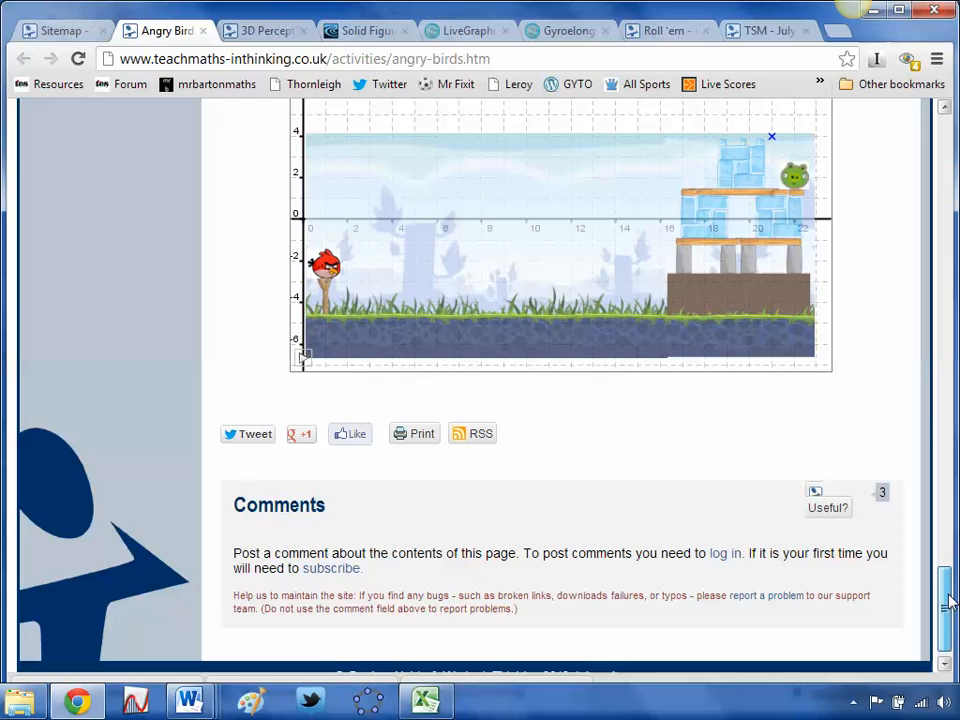
pyautogui.scroll(3)
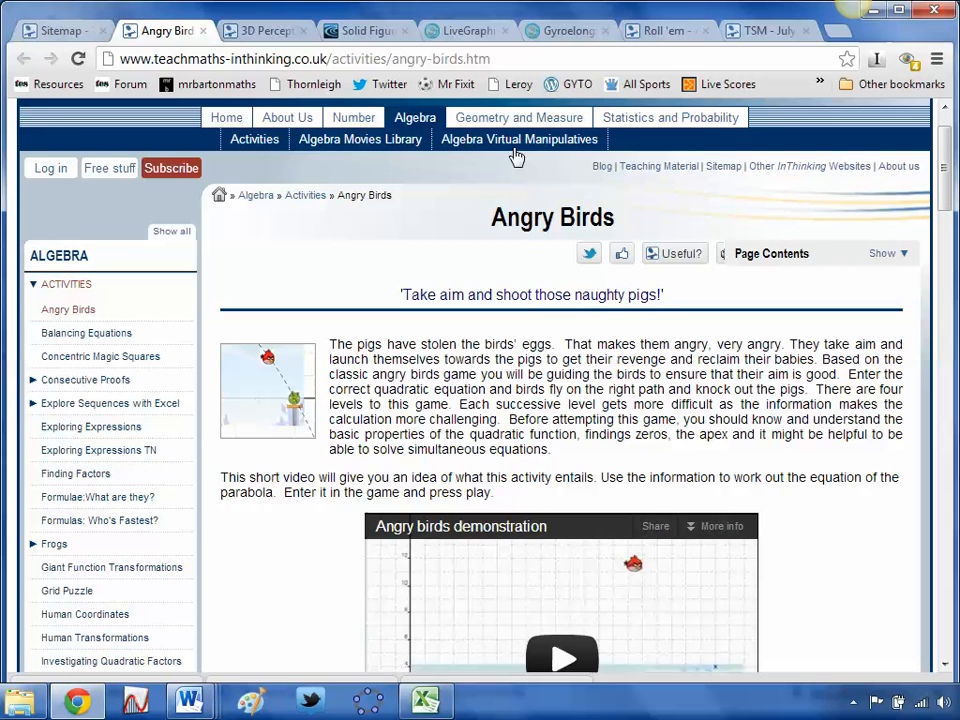
# Show the 3D Perception activity and scroll to its shape nets and Resources section
pyautogui.click(262, 30)
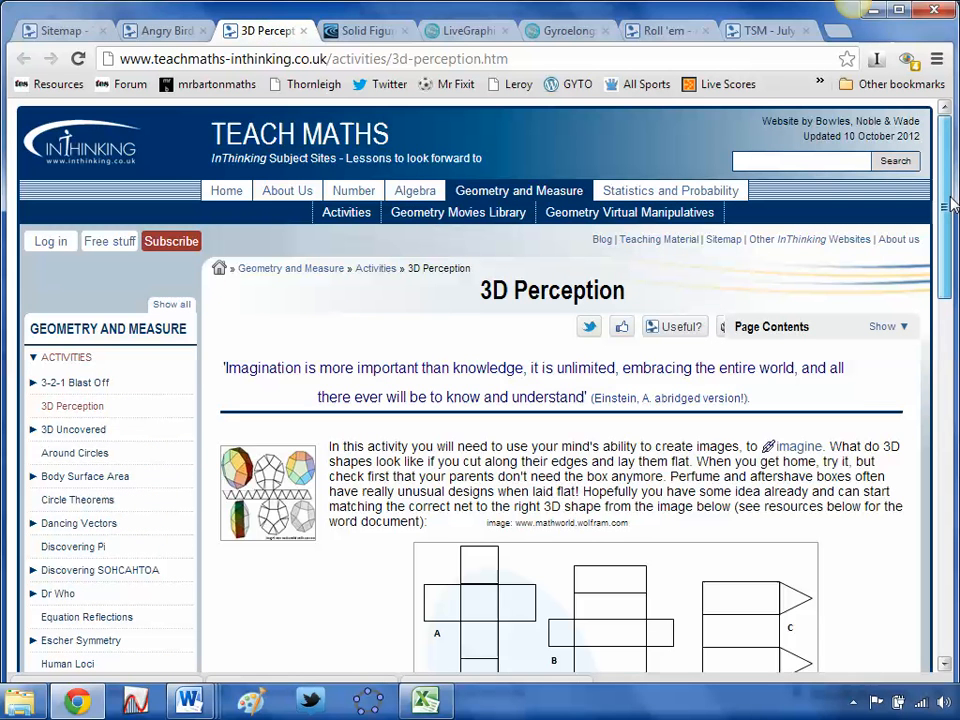
pyautogui.scroll(-3)
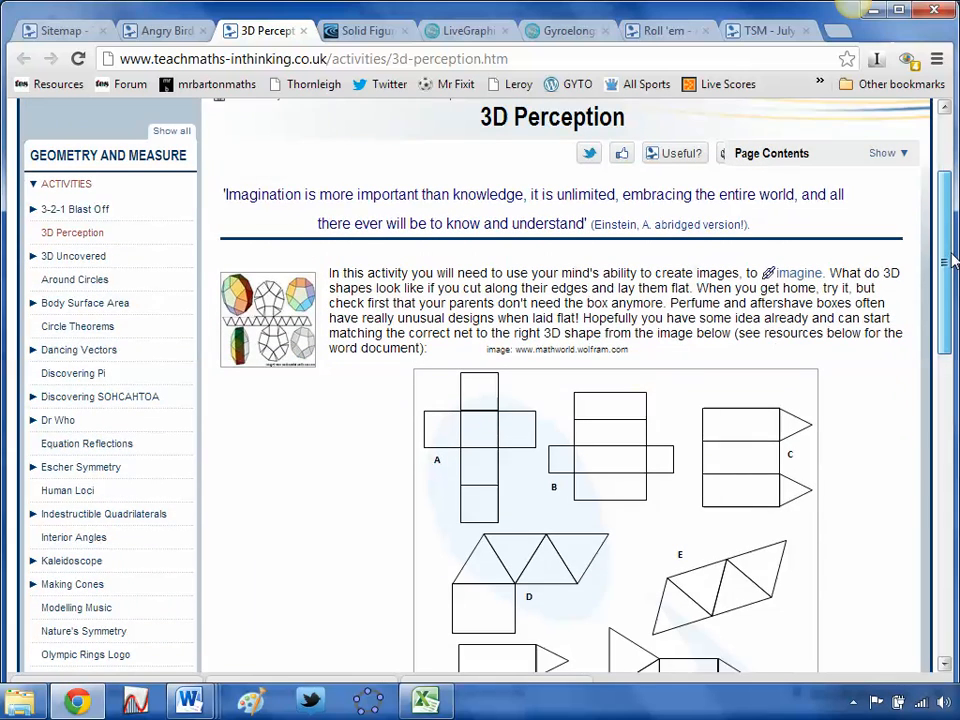
pyautogui.scroll(-3)
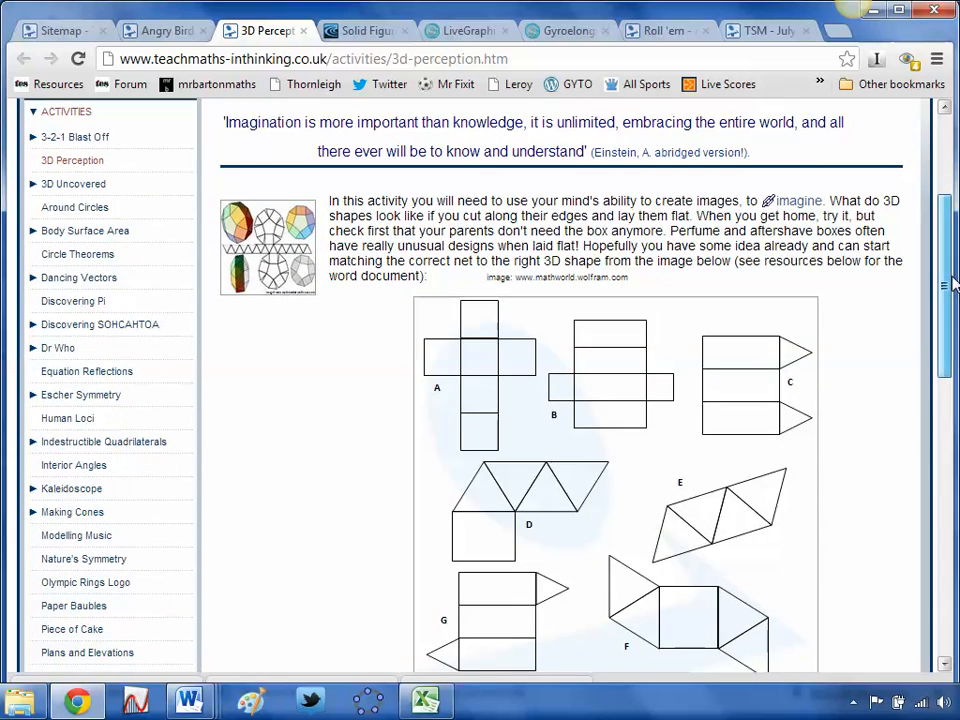
pyautogui.scroll(-3)
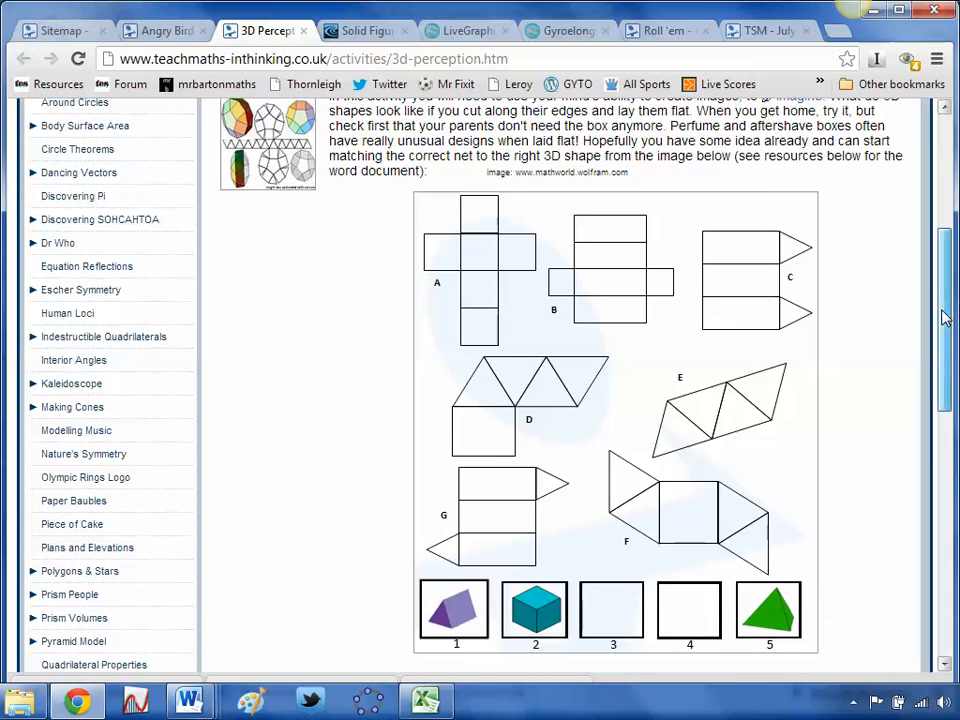
pyautogui.scroll(-3)
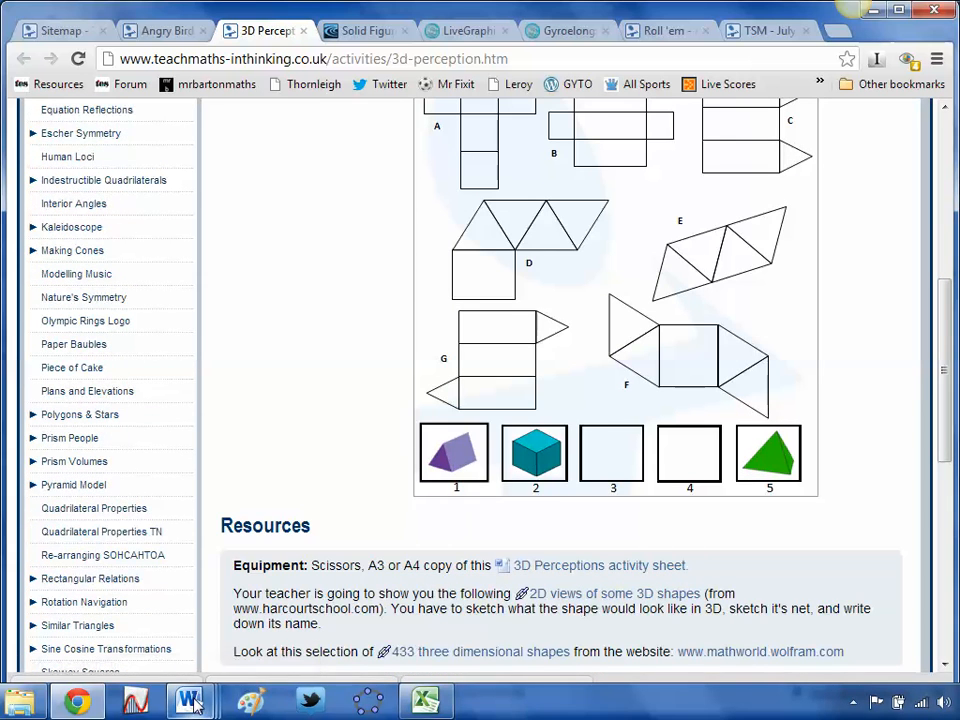
# Read the Nets_Solids worksheet from Match the Nets to the Surface Area & Volume tasks
pyautogui.click(188, 700)
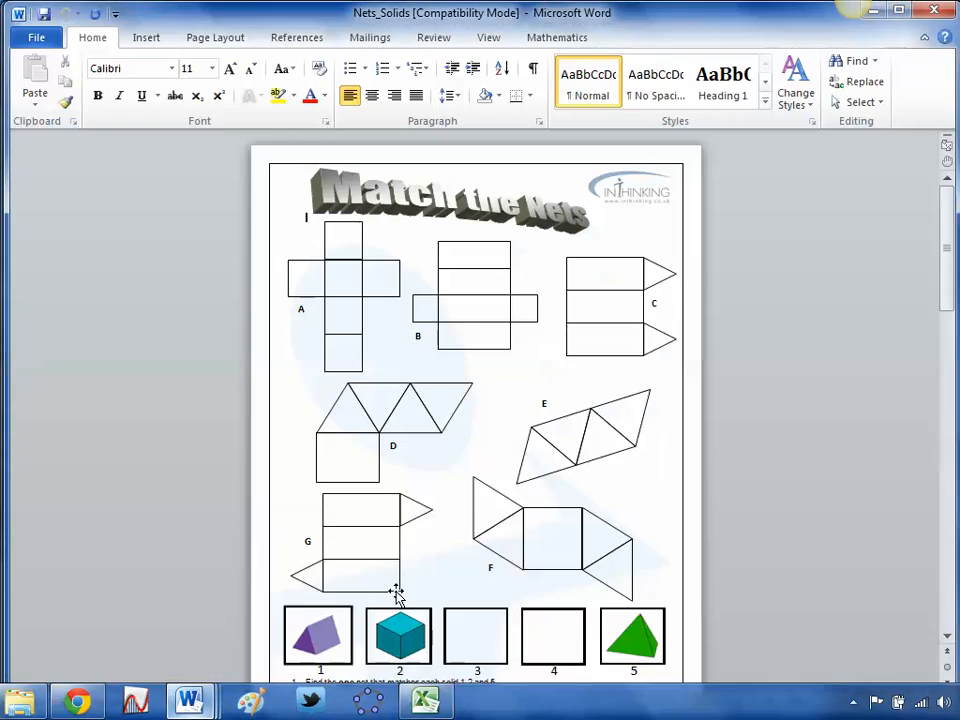
pyautogui.scroll(-3)
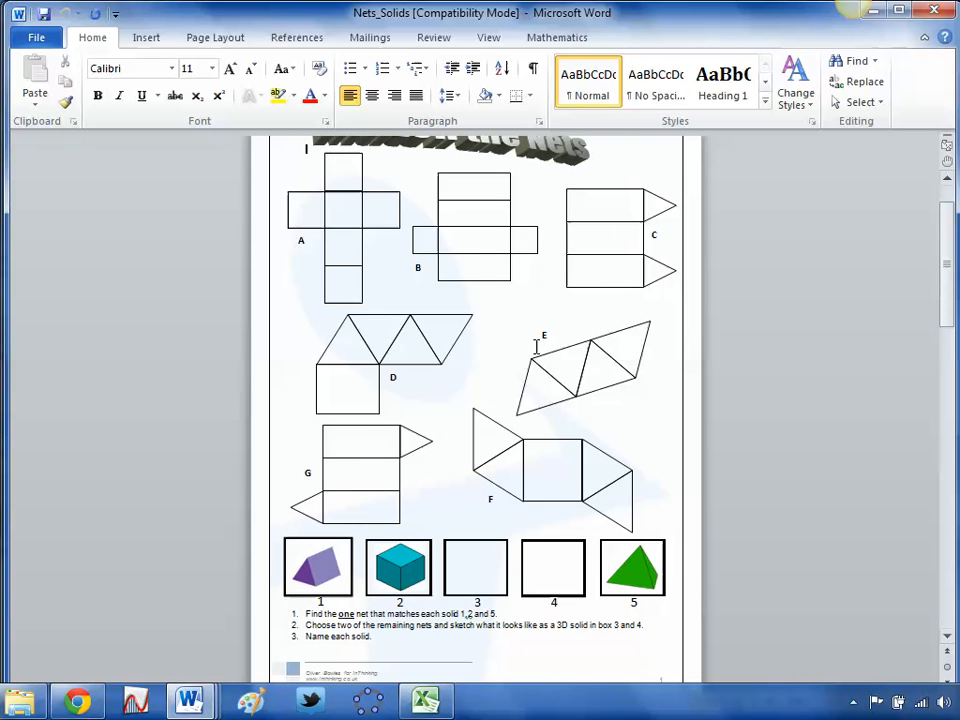
pyautogui.moveTo(622, 572)
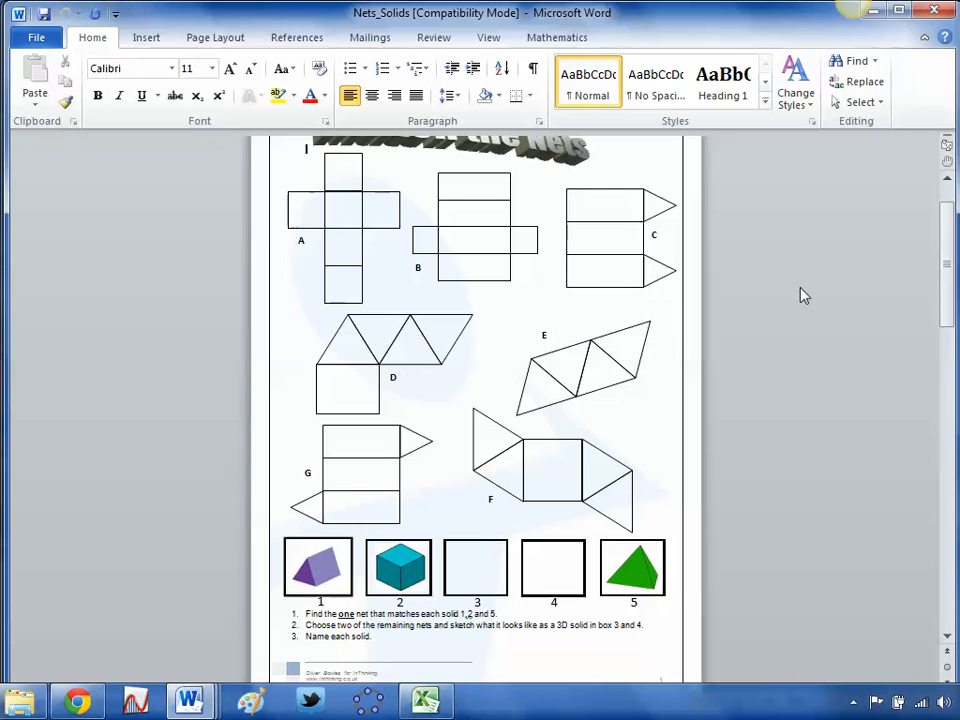
pyautogui.scroll(-3)
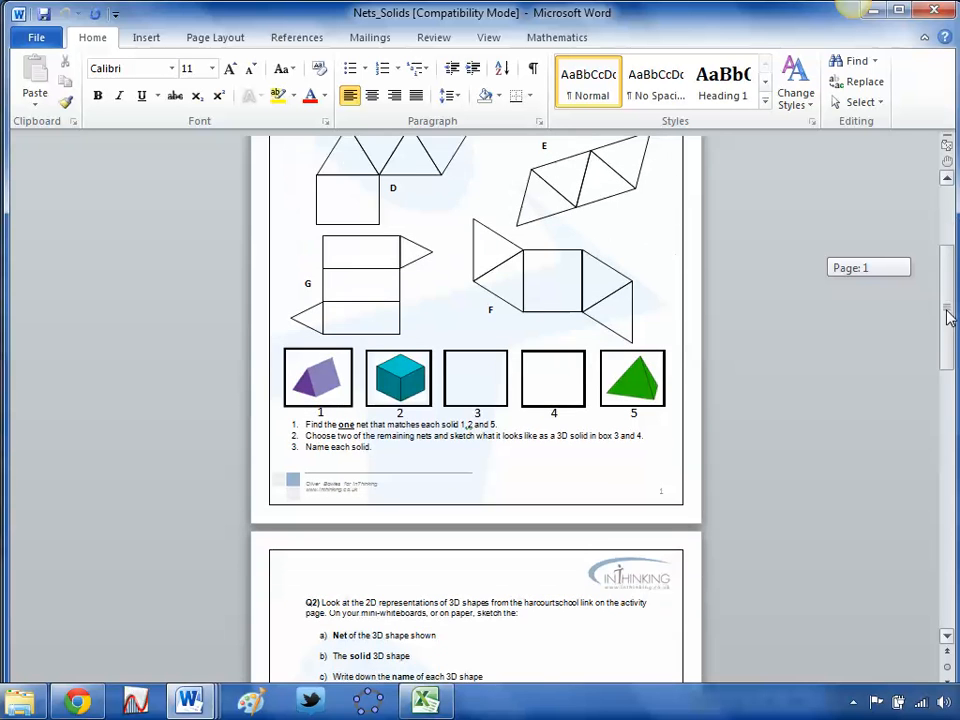
pyautogui.scroll(-3)
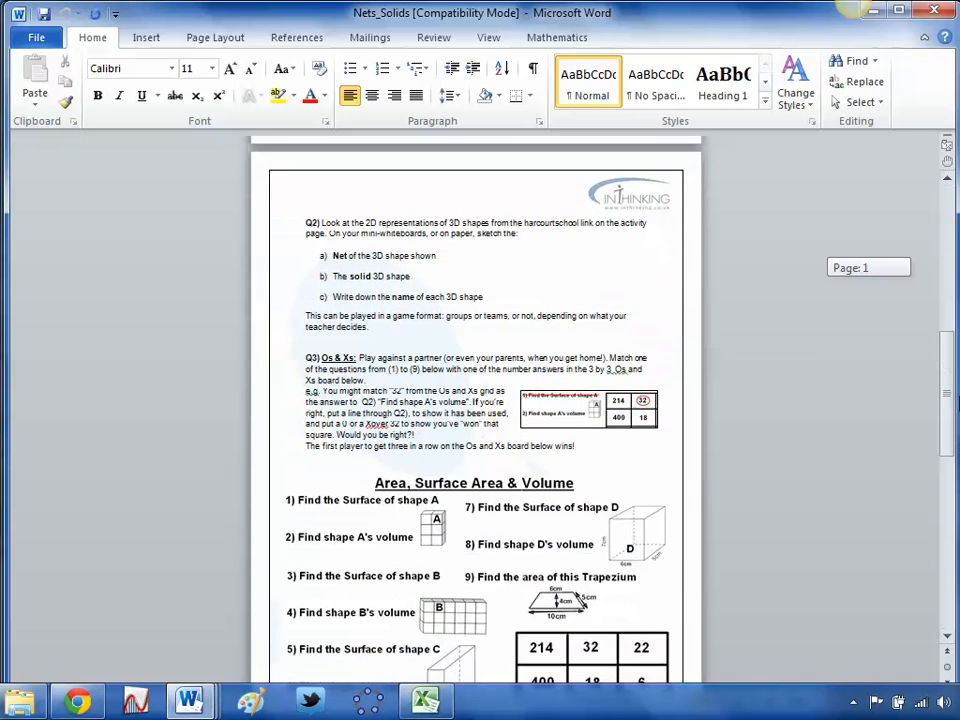
pyautogui.scroll(-3)
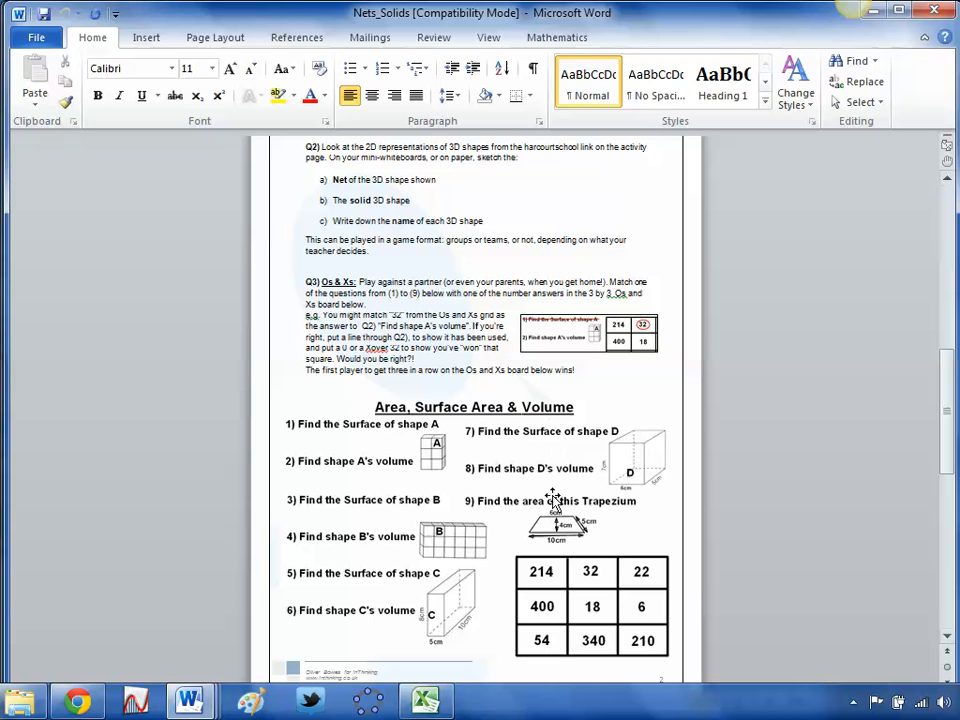
pyautogui.moveTo(156, 656)
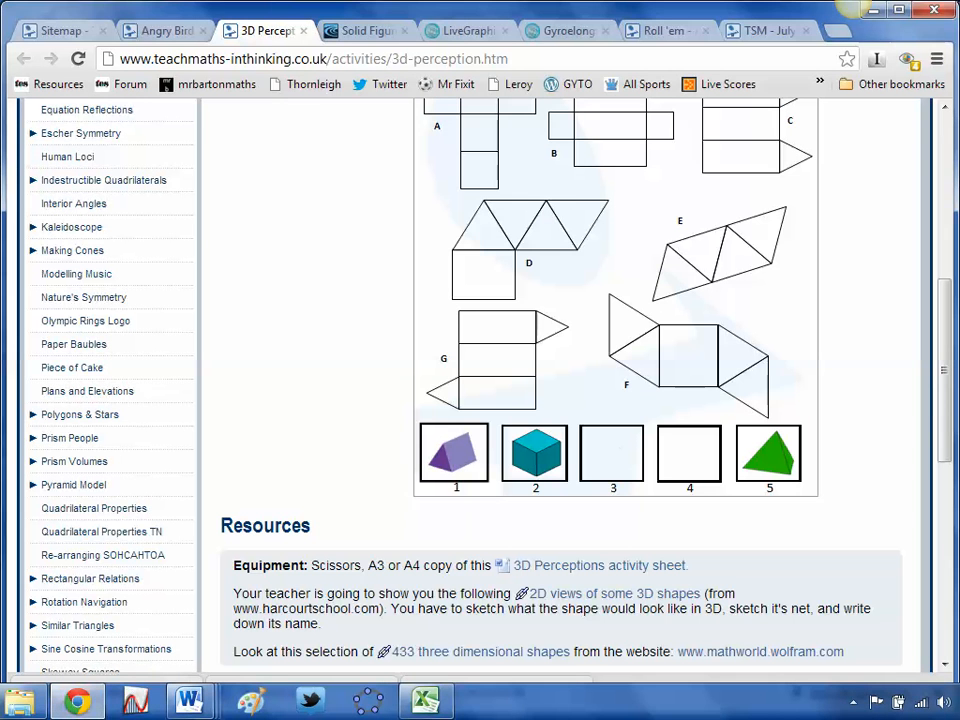
# Review the 3D Perception resources and description, then bring up the Solid Figures activity
pyautogui.scroll(-3)
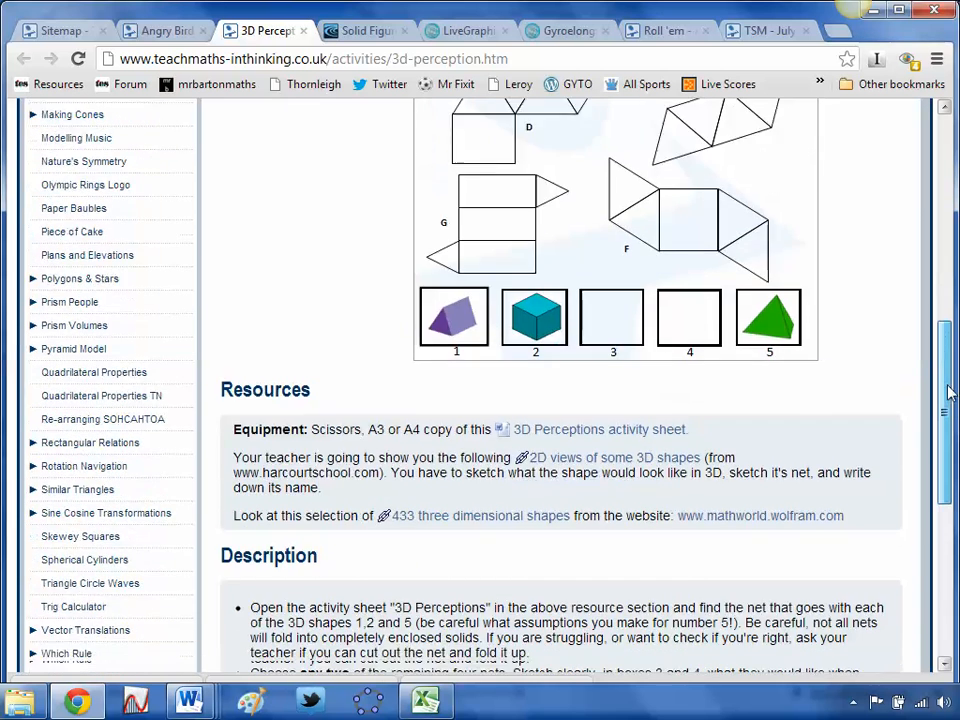
pyautogui.scroll(-3)
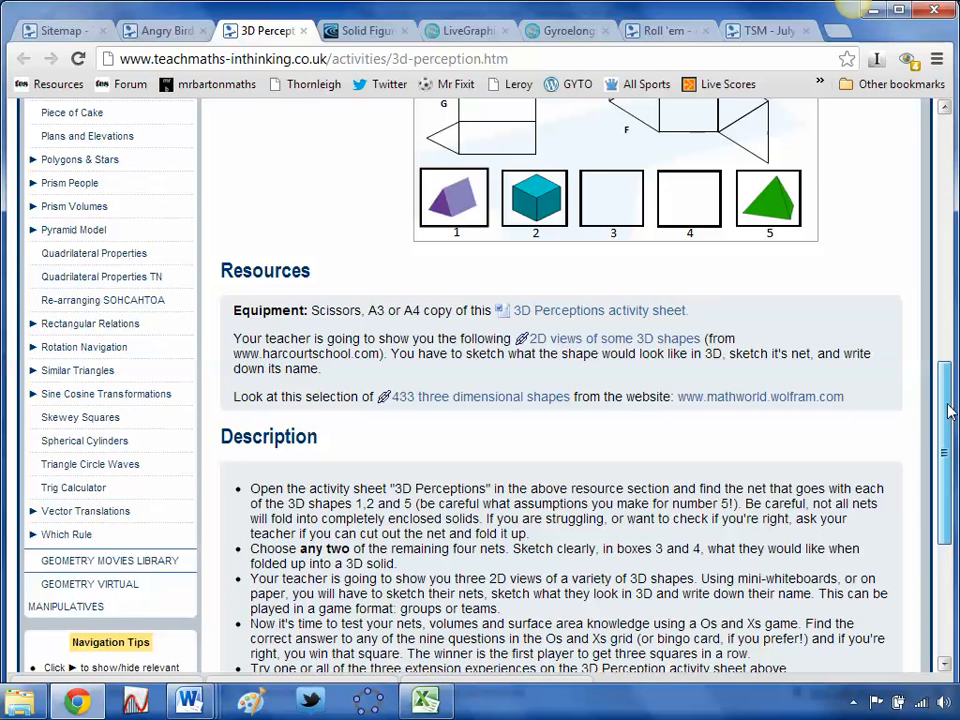
pyautogui.scroll(-3)
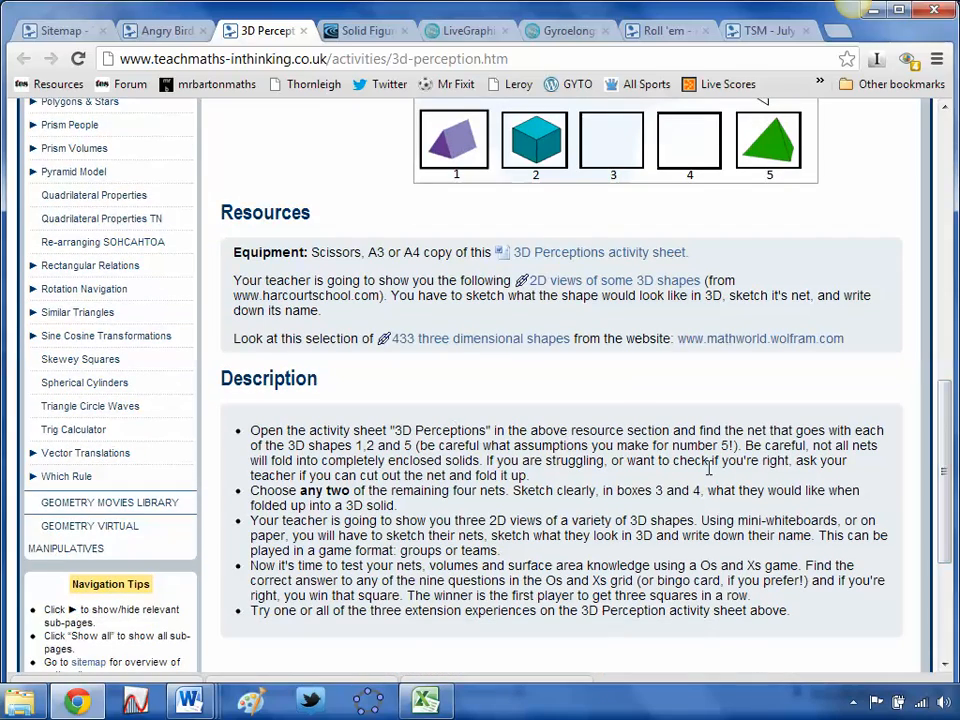
pyautogui.scroll(3)
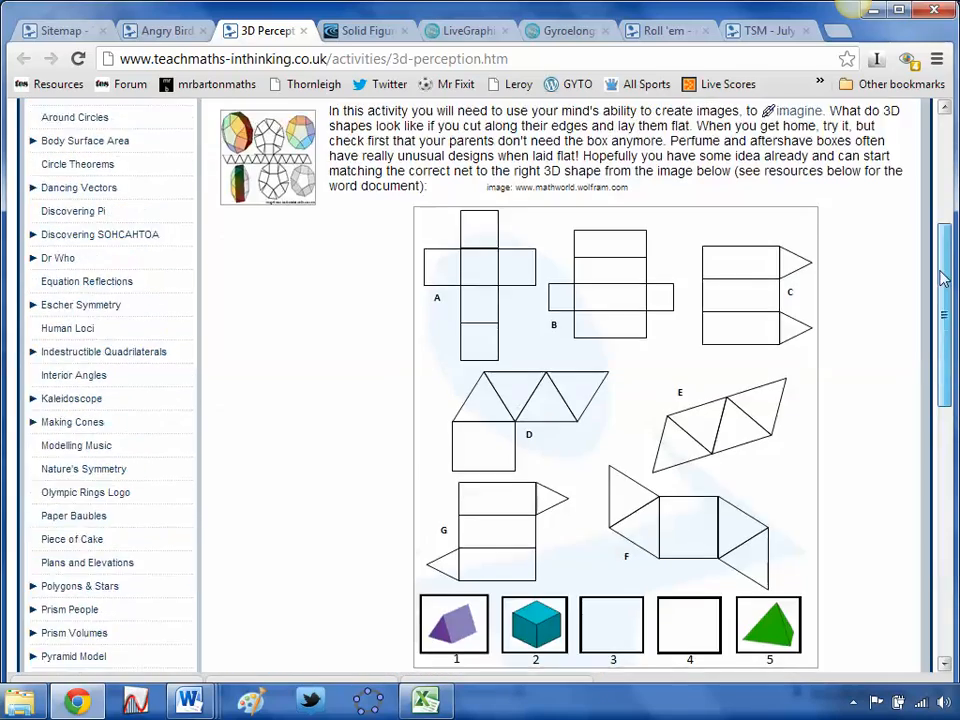
pyautogui.scroll(3)
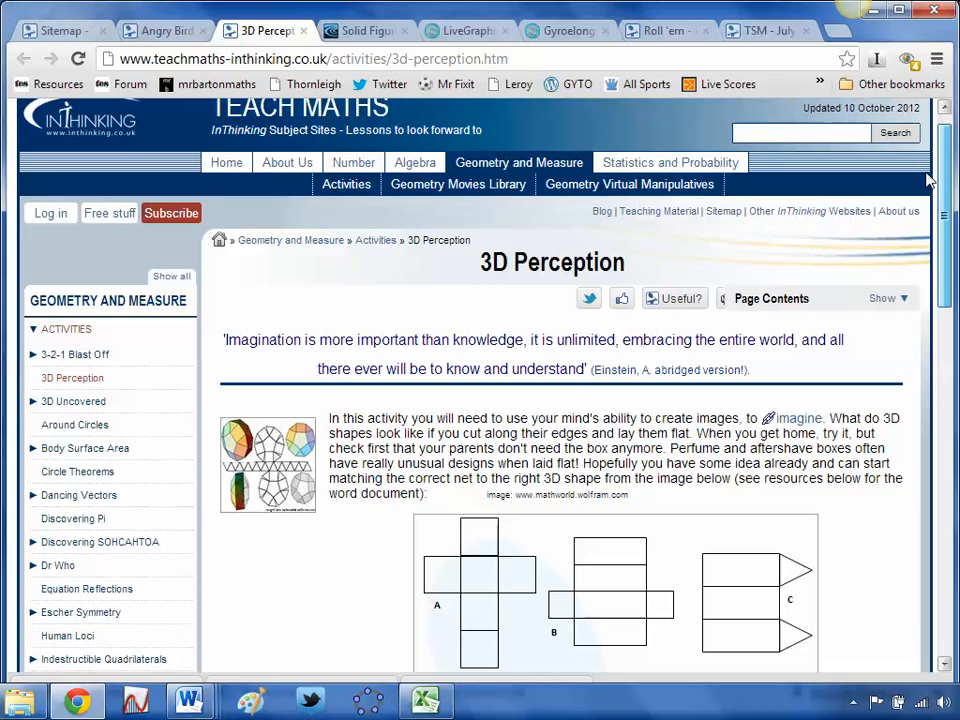
pyautogui.click(364, 30)
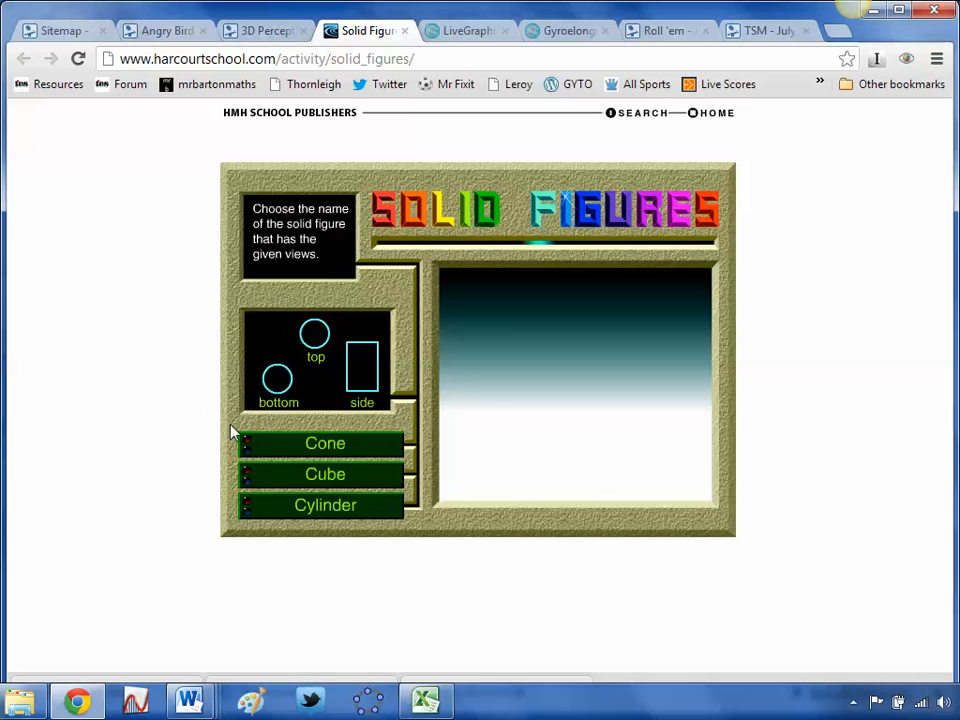
pyautogui.moveTo(384, 398)
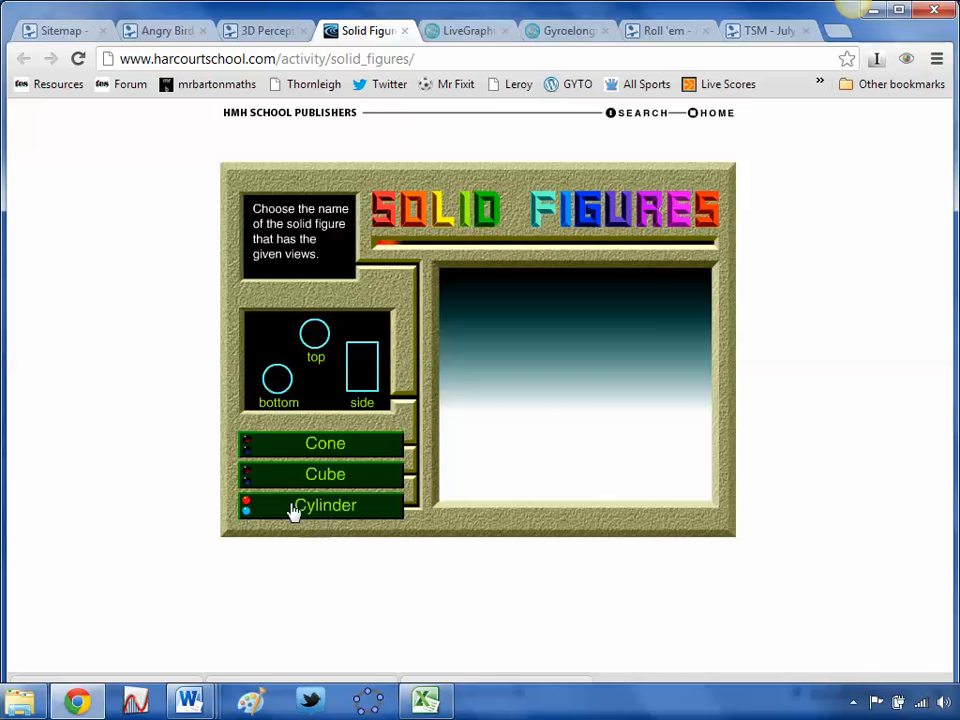
# Answer Cylinder in Solid Figures and return to the 3D Perception page
pyautogui.click(324, 504)
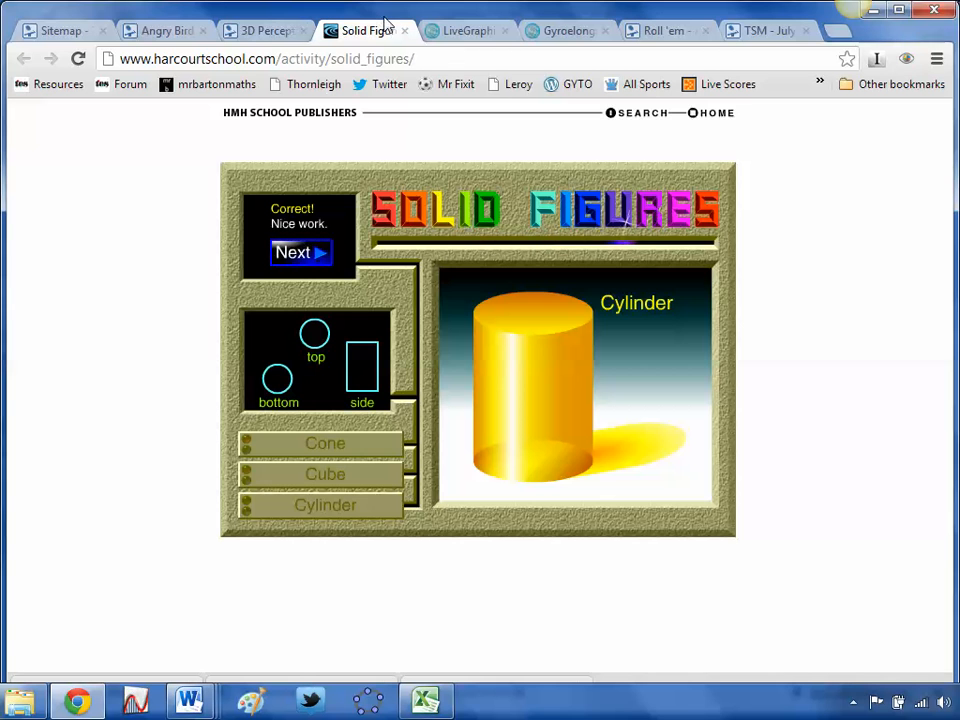
pyautogui.click(264, 30)
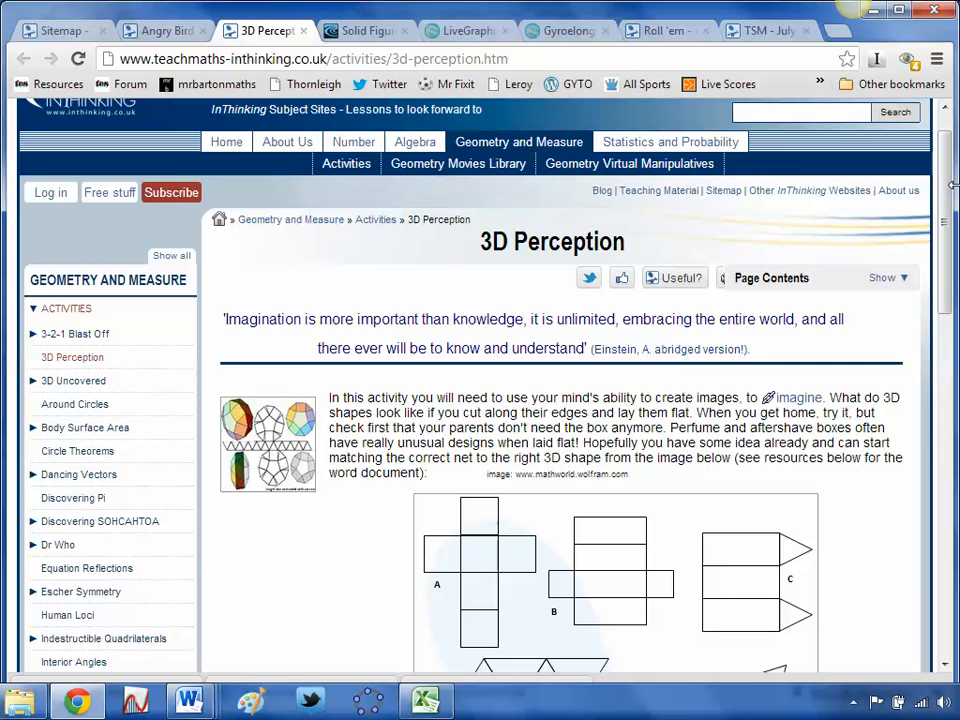
# Bring up the MathWorld LiveGraphics3D Applets list of 3D shapes
pyautogui.scroll(-3)
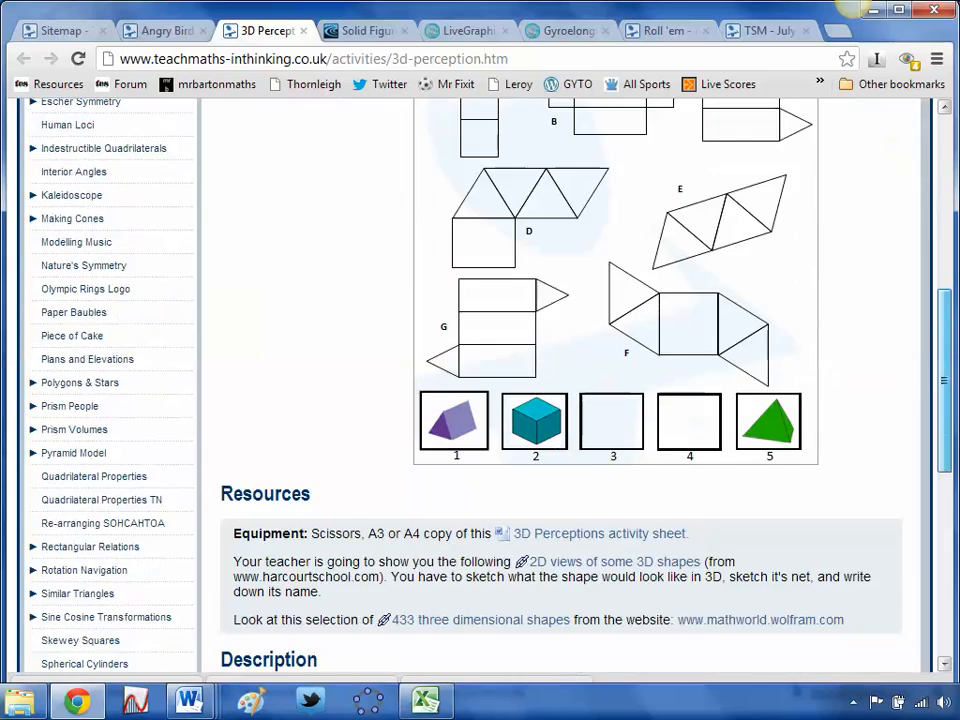
pyautogui.scroll(-3)
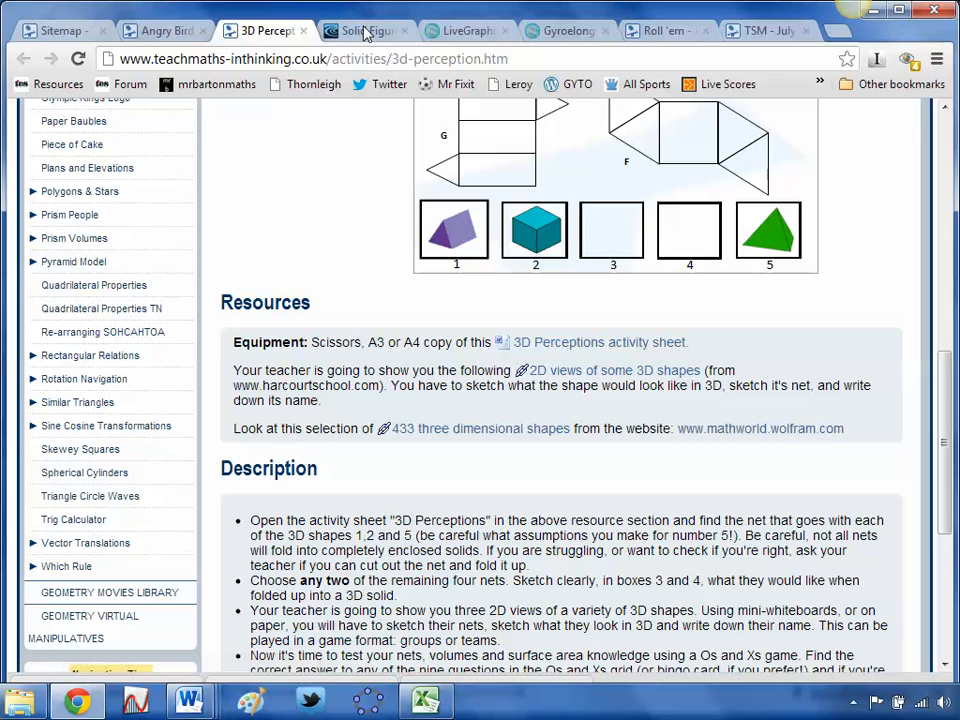
pyautogui.click(464, 30)
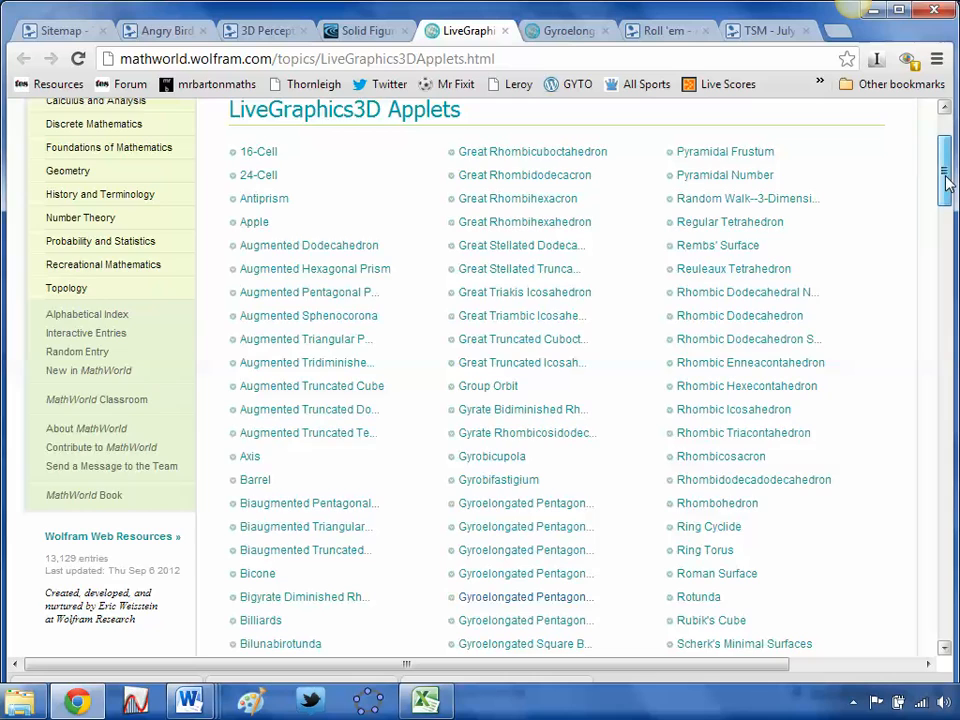
# View the Gyroelongated Pentagonal Pyramid MathWorld page and rotate its 3D model to see other faces
pyautogui.scroll(3)
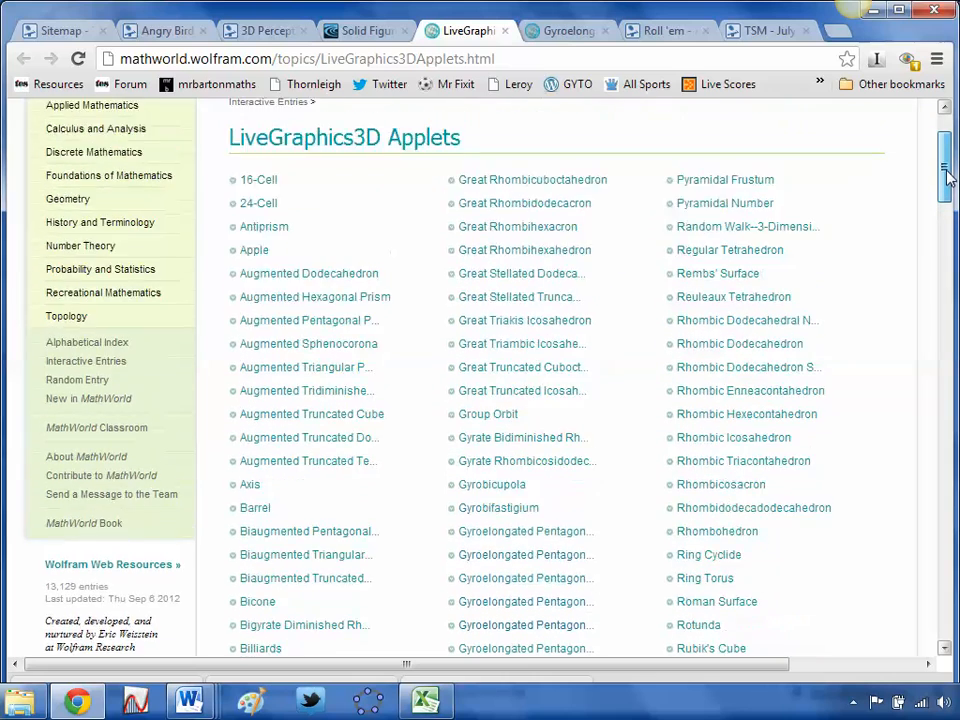
pyautogui.scroll(3)
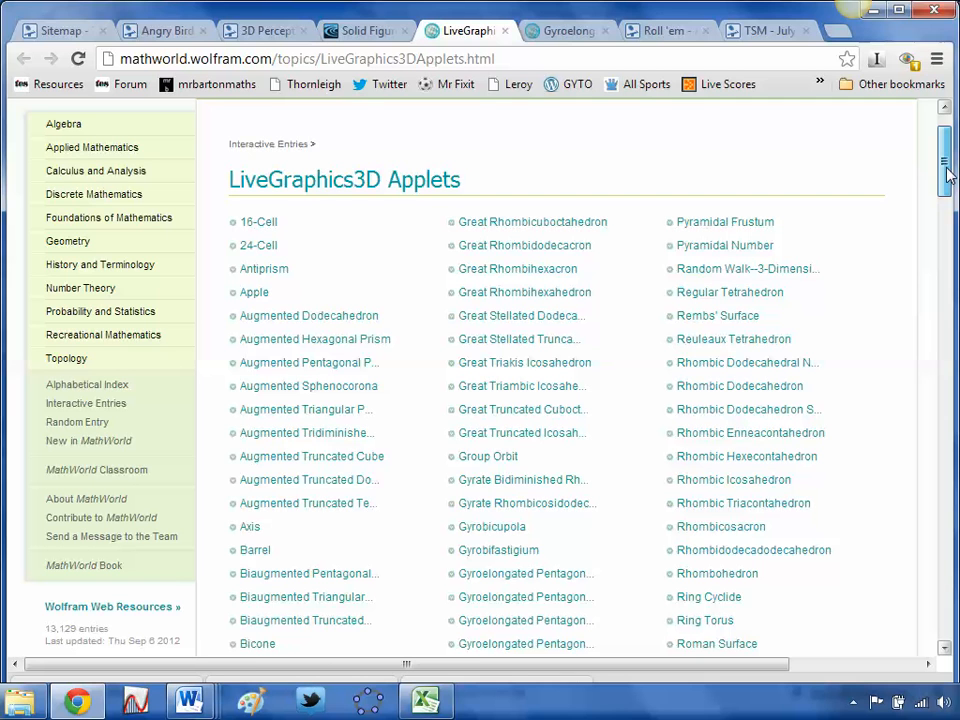
pyautogui.moveTo(498, 550)
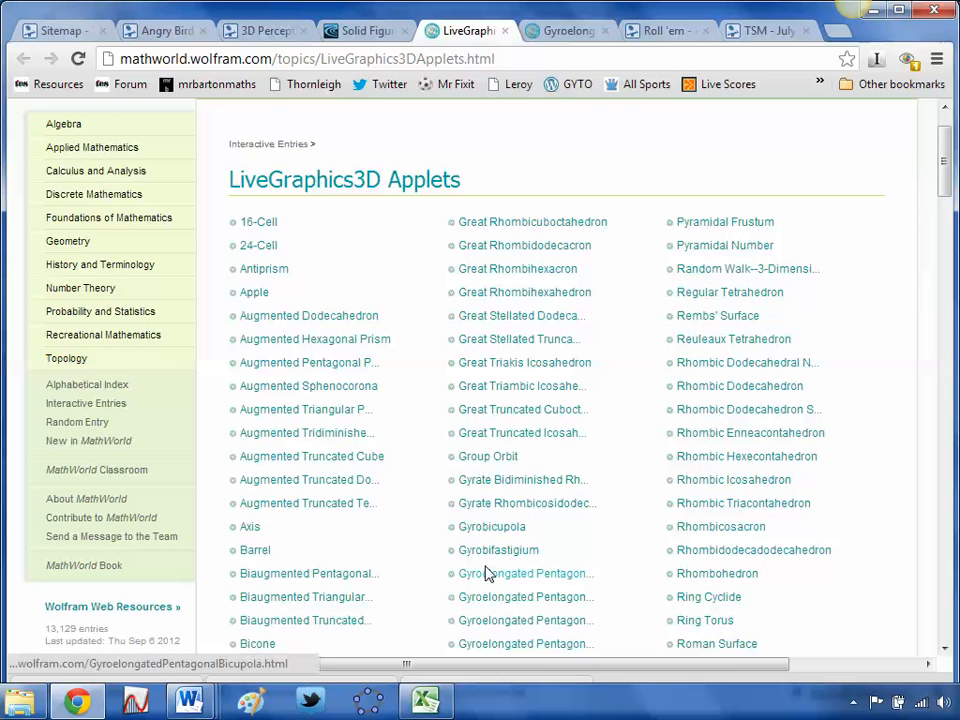
pyautogui.click(526, 572)
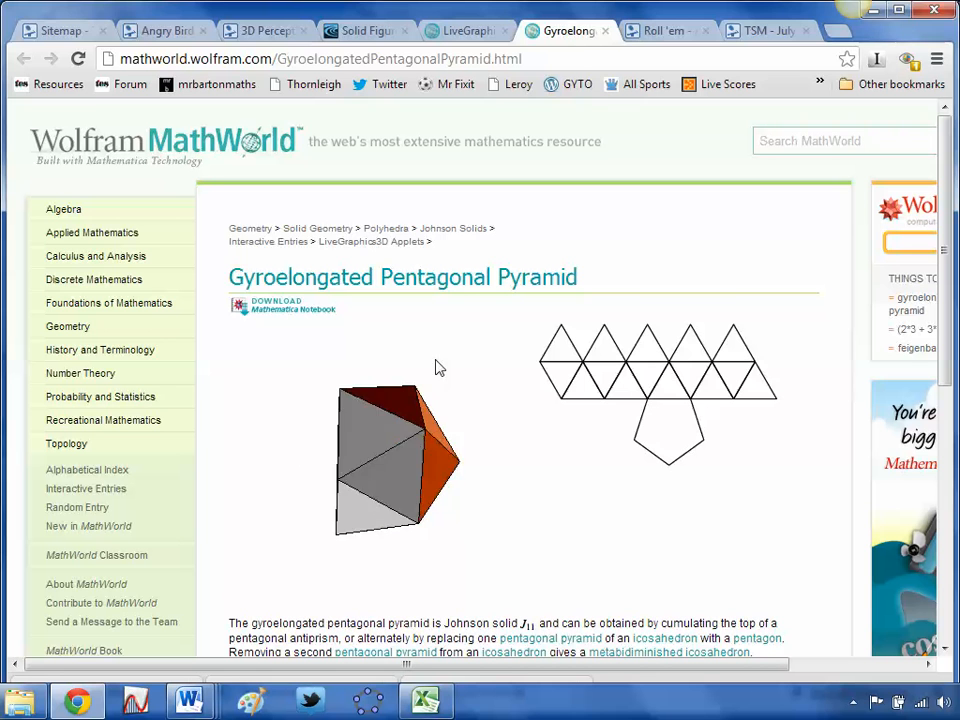
pyautogui.moveTo(436, 368); pyautogui.dragTo(416, 500)
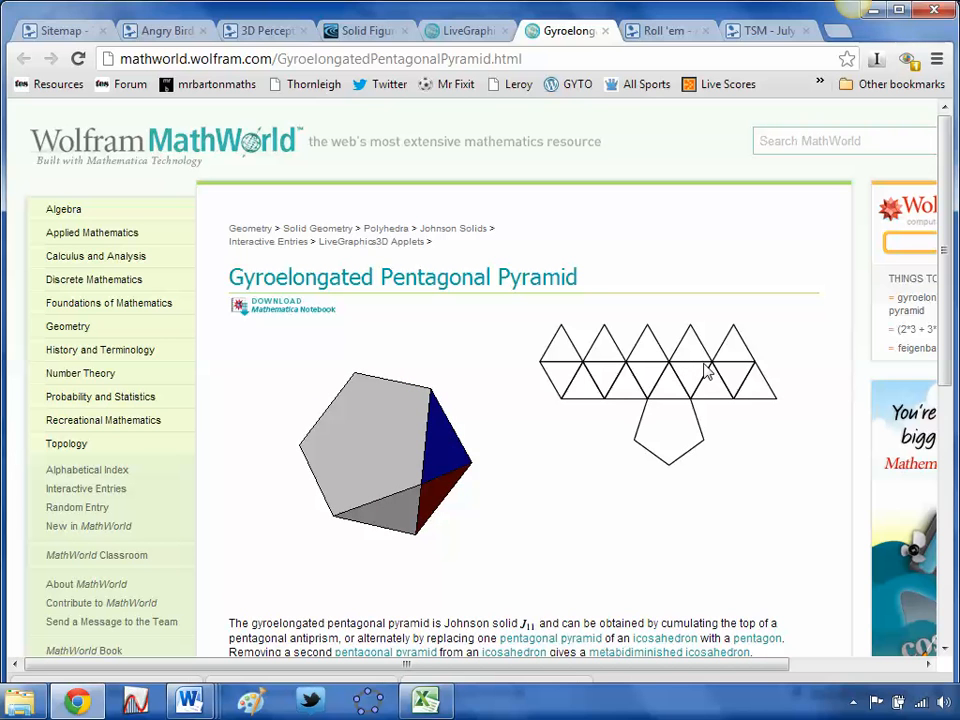
pyautogui.moveTo(660, 20)
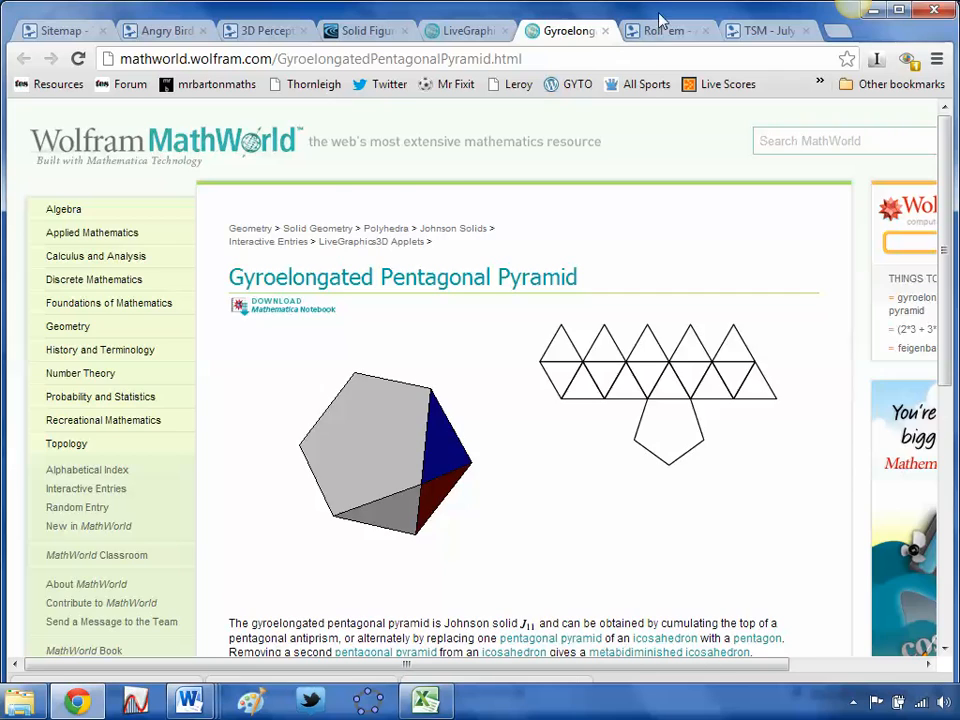
# Move on to the Roll 'em dice probability activity
pyautogui.click(668, 30)
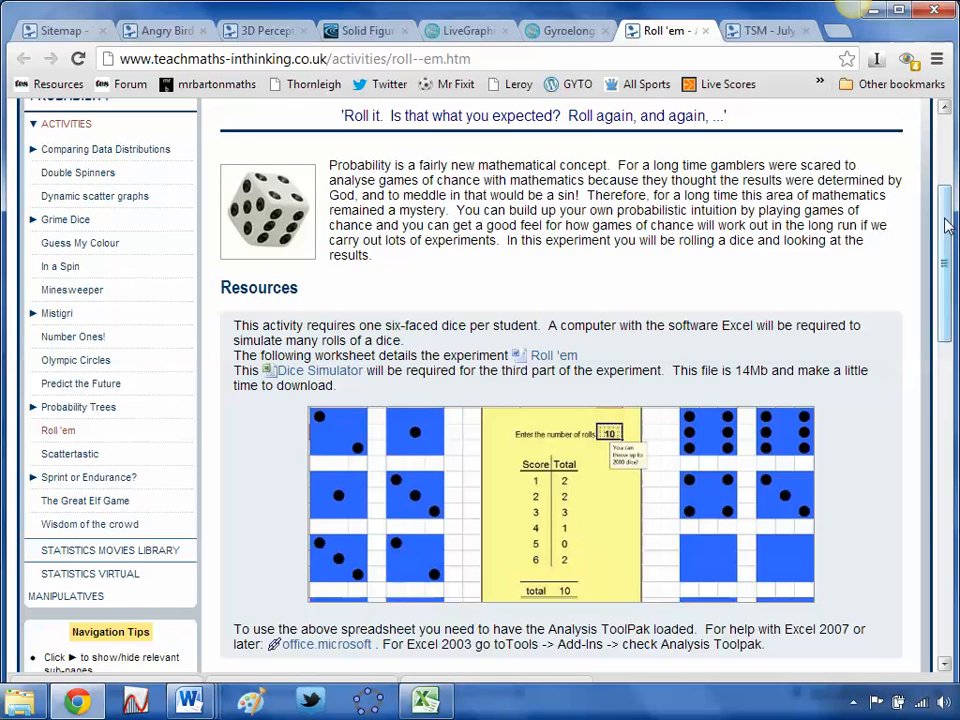
# Browse the Roll 'em page and view its worksheet document in Microsoft Word
pyautogui.scroll(3)
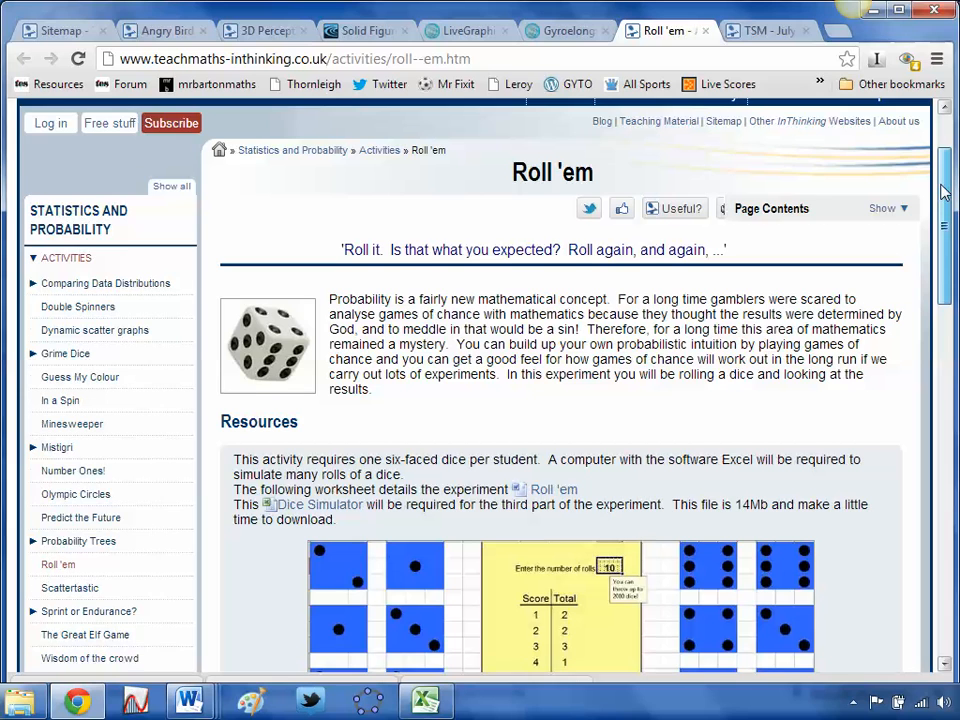
pyautogui.scroll(-3)
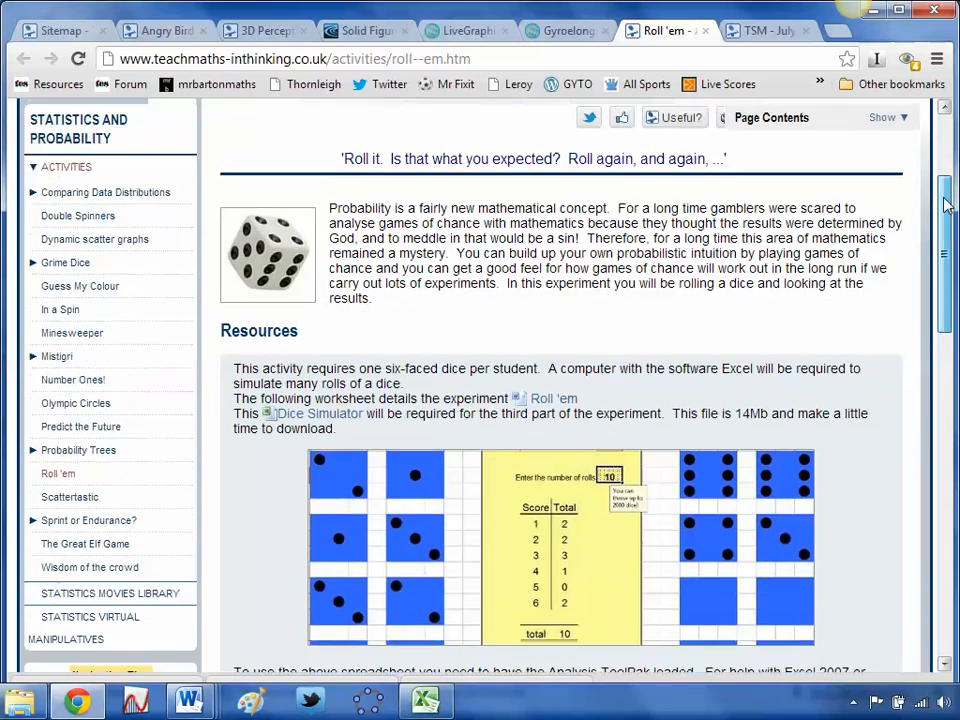
pyautogui.scroll(3)
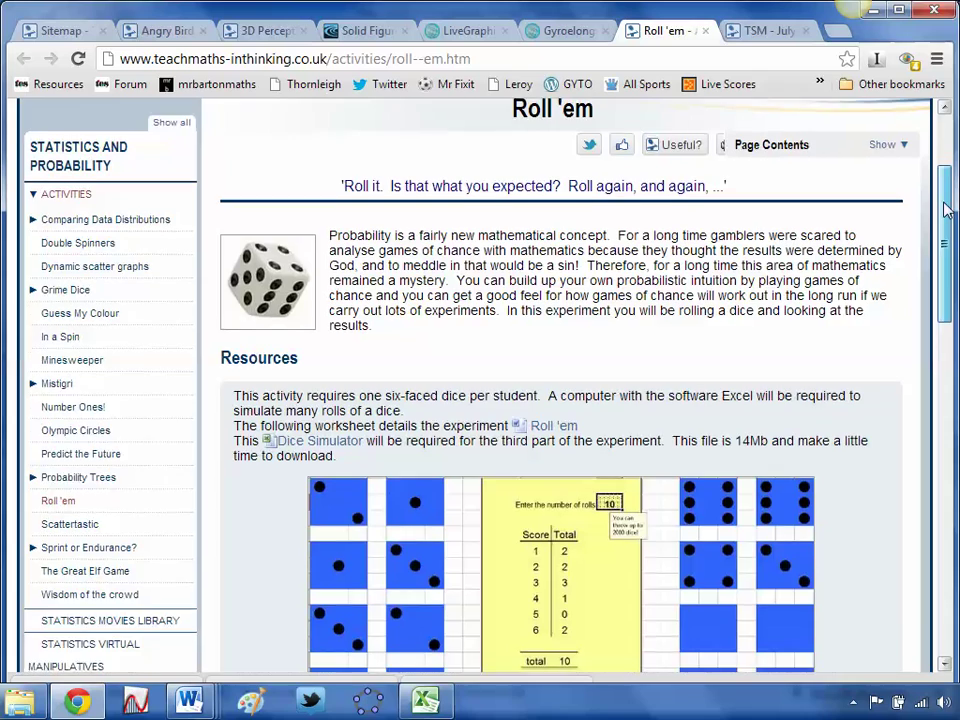
pyautogui.scroll(-3)
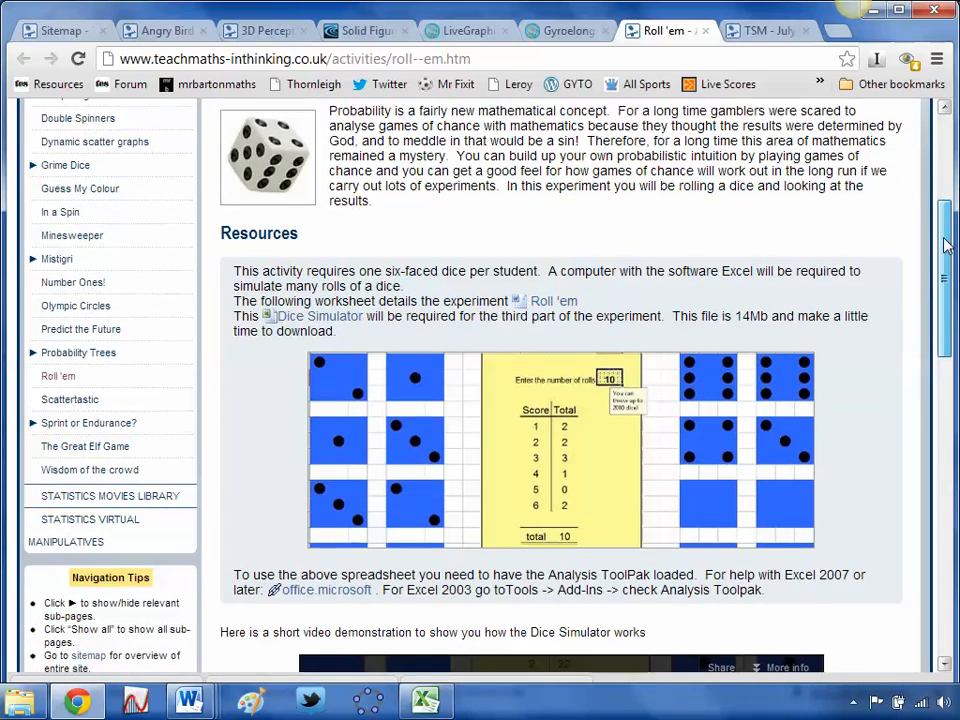
pyautogui.scroll(-3)
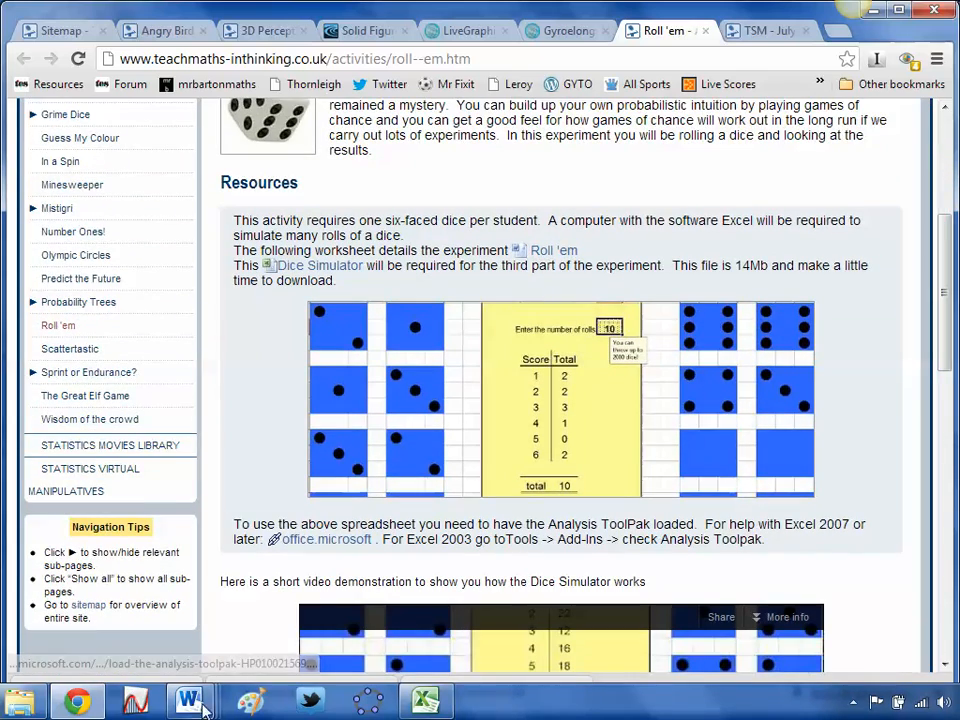
pyautogui.click(188, 700)
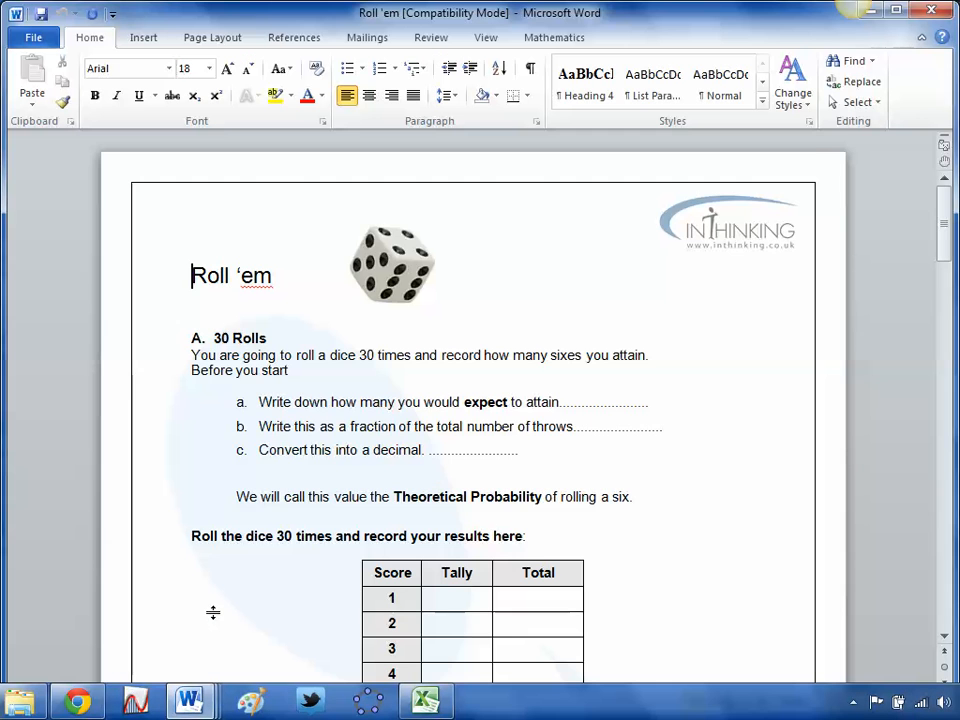
pyautogui.scroll(-3)
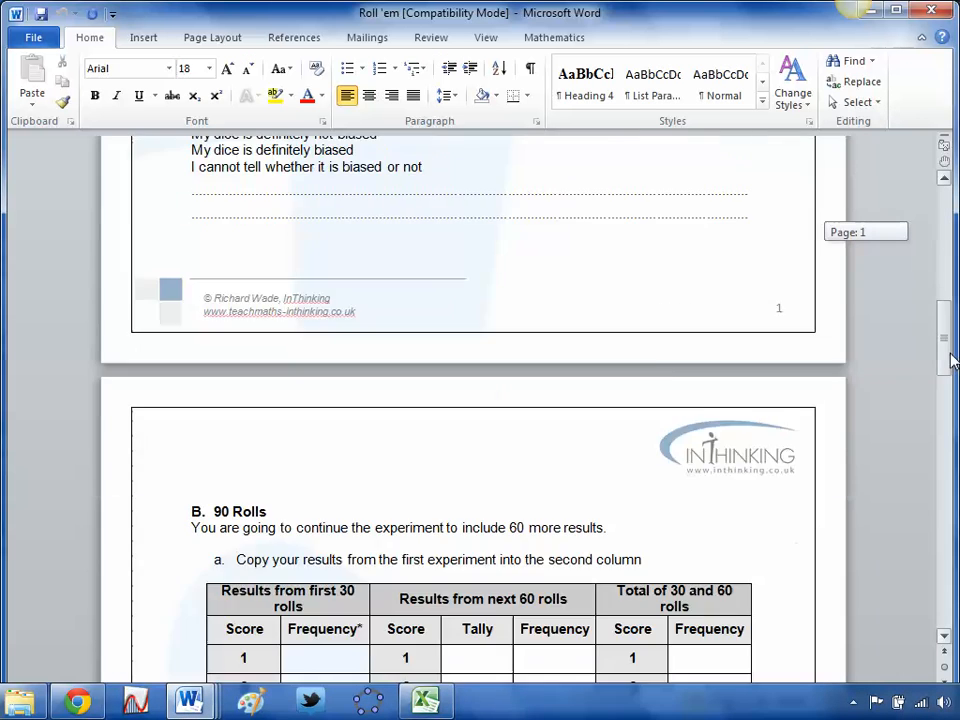
pyautogui.scroll(-3)
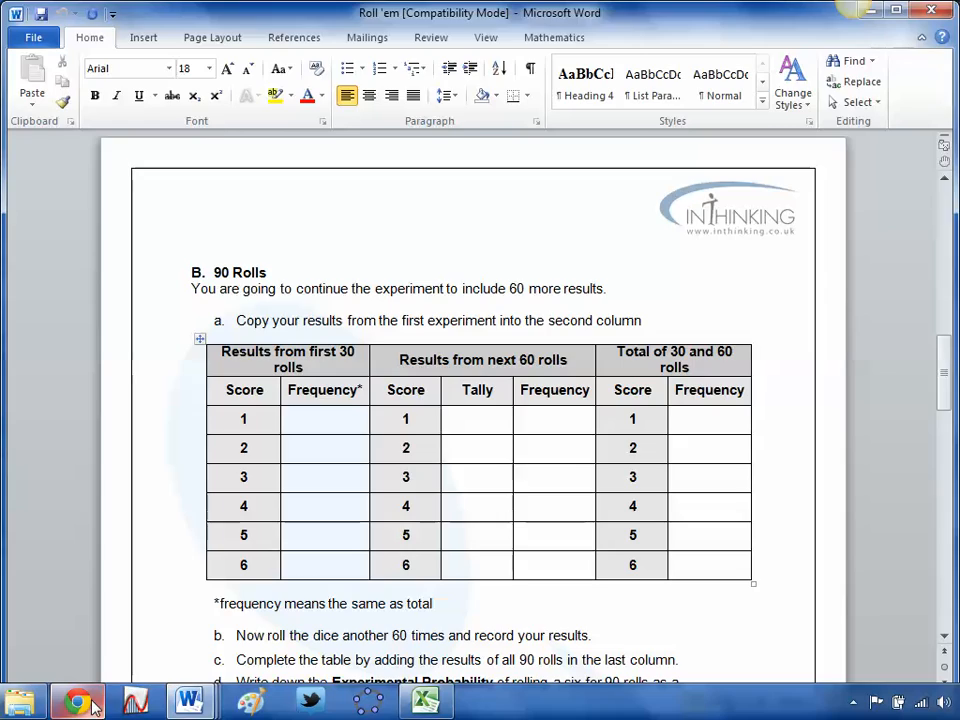
# Return to the Roll 'em page and launch the Dice Simulator spreadsheet from Resources
pyautogui.click(76, 700)
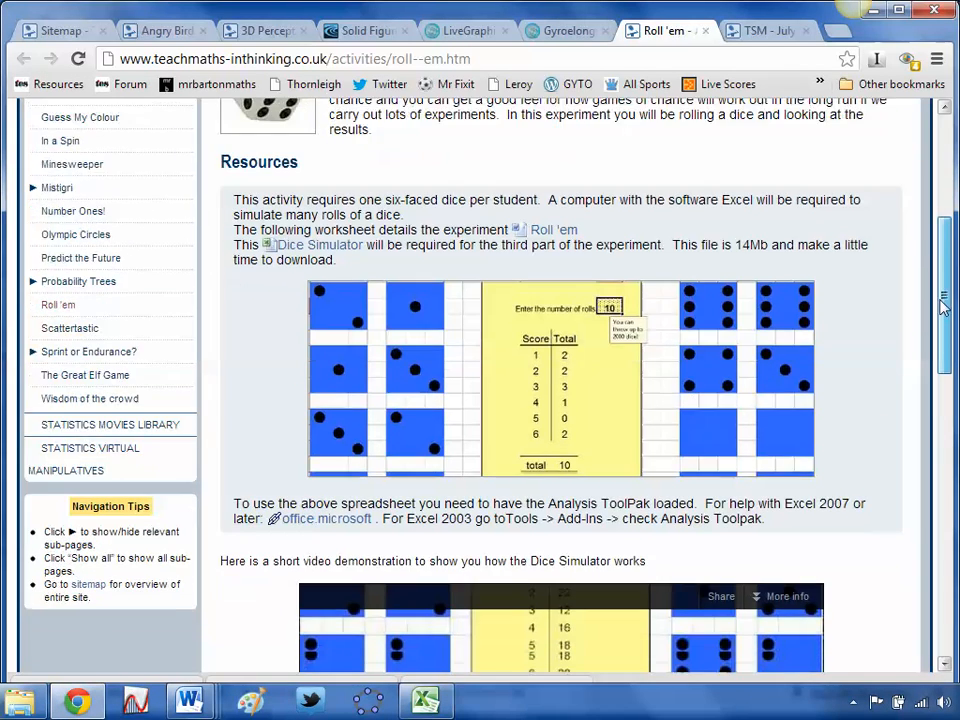
pyautogui.scroll(-3)
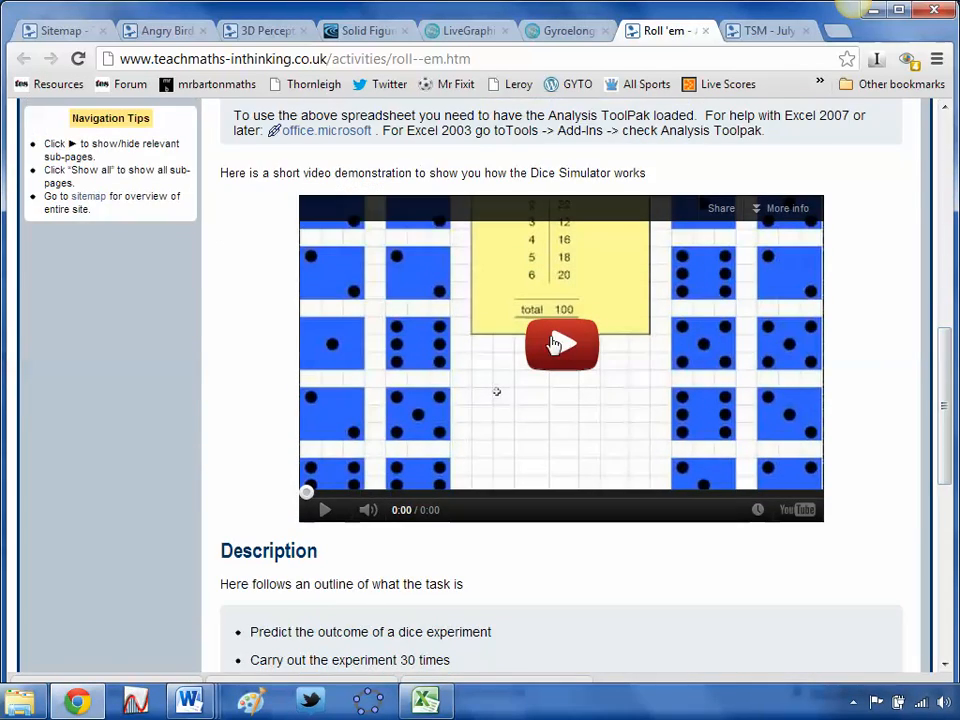
pyautogui.click(424, 700)
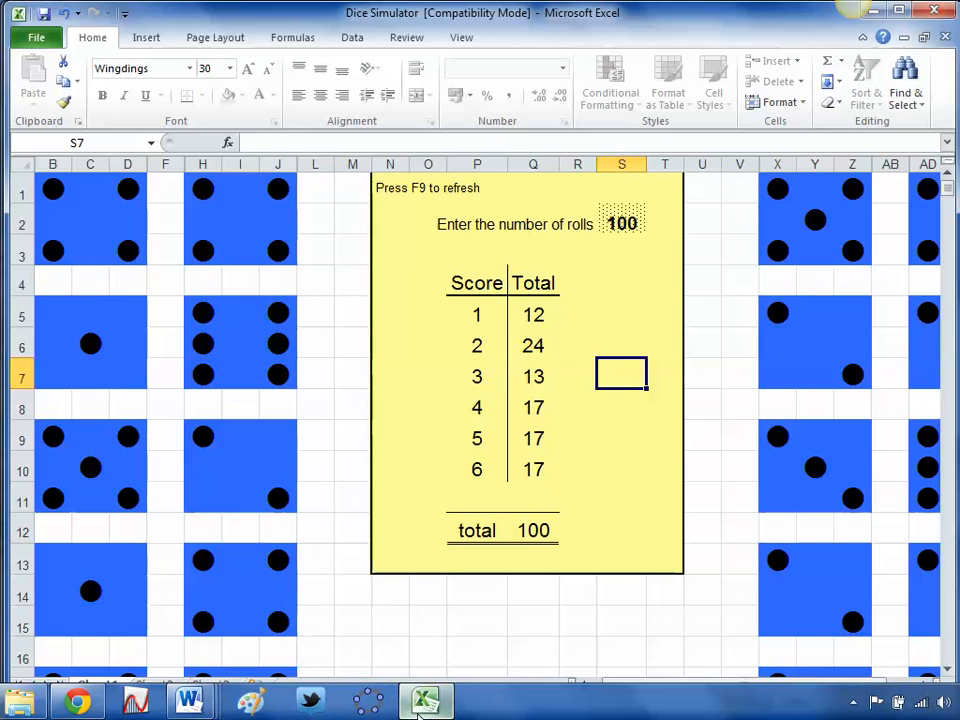
pyautogui.moveTo(604, 252)
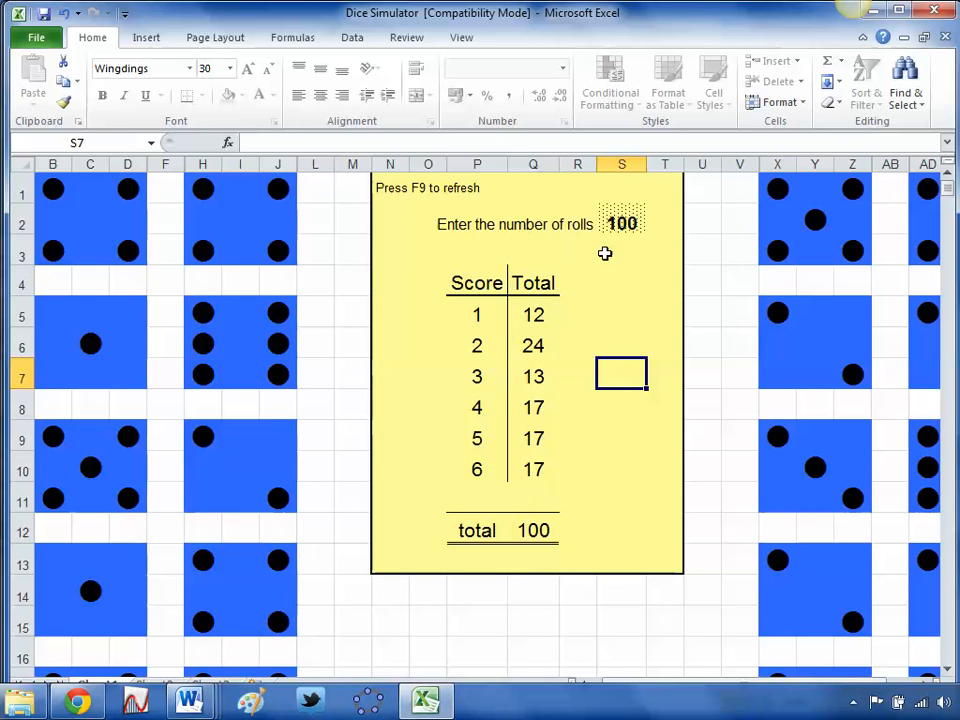
# Change the Dice Simulator to 50 rolls, recalculate twice with F9, and return to the Roll 'em page
pyautogui.click(620, 224)
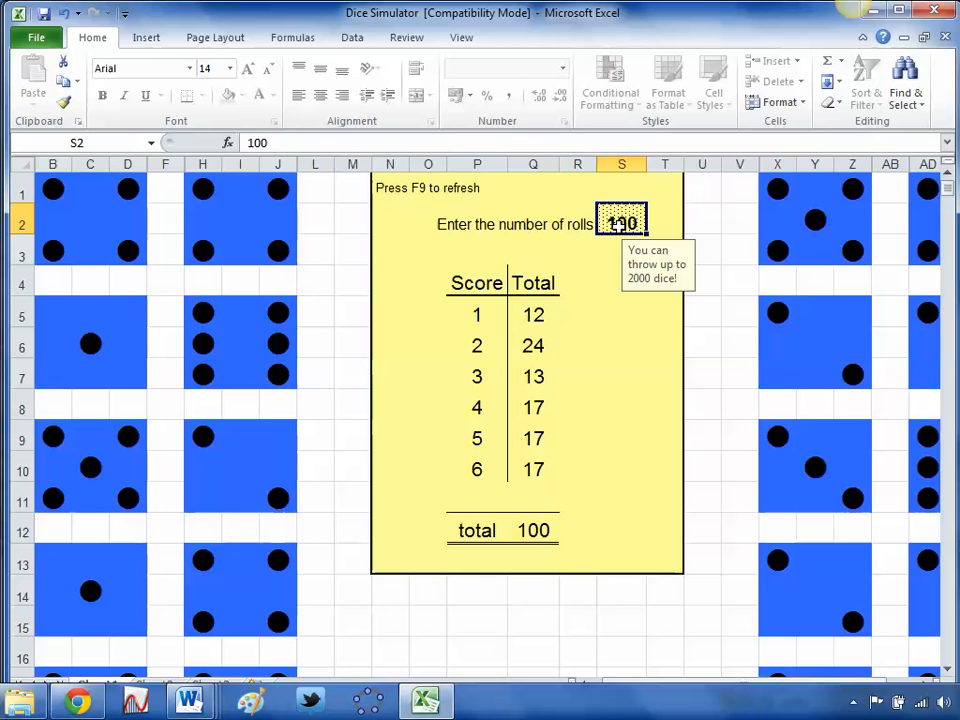
pyautogui.write('50')
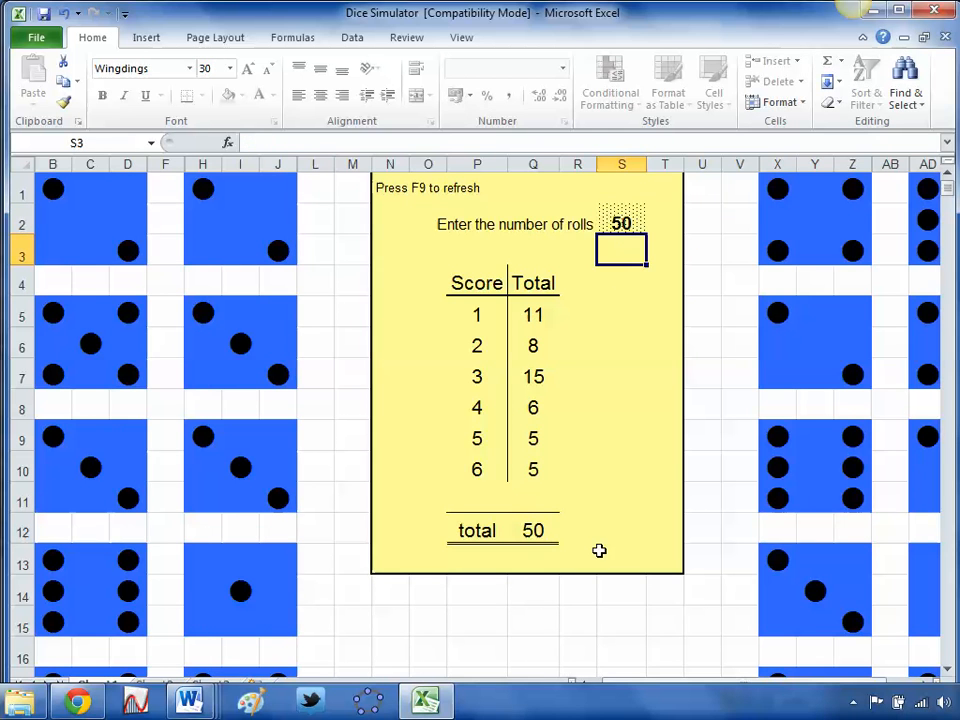
pyautogui.press('f9')
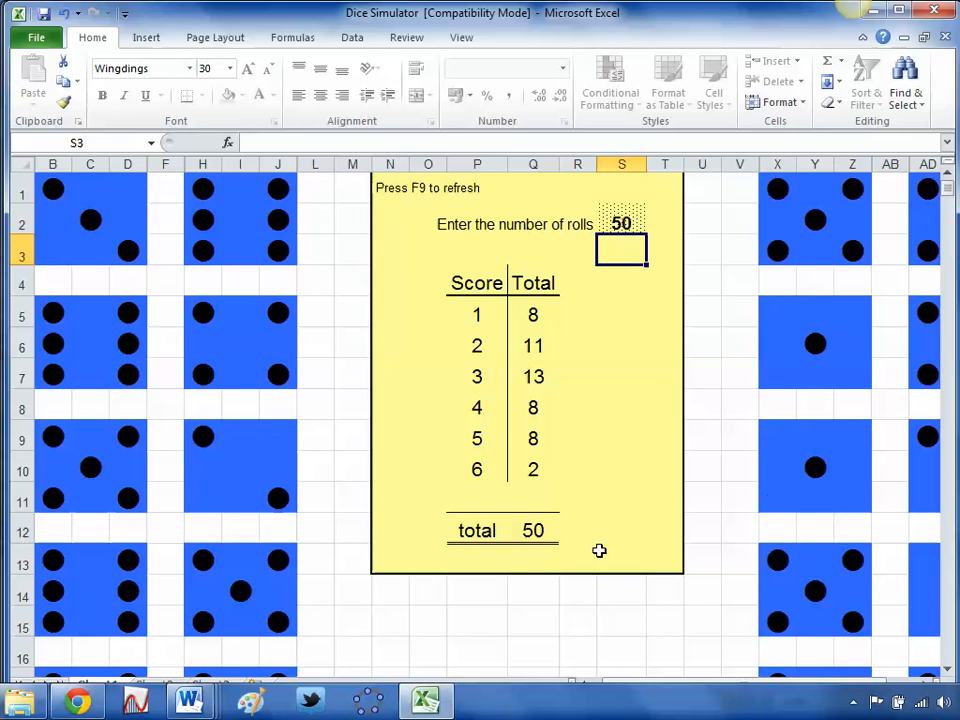
pyautogui.press('f9')
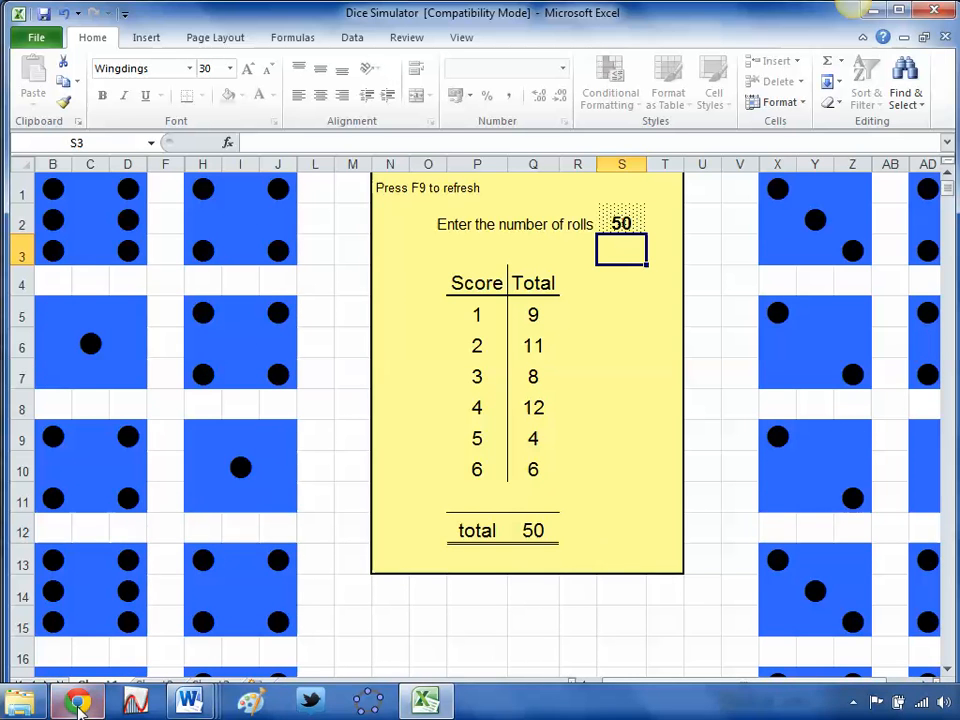
pyautogui.click(76, 700)
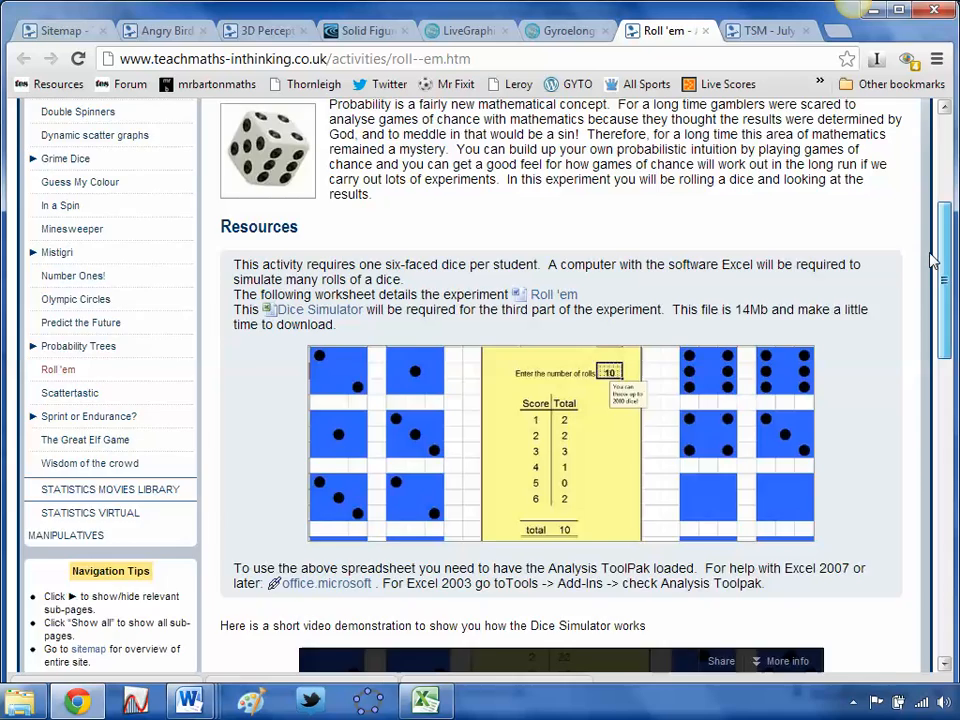
# Go from the Roll 'em page header to the Teach Maths InThinking Sitemap
pyautogui.scroll(3)
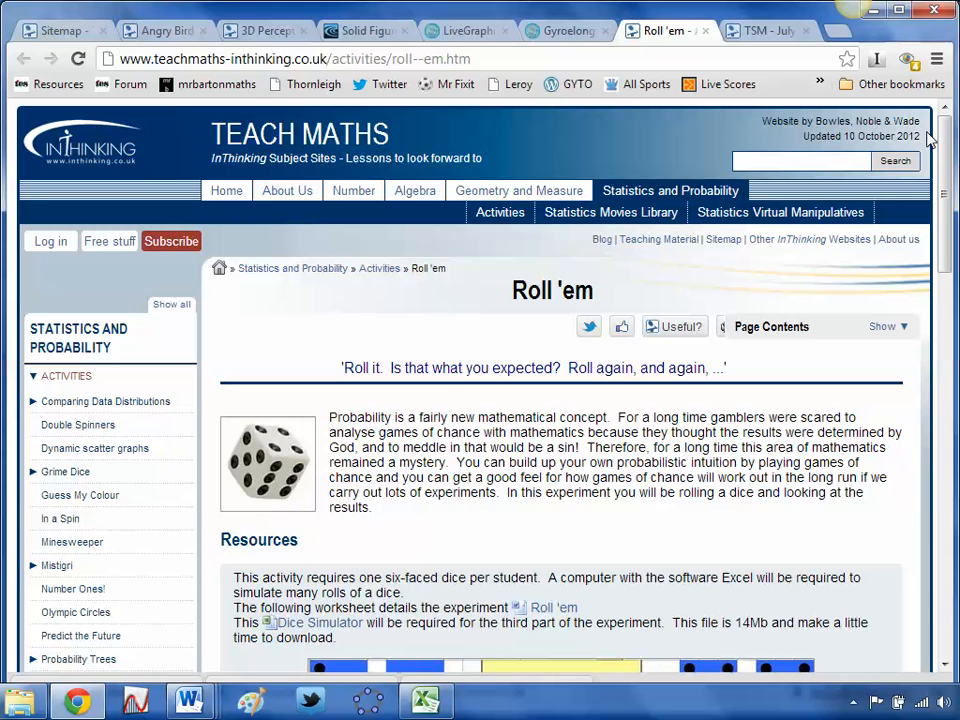
pyautogui.moveTo(672, 204)
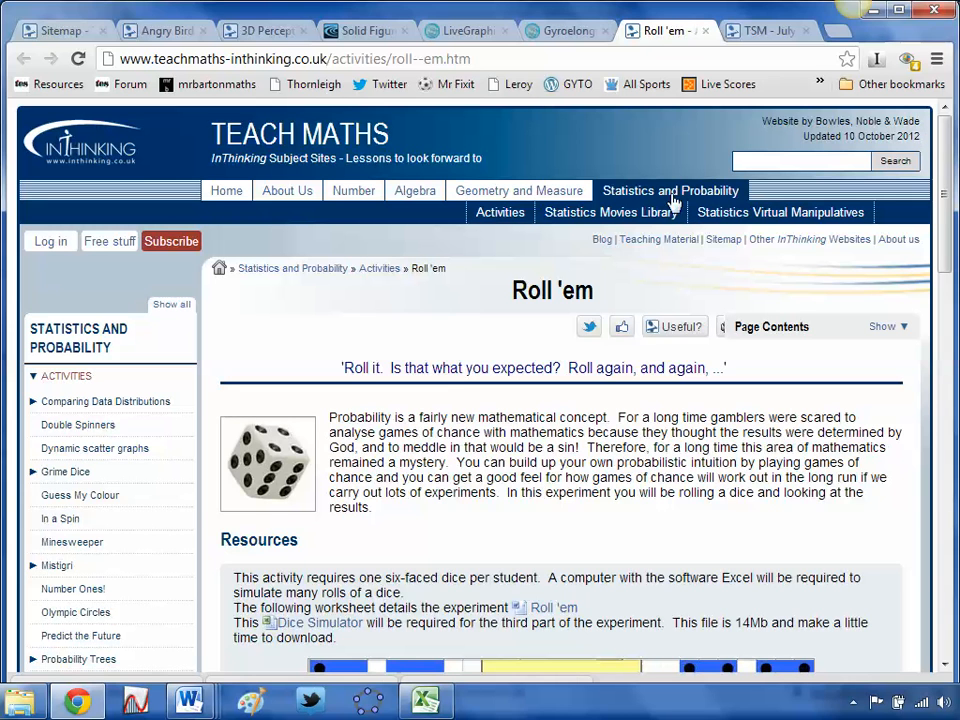
pyautogui.moveTo(372, 362)
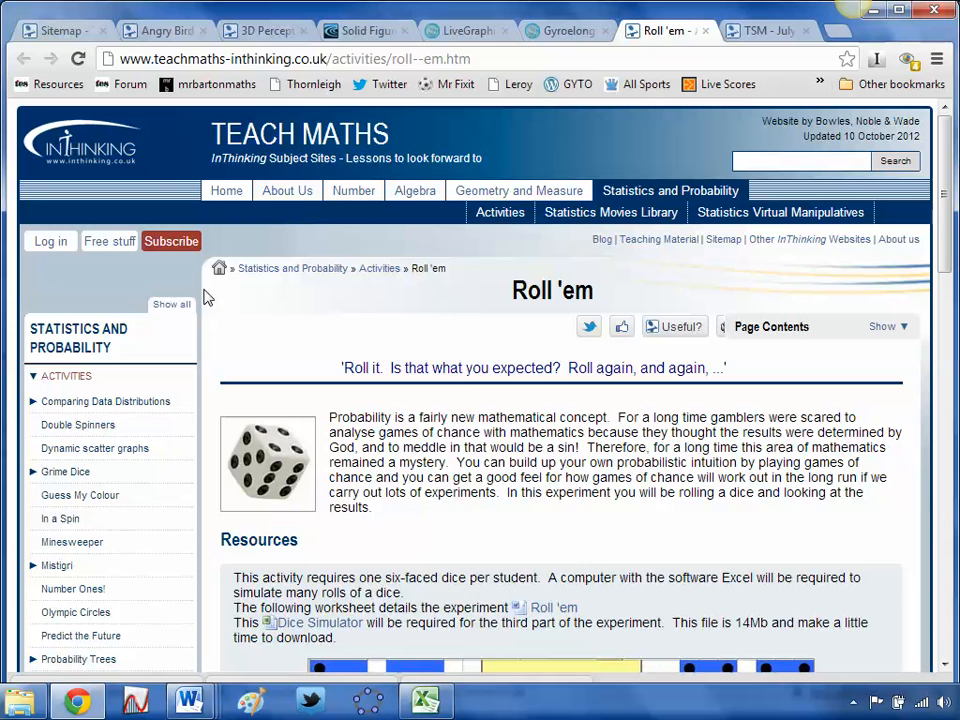
pyautogui.click(108, 240)
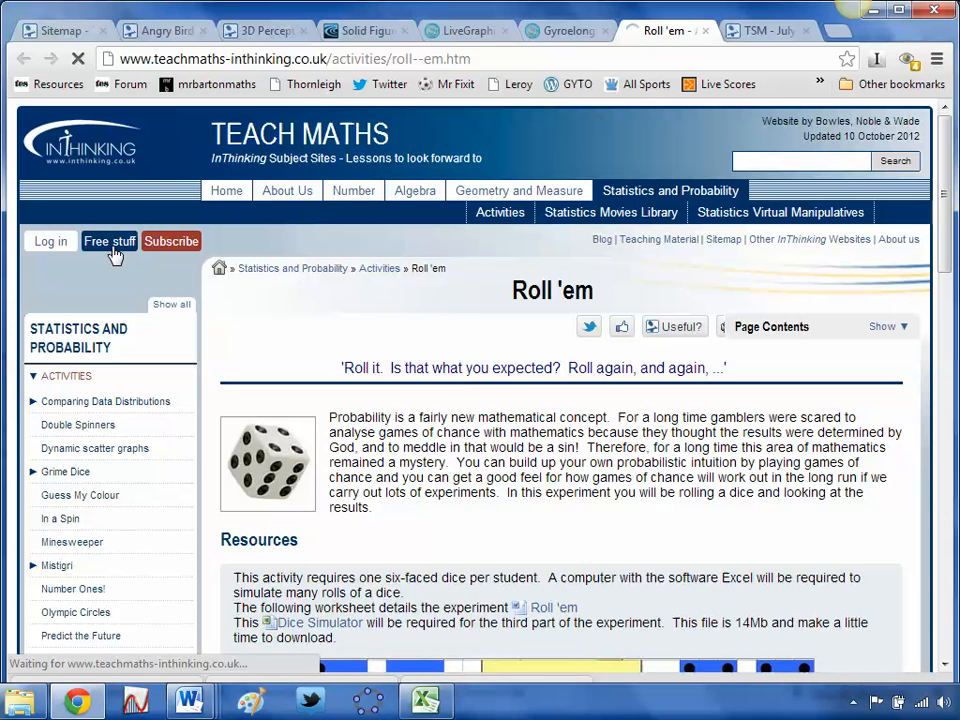
pyautogui.click(724, 240)
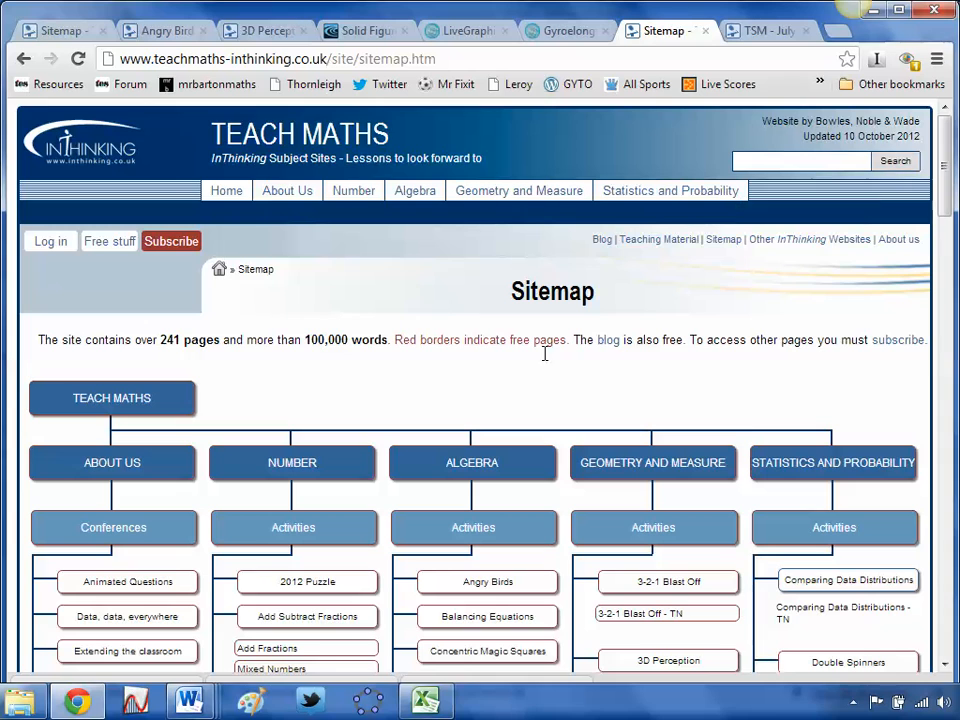
# Find the Conferences section of the Sitemap and bring up the TSM - July 2012 GeoGebra workshop page
pyautogui.scroll(-3)
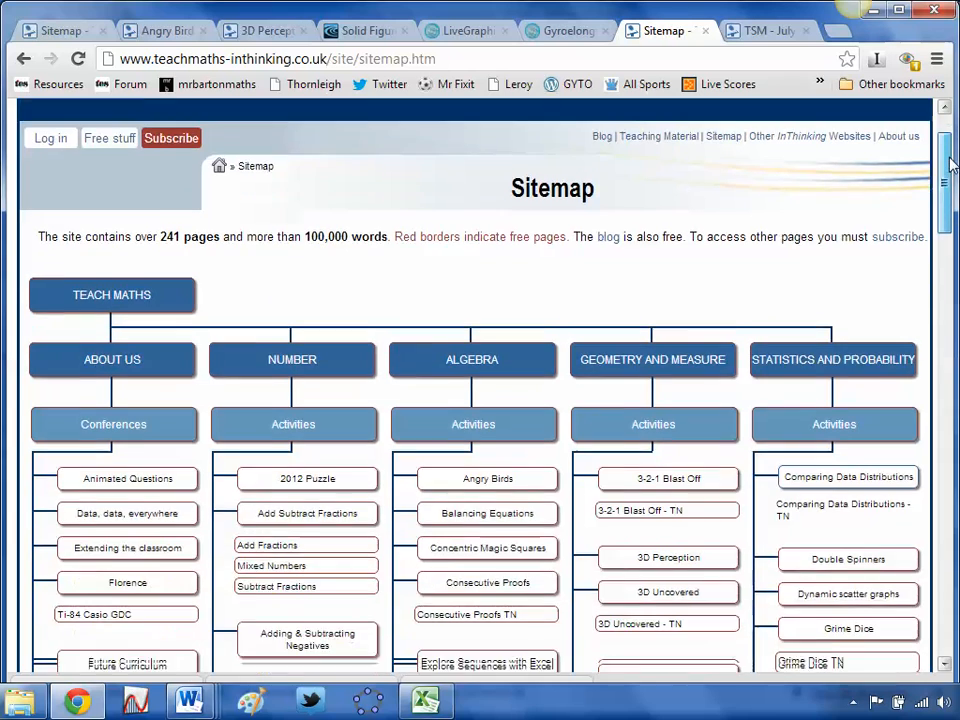
pyautogui.scroll(-3)
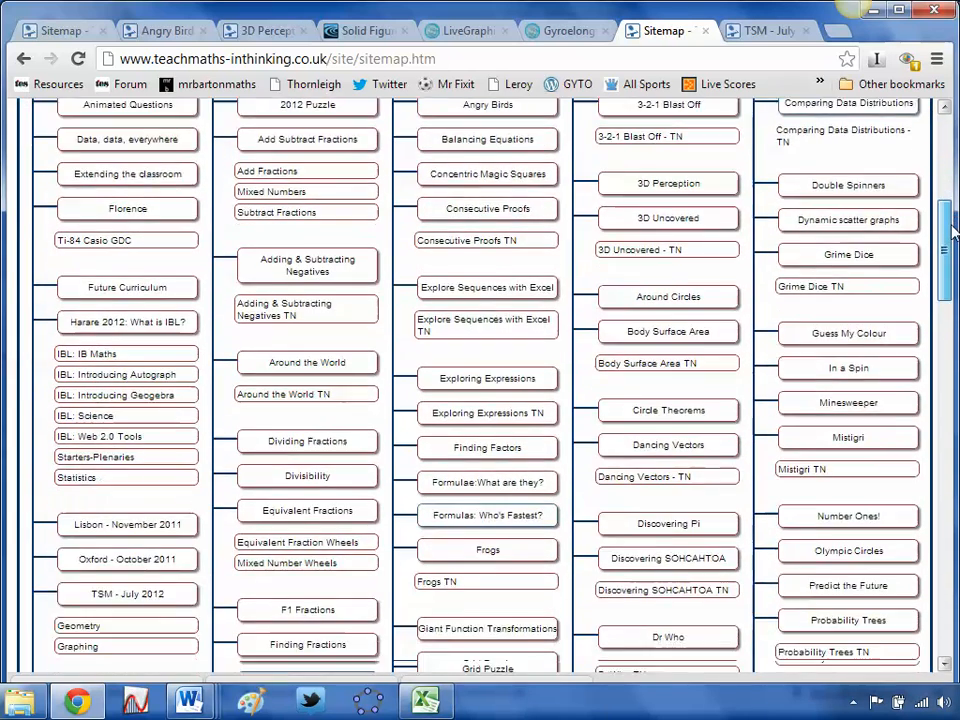
pyautogui.scroll(3)
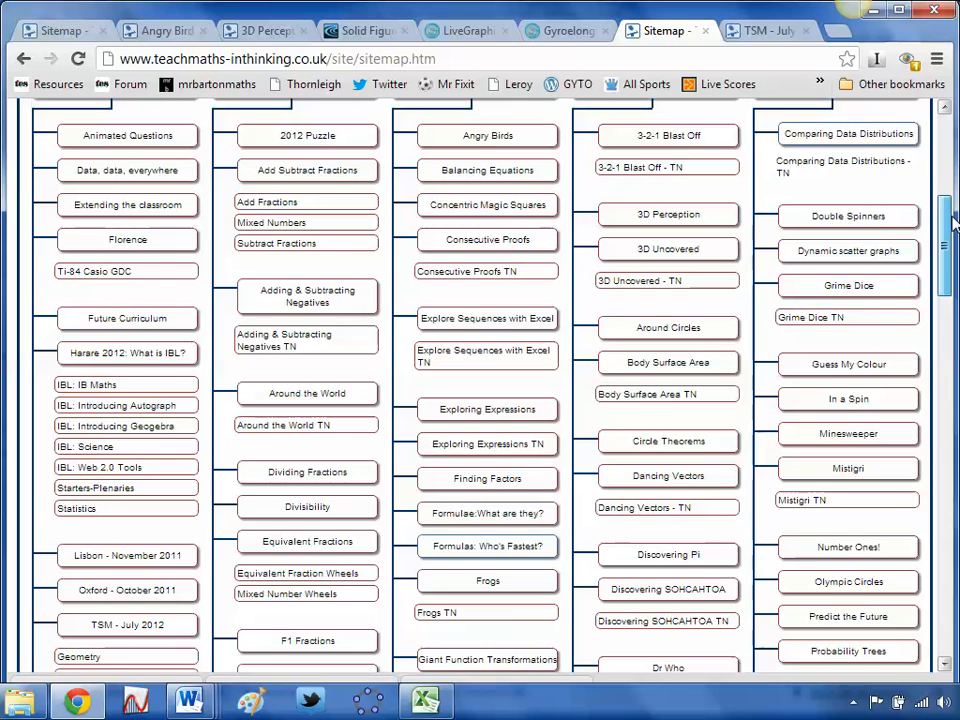
pyautogui.scroll(-3)
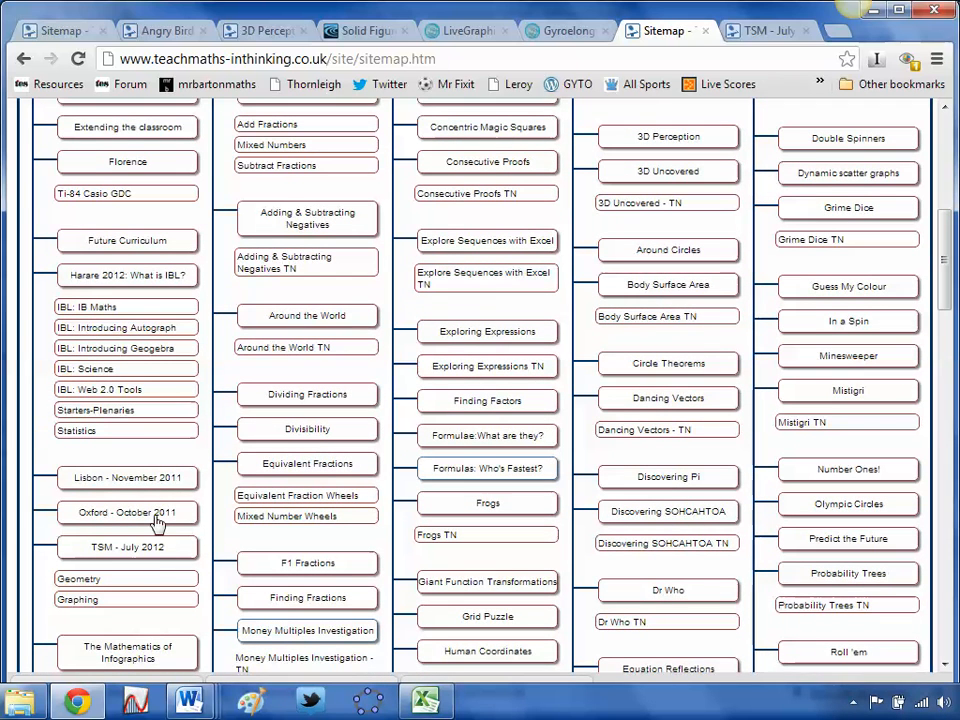
pyautogui.moveTo(148, 556)
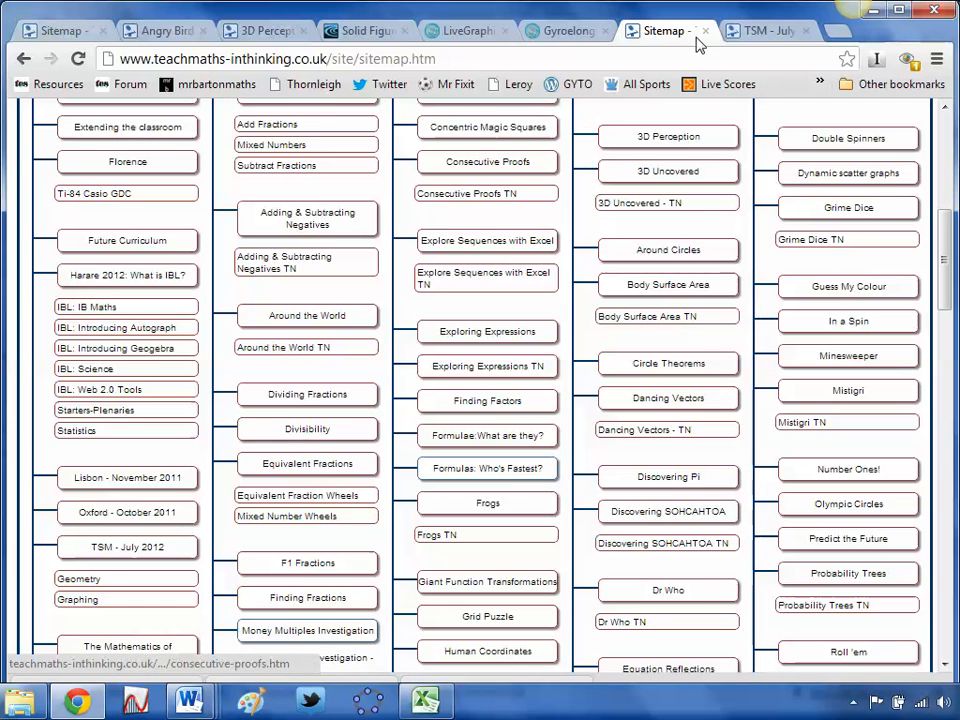
pyautogui.click(766, 32)
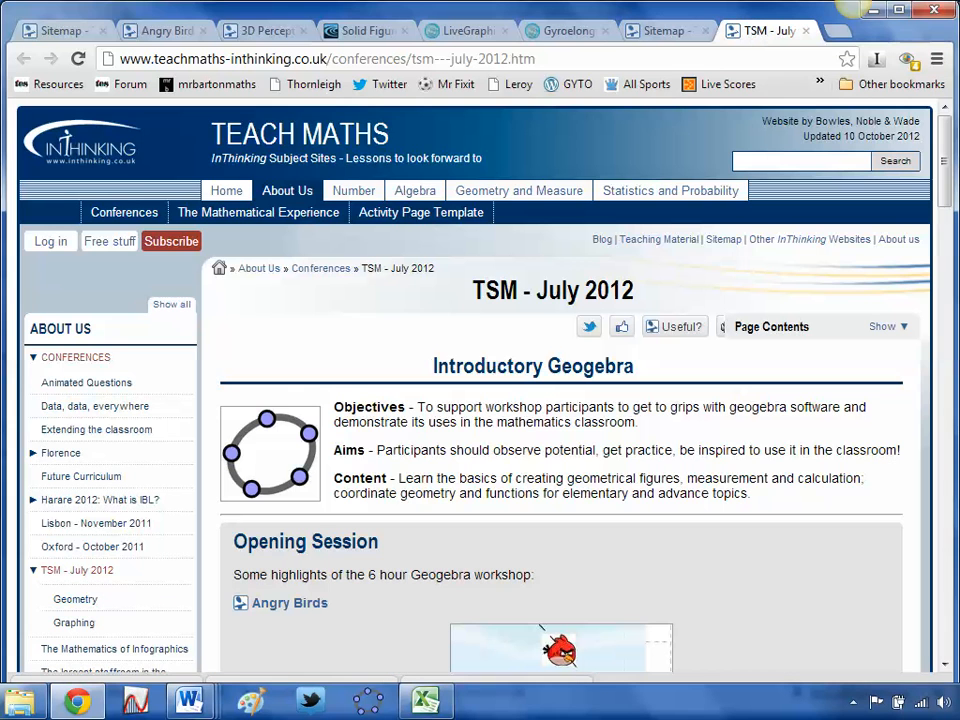
pyautogui.scroll(-3)
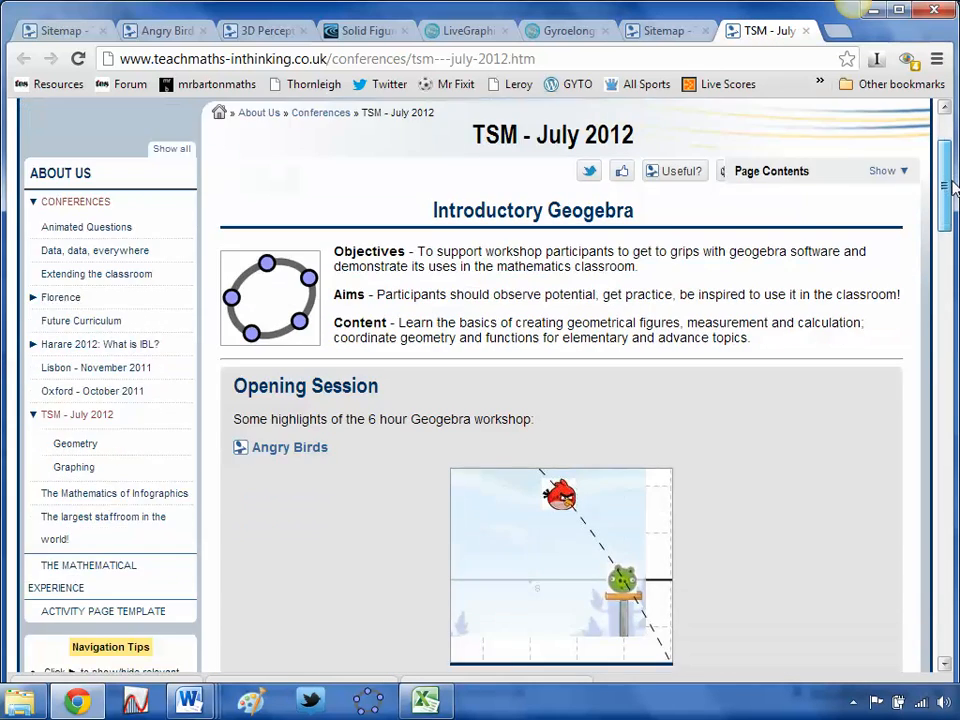
pyautogui.scroll(-3)
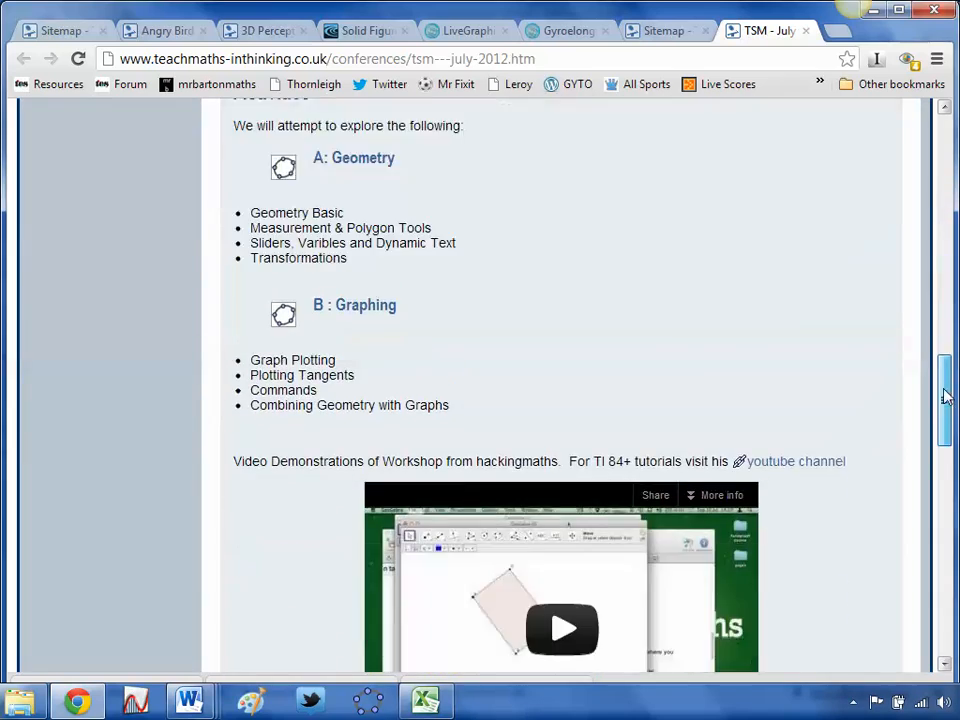
pyautogui.scroll(-3)
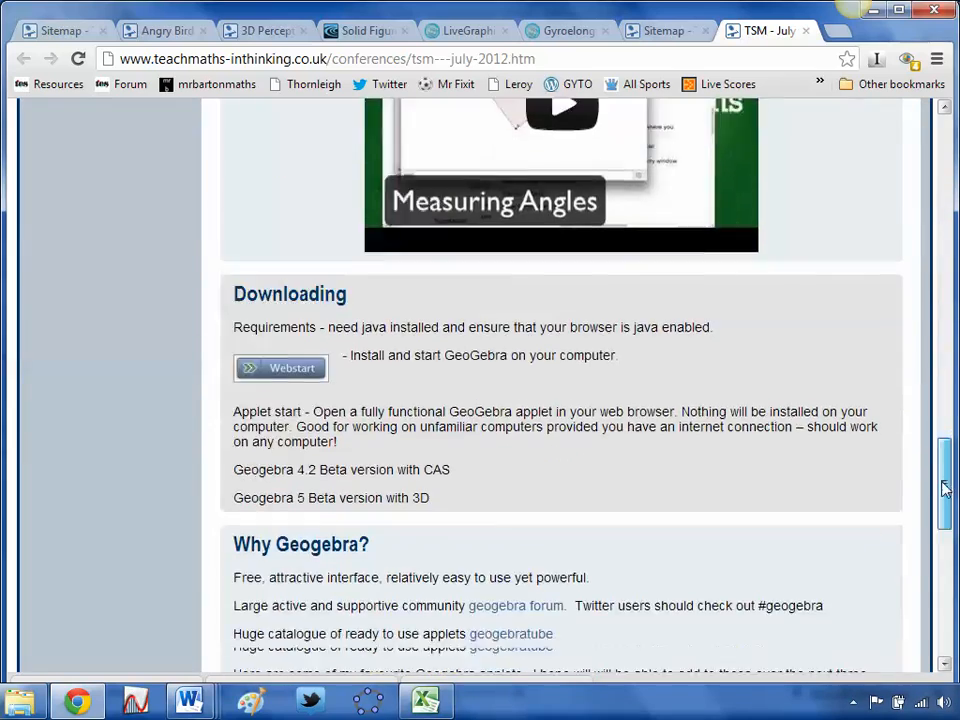
pyautogui.scroll(-3)
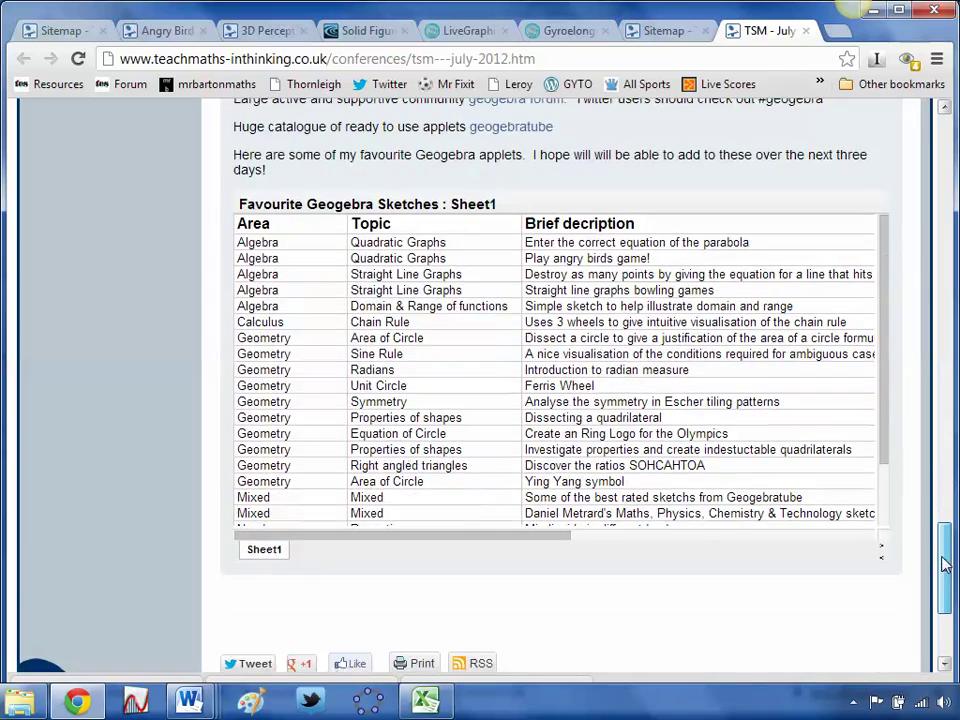
pyautogui.scroll(3)
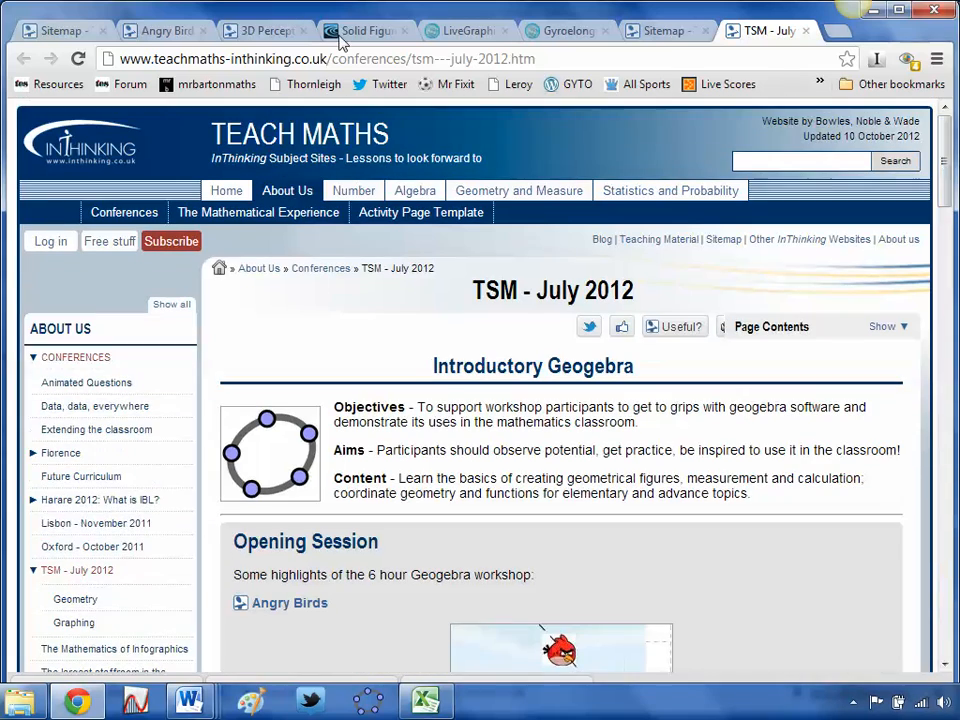
pyautogui.moveTo(396, 158)
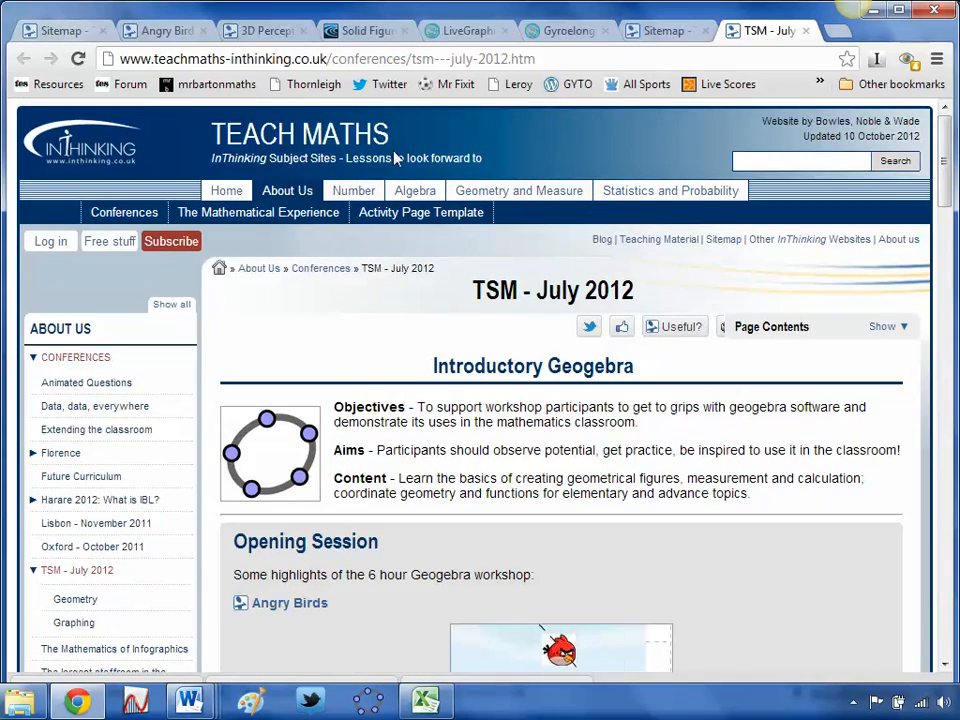
pyautogui.moveTo(296, 238)
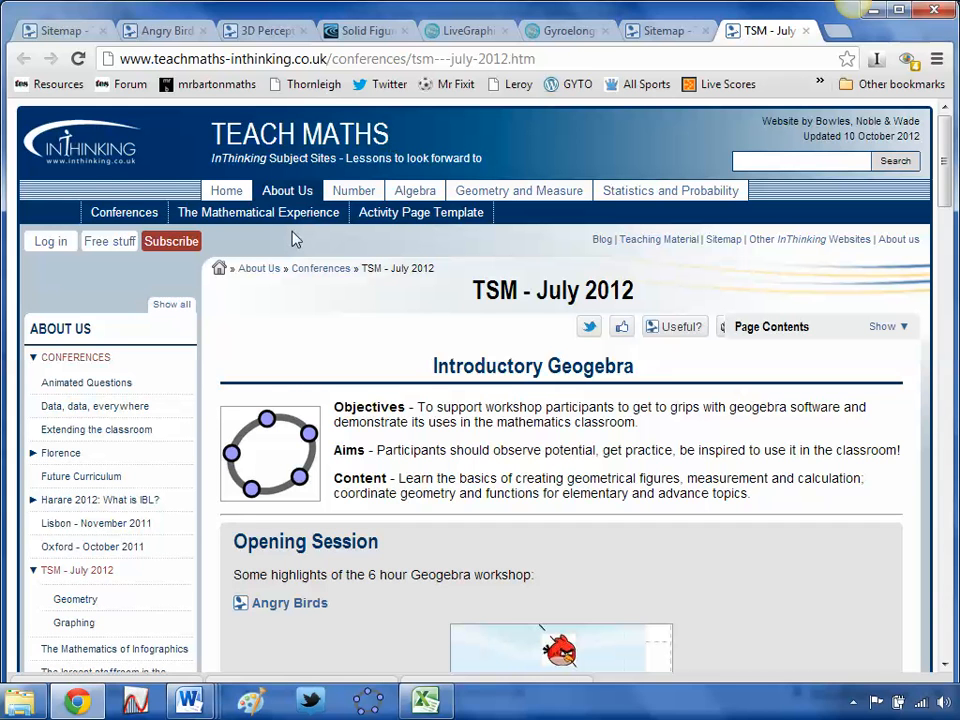